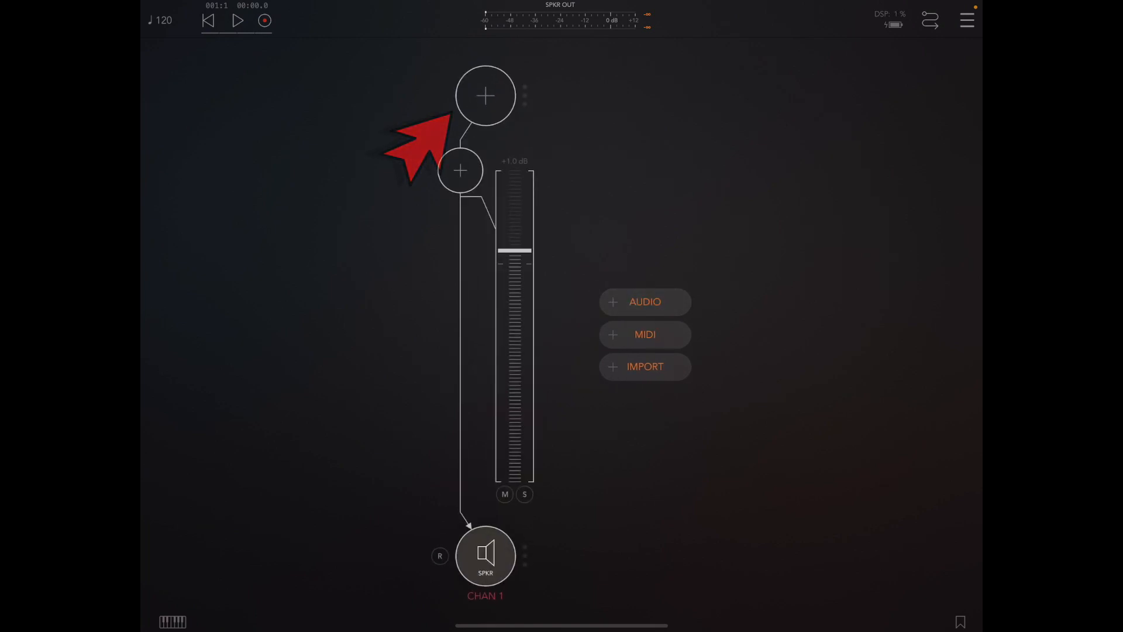
Step: Search the Audio Unit instruments for 'synthm' and load SynthMaster One into channel one's source slot
{"action": "left_click", "coordinate": [485, 95]}
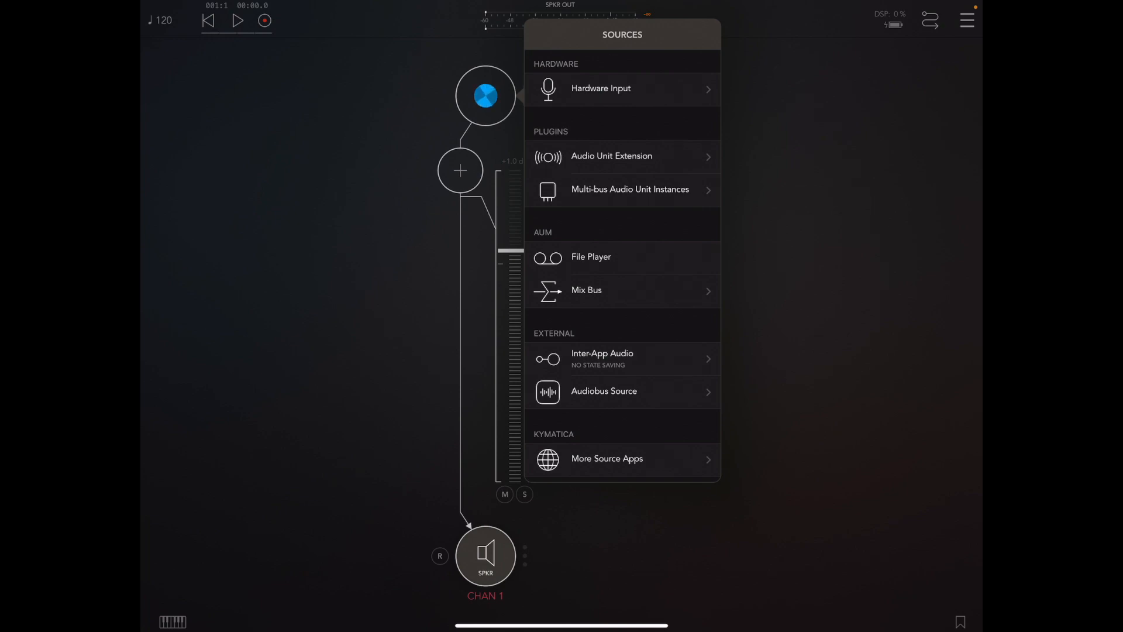
{"action": "left_click", "coordinate": [611, 155]}
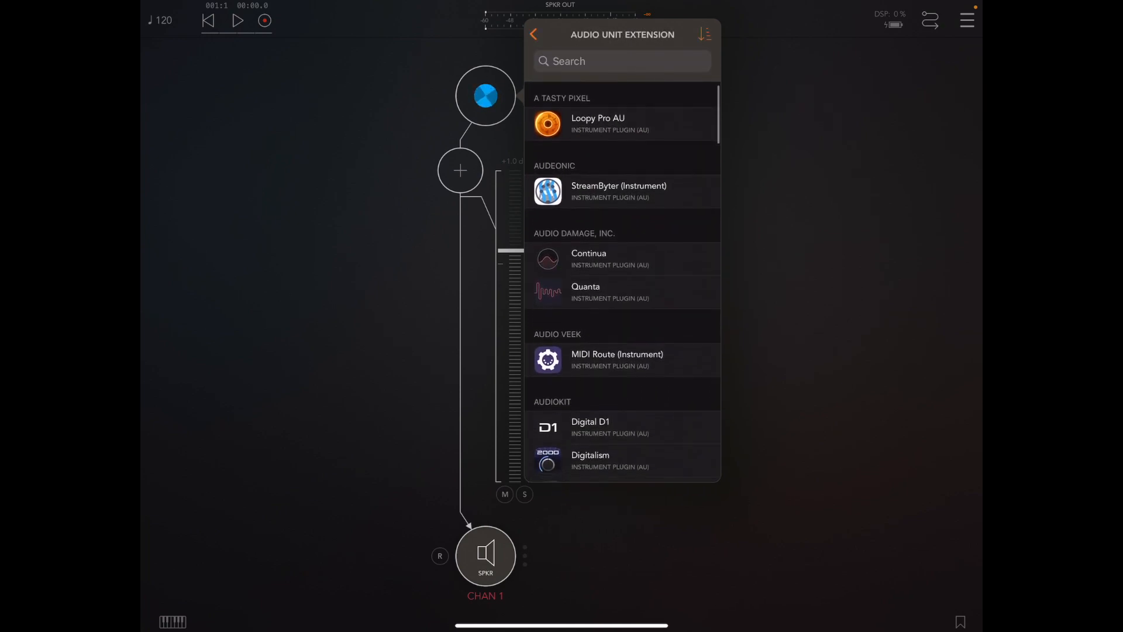
{"action": "left_click", "coordinate": [617, 60]}
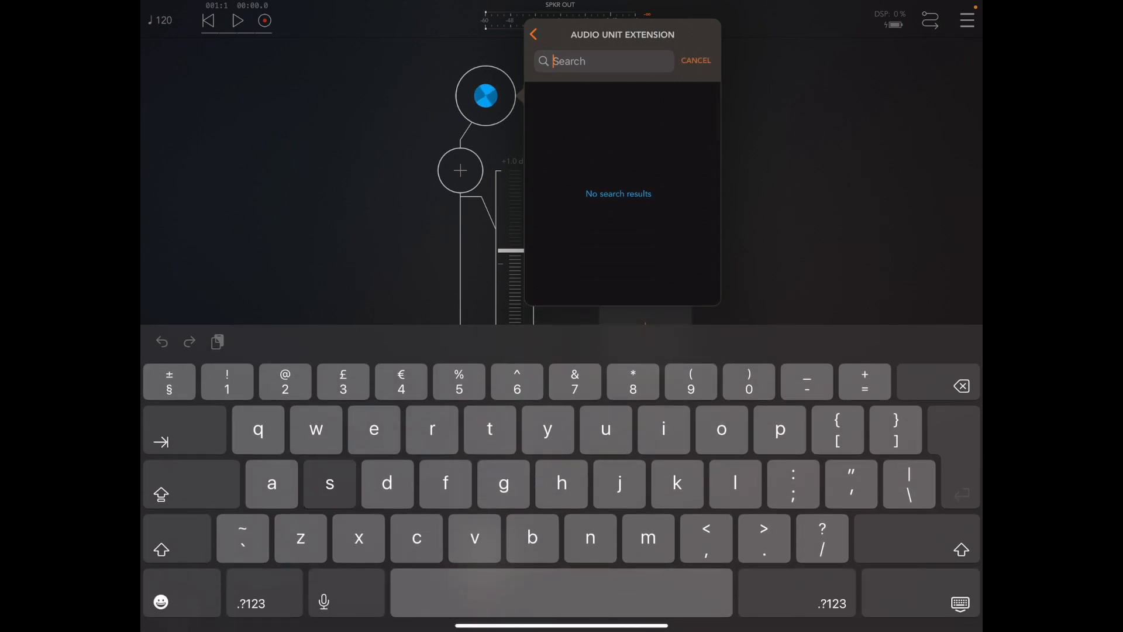
{"action": "type", "text": "synth"}
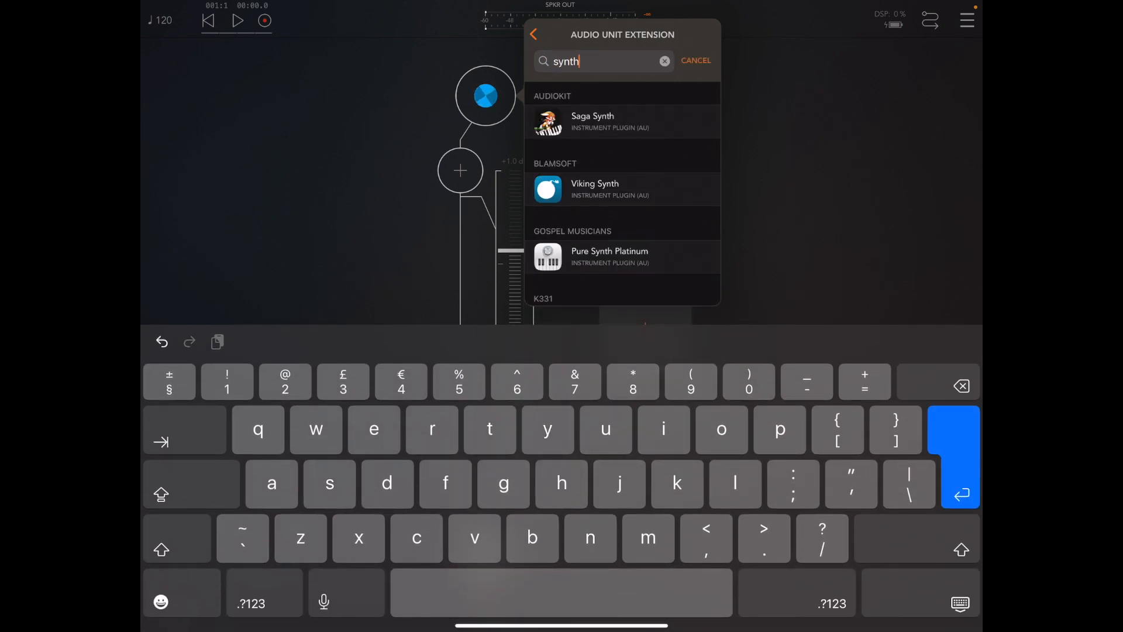
{"action": "type", "text": "m"}
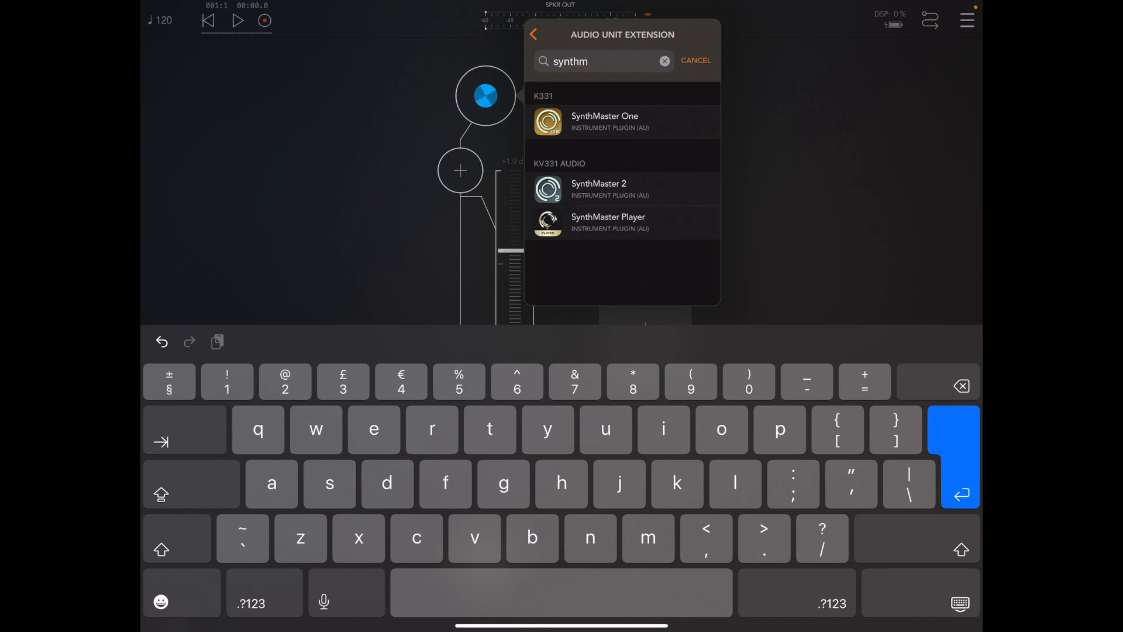
{"action": "left_click", "coordinate": [693, 60]}
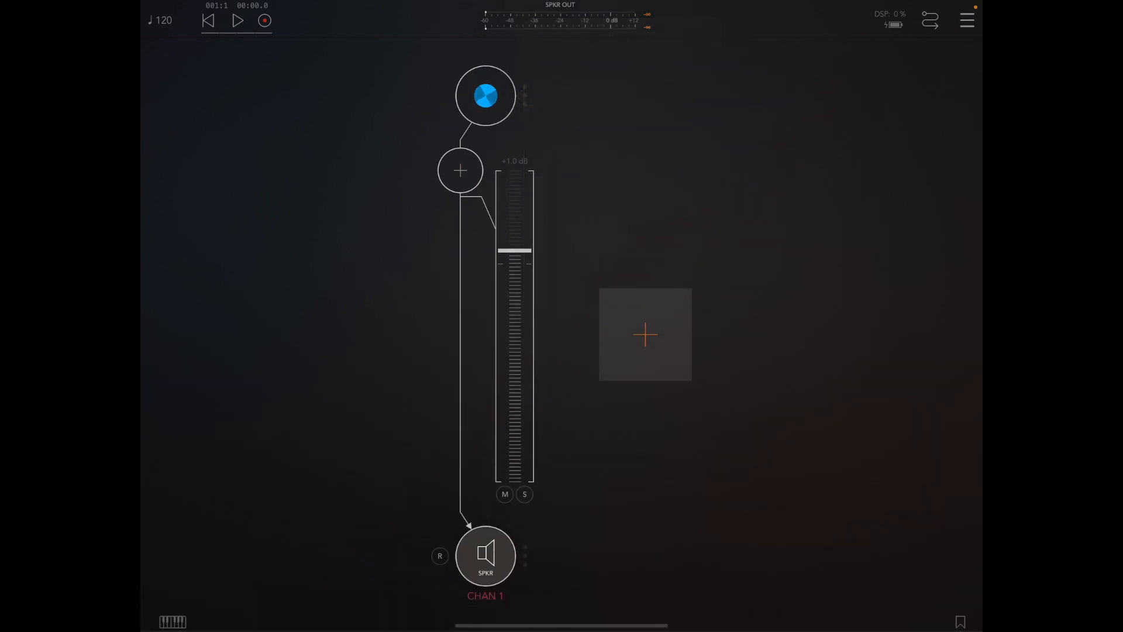
Step: Insert the FPKT AudioScope effect on the SynthMaster One channel and show its analyser window
{"action": "left_click", "coordinate": [485, 95]}
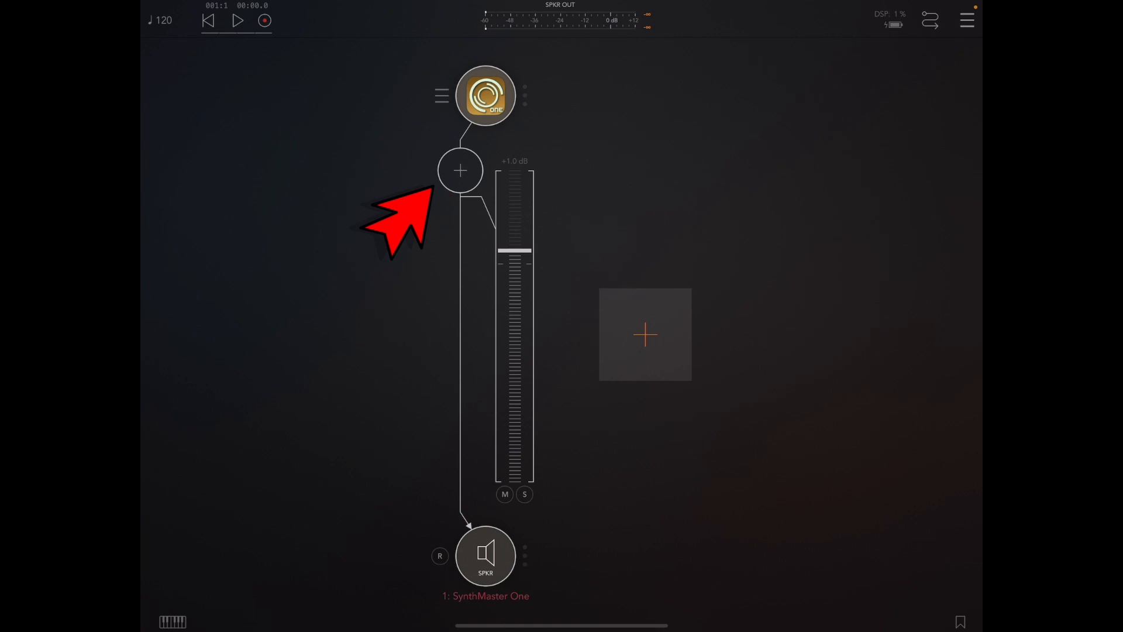
{"action": "left_click", "coordinate": [459, 170]}
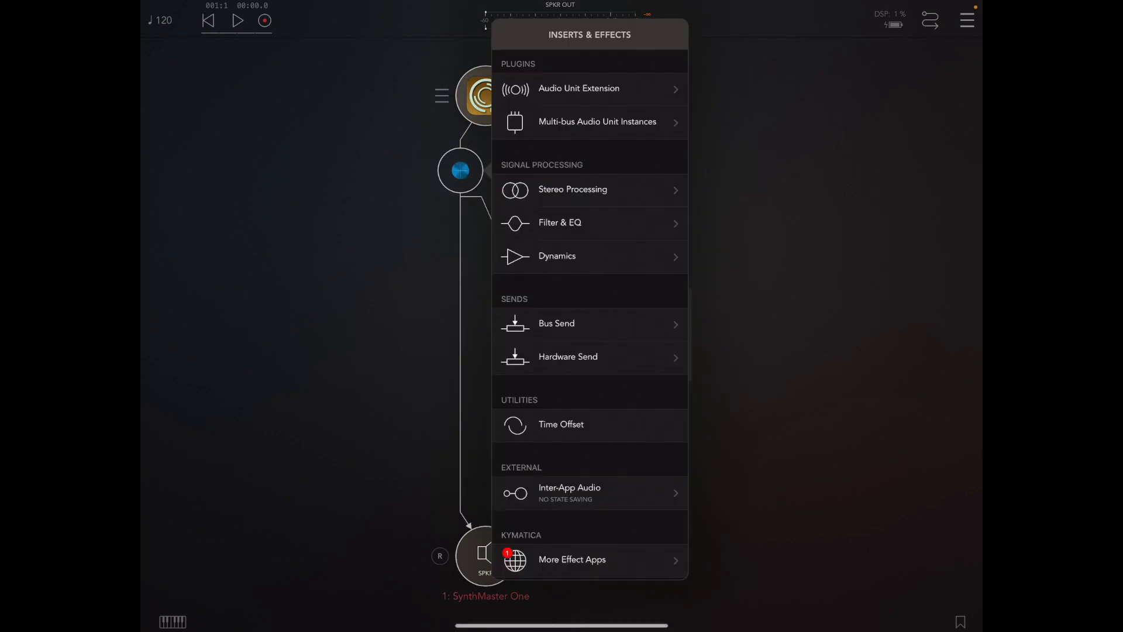
{"action": "left_click", "coordinate": [579, 88]}
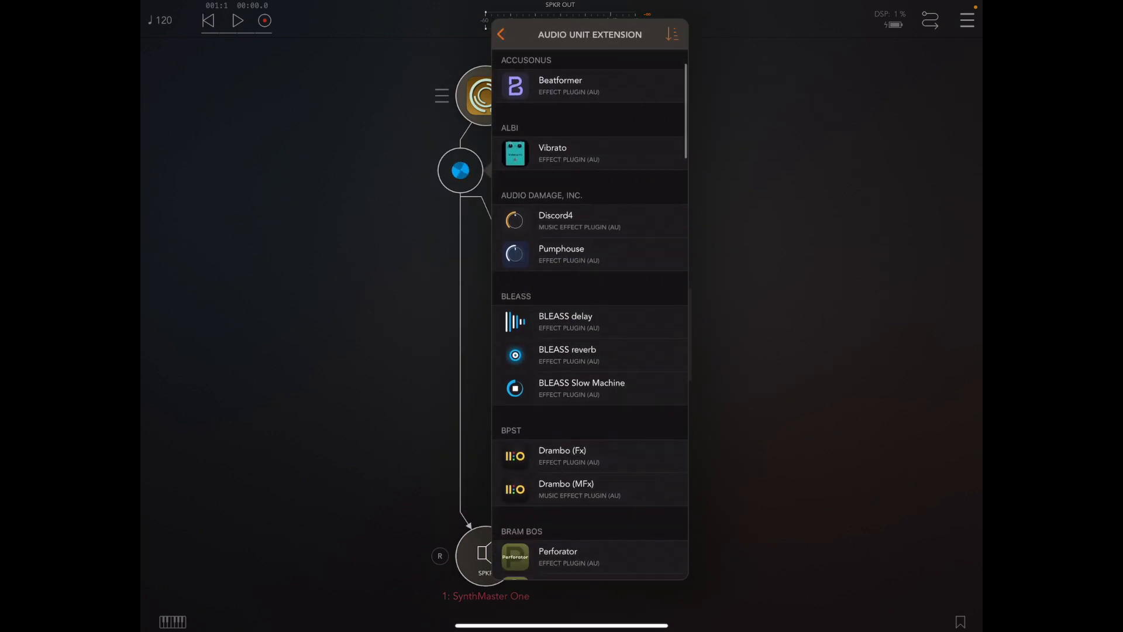
{"action": "scroll", "scroll_direction": "down", "scroll_amount": 3}
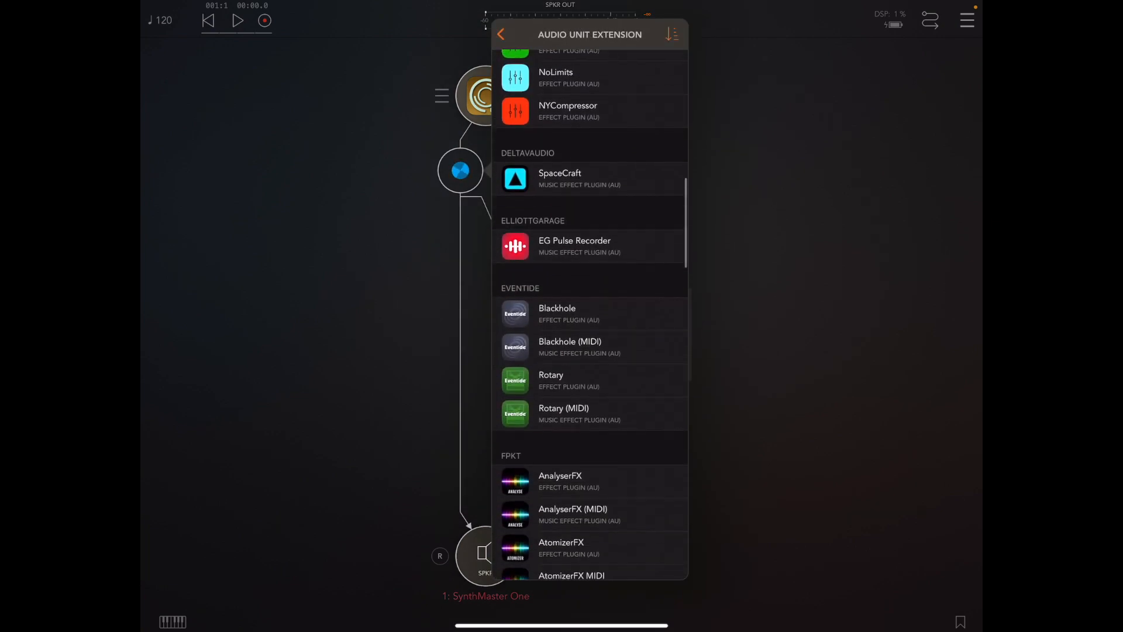
{"action": "scroll", "scroll_direction": "down", "scroll_amount": 3}
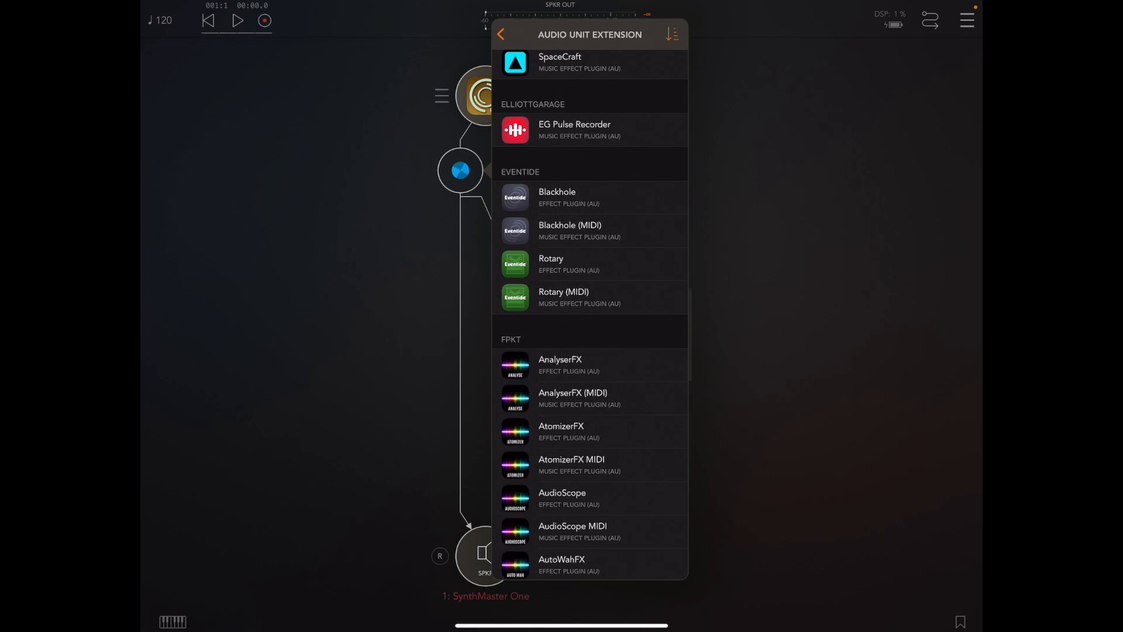
{"action": "left_click", "coordinate": [562, 498]}
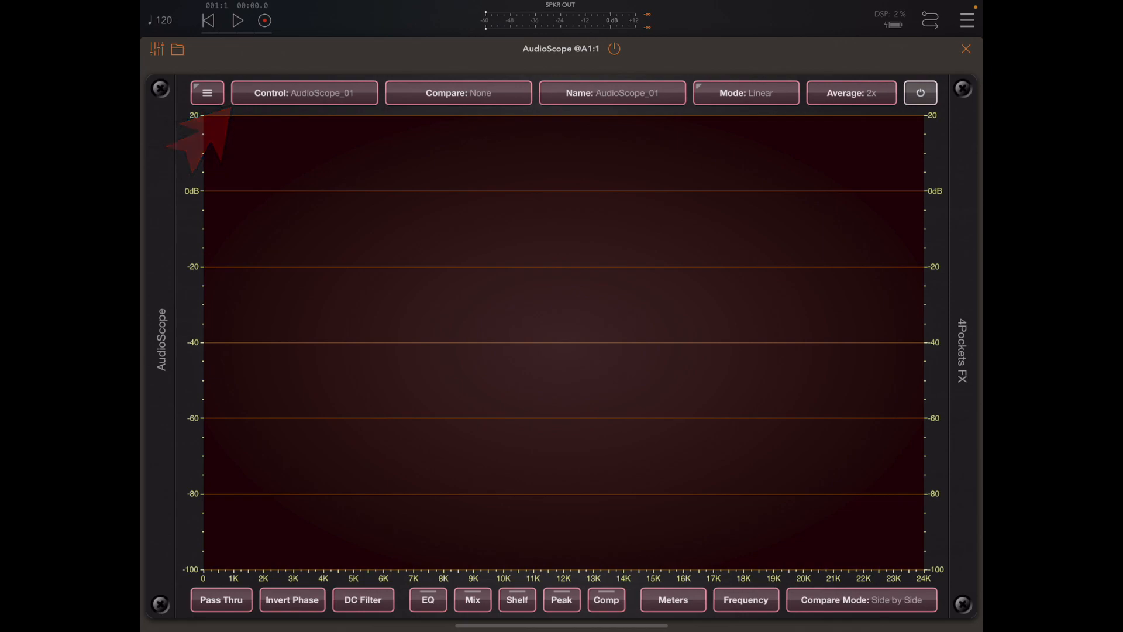
Step: Rename the AudioScope instance to 'Bass', confirm with Set, and close back to the mixer
{"action": "left_click", "coordinate": [304, 93]}
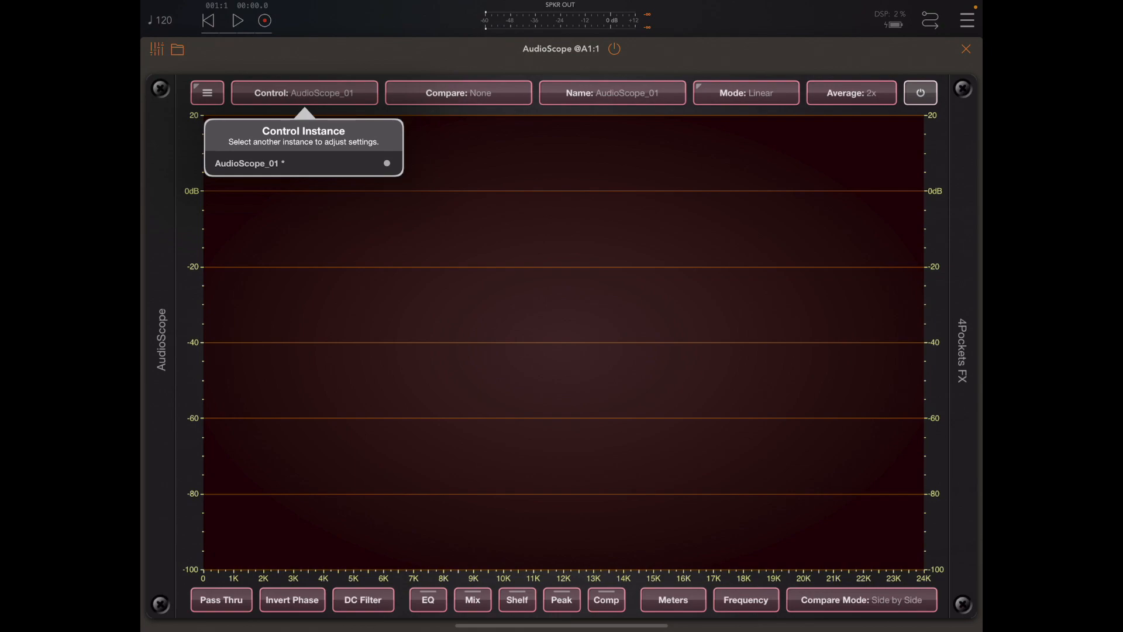
{"action": "left_click", "coordinate": [304, 93]}
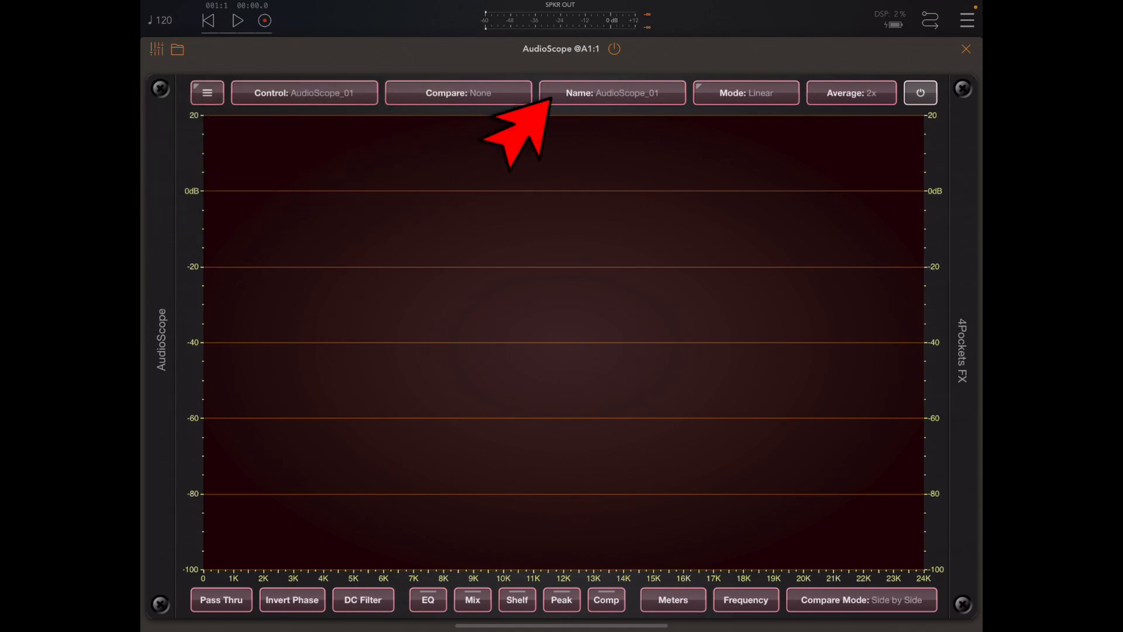
{"action": "left_click", "coordinate": [612, 92]}
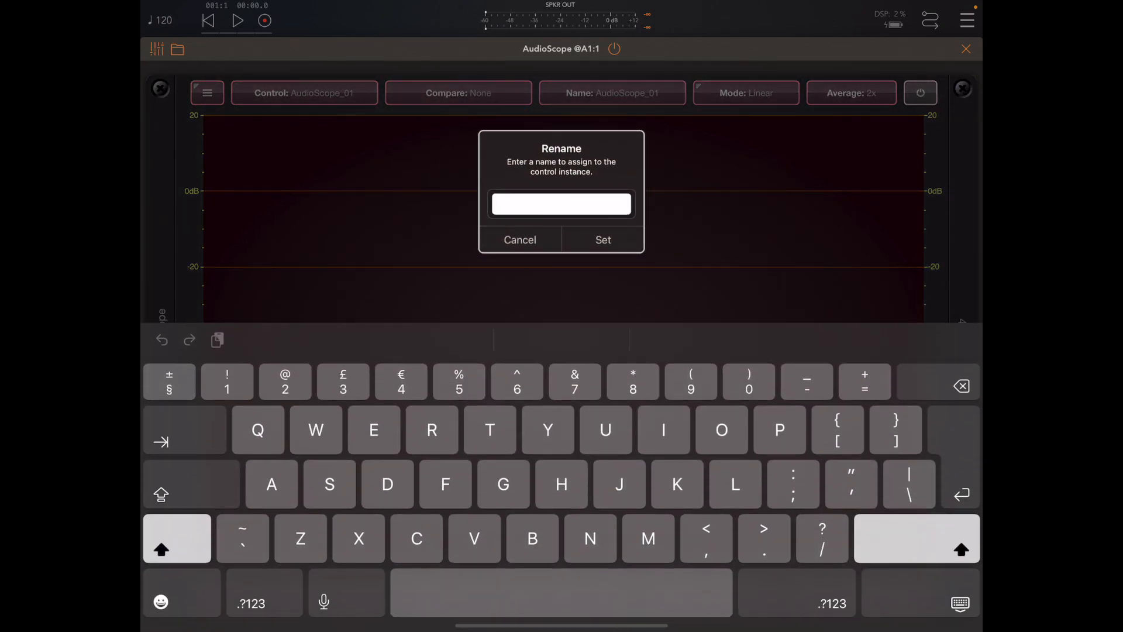
{"action": "type", "text": "Bass"}
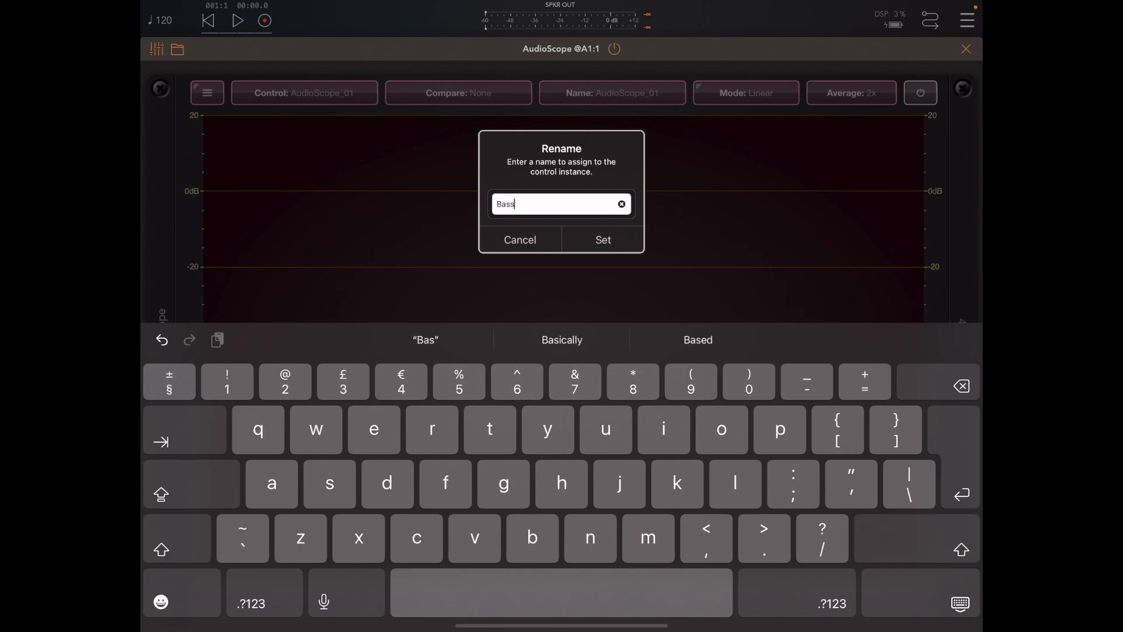
{"action": "left_click", "coordinate": [602, 238]}
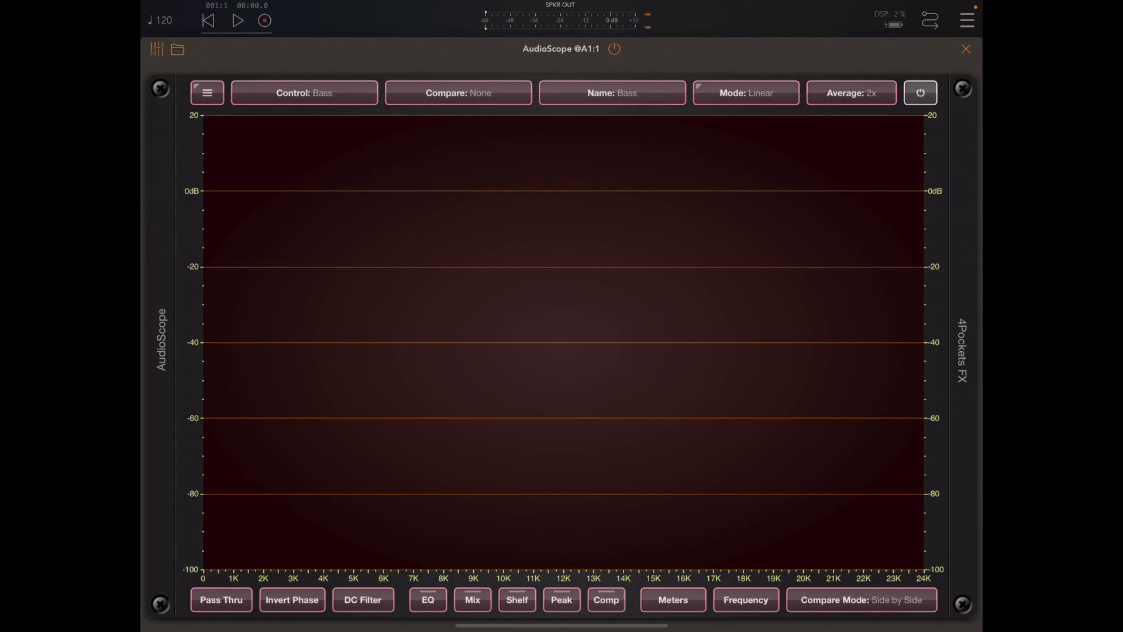
{"action": "left_click", "coordinate": [304, 93]}
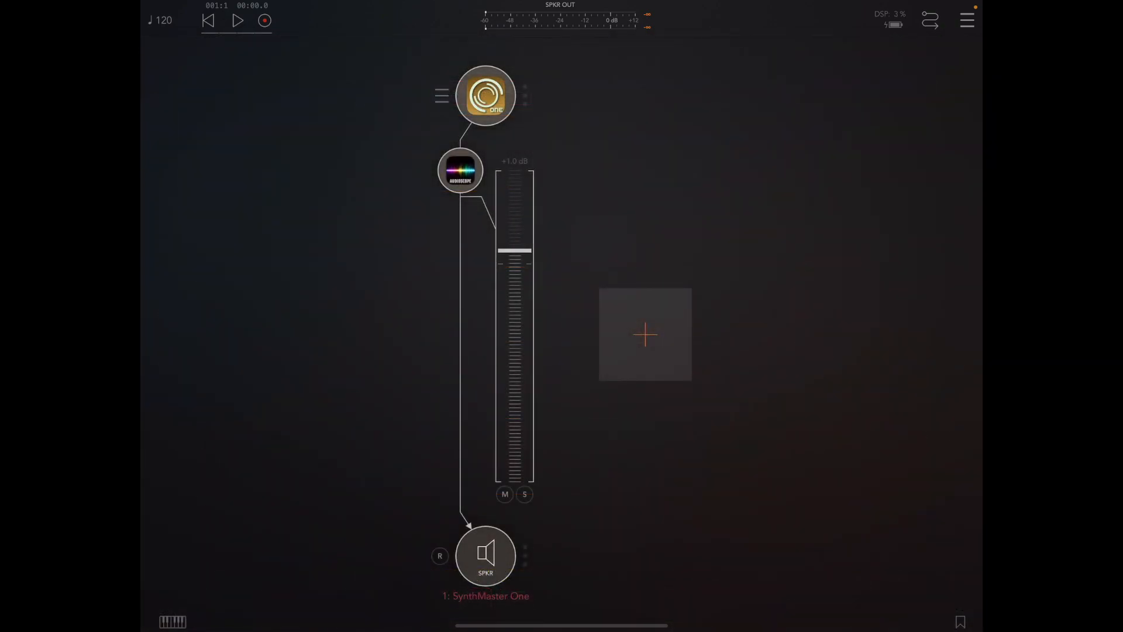
Step: Add a second audio channel and load SynthMaster One as its source via the 'synth' search
{"action": "left_click", "coordinate": [643, 335]}
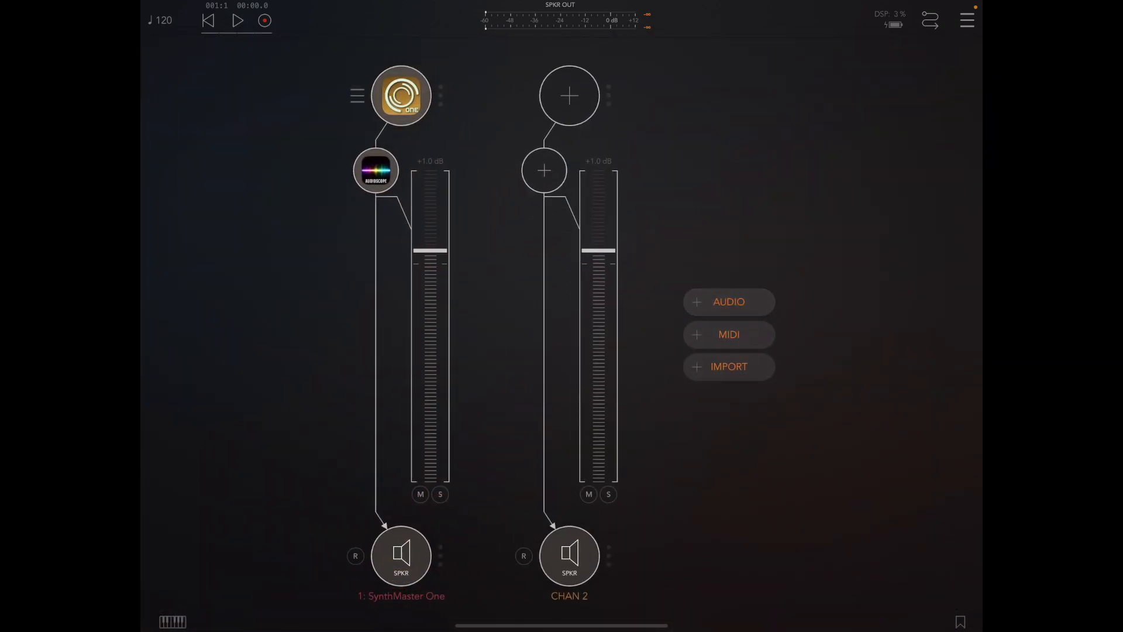
{"action": "left_click", "coordinate": [568, 94]}
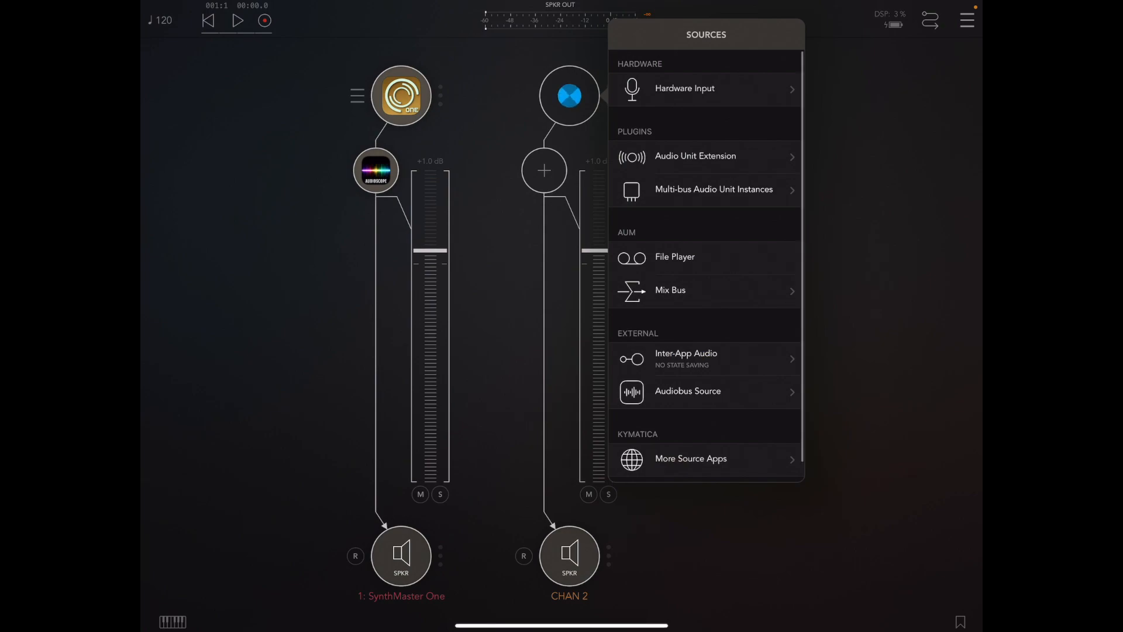
{"action": "left_click", "coordinate": [687, 61]}
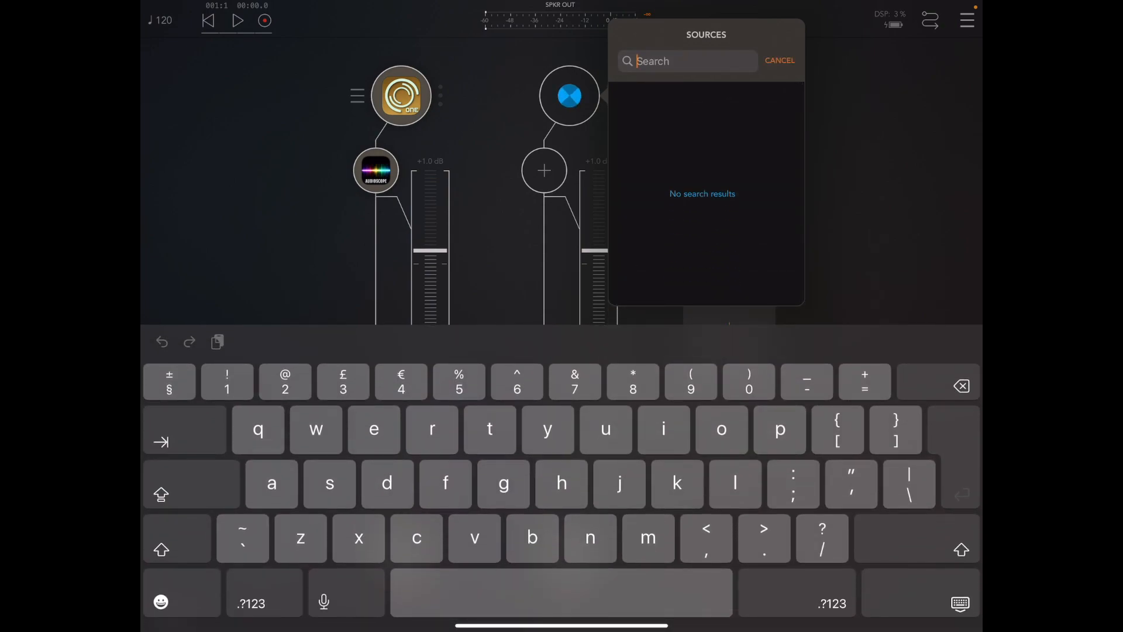
{"action": "type", "text": "synth"}
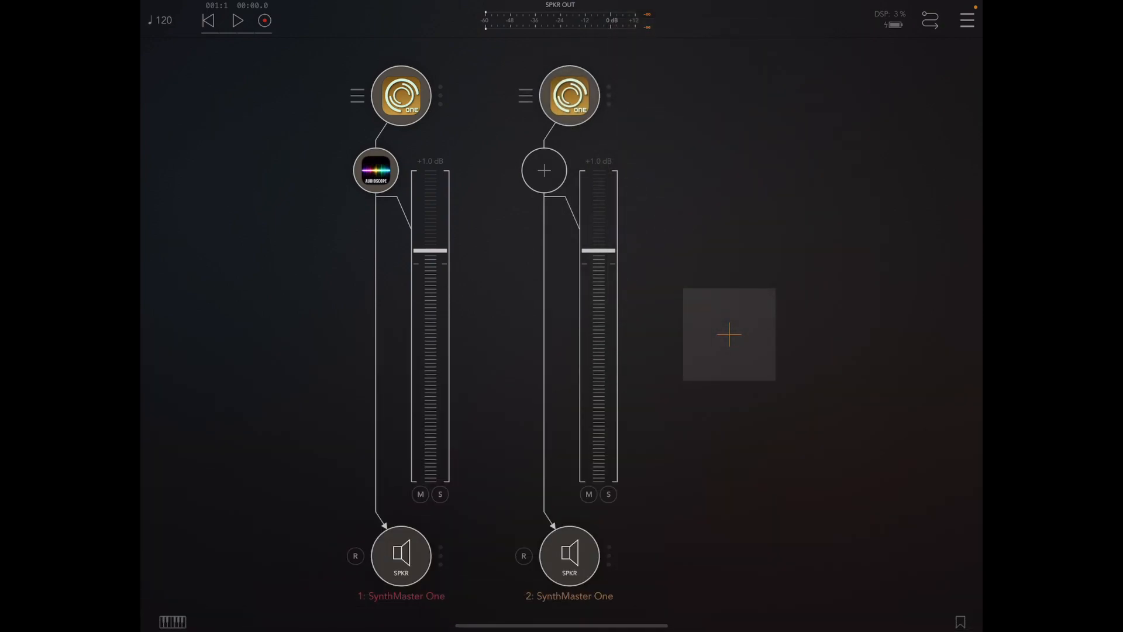
Step: Insert AudioScope on channel two, name its instance 'Strings', and check the Control list
{"action": "left_click", "coordinate": [544, 170]}
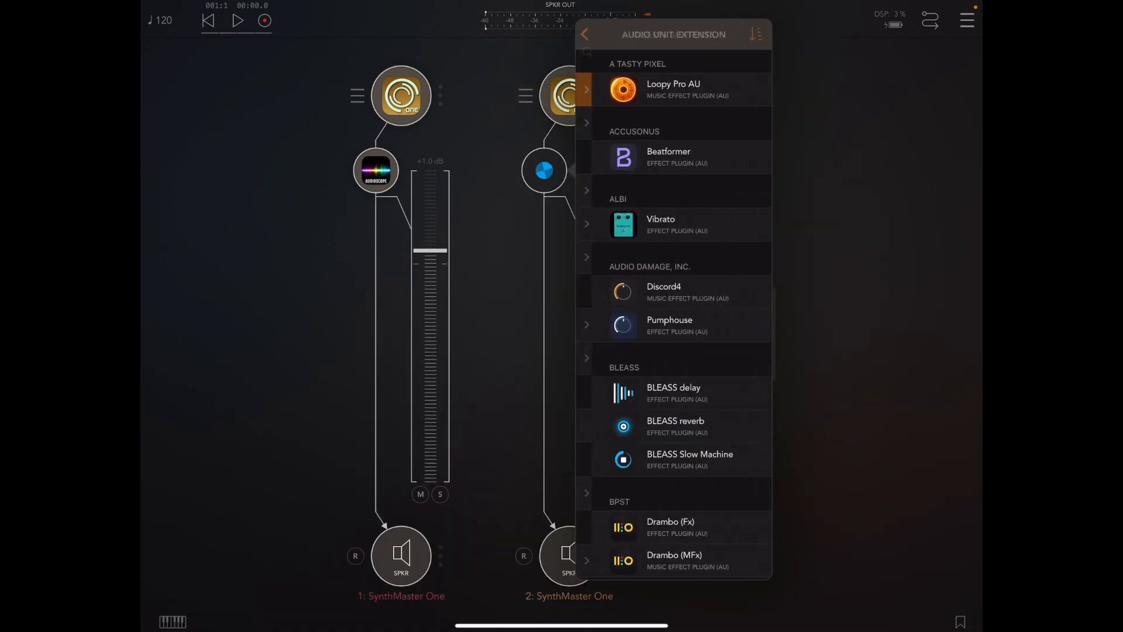
{"action": "scroll", "scroll_direction": "down", "scroll_amount": 3}
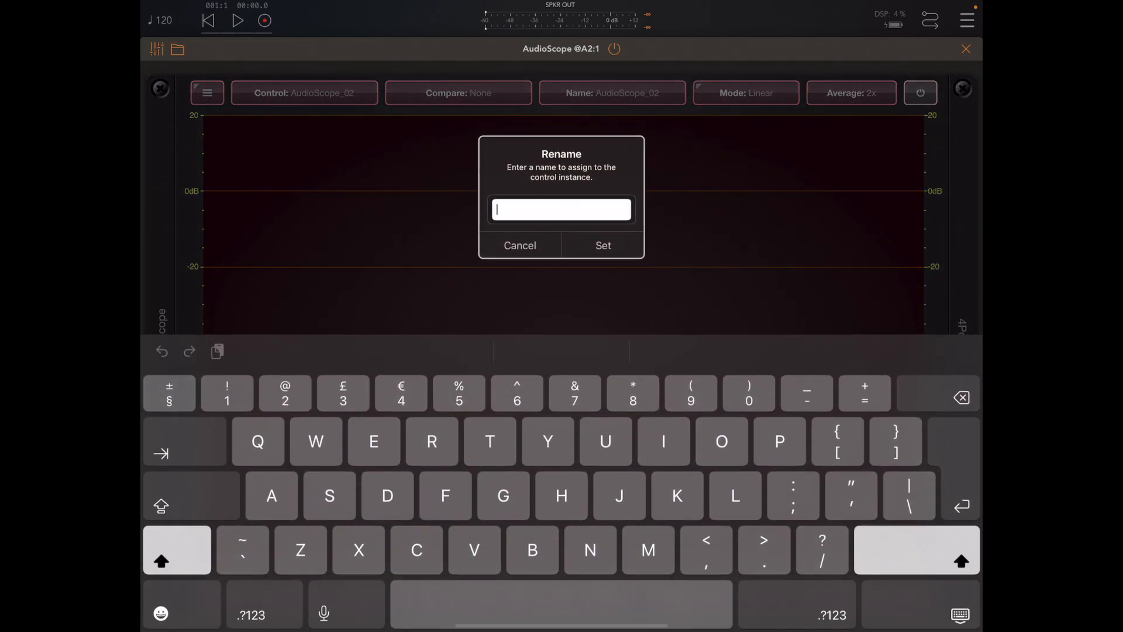
{"action": "type", "text": "Stri"}
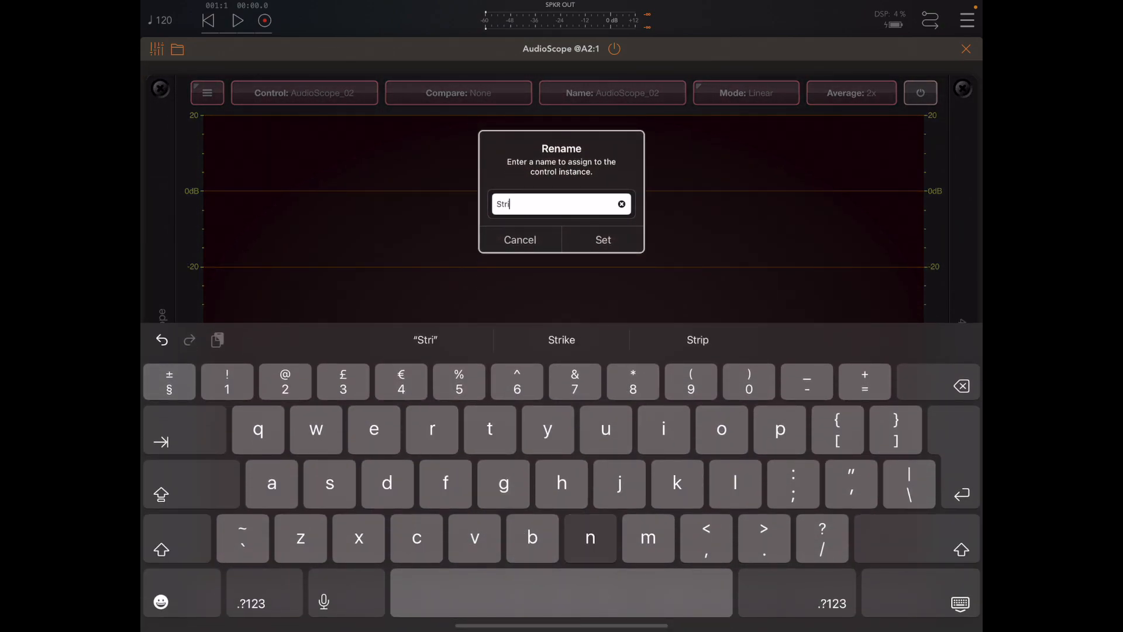
{"action": "left_click", "coordinate": [519, 238]}
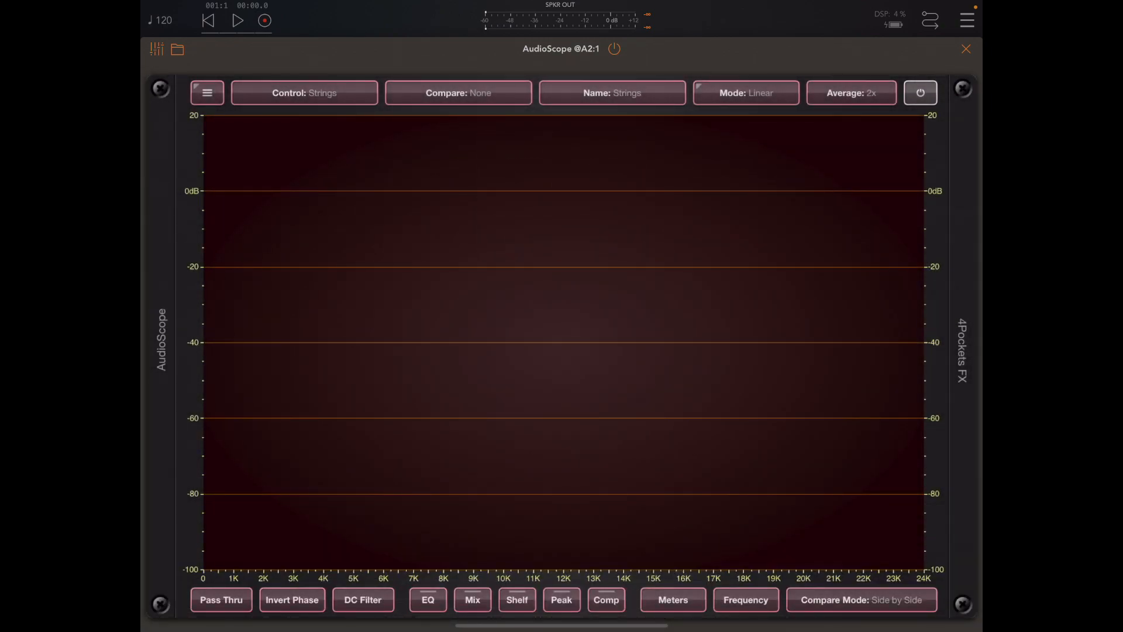
{"action": "left_click", "coordinate": [304, 92]}
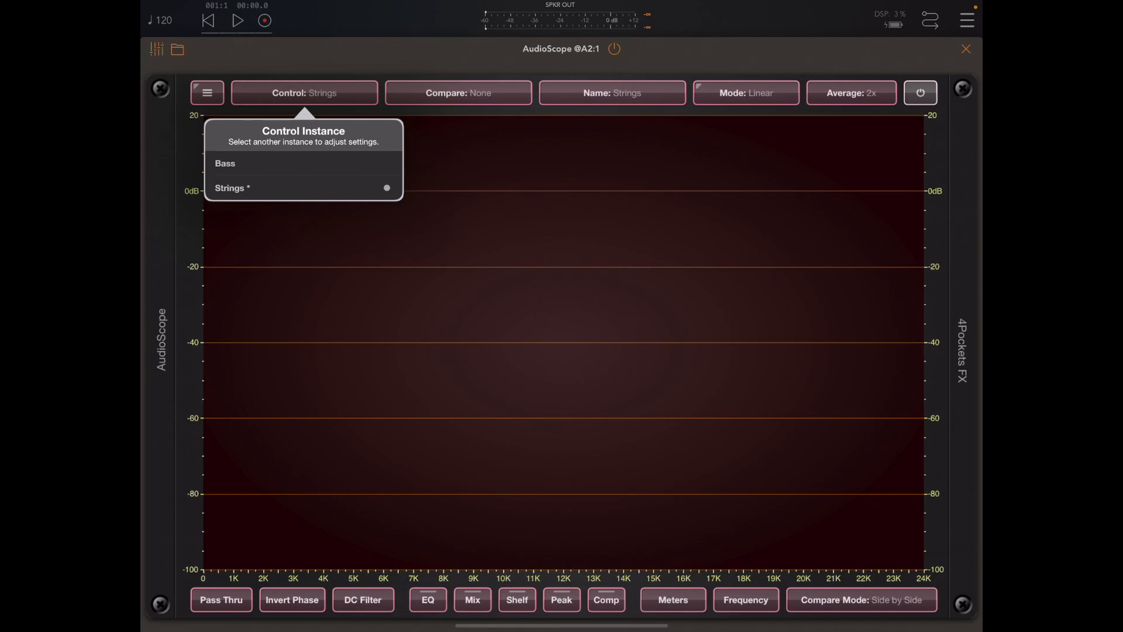
{"action": "left_click", "coordinate": [965, 49]}
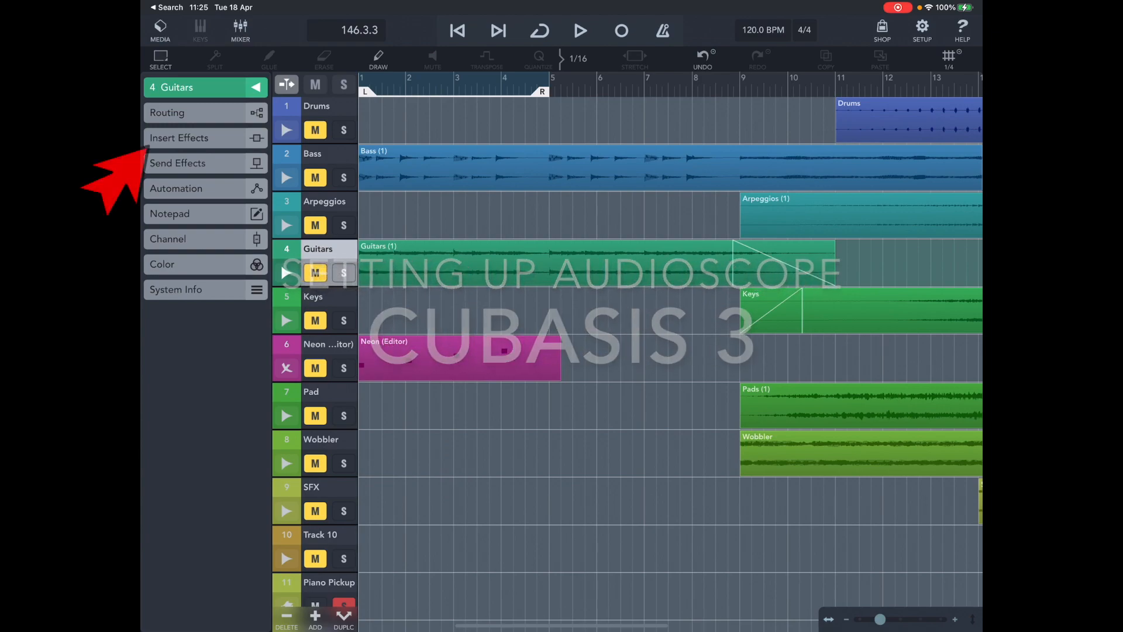
Step: Insert AudioScope as a new effect on the Cubasis Guitars track
{"action": "left_click", "coordinate": [179, 138]}
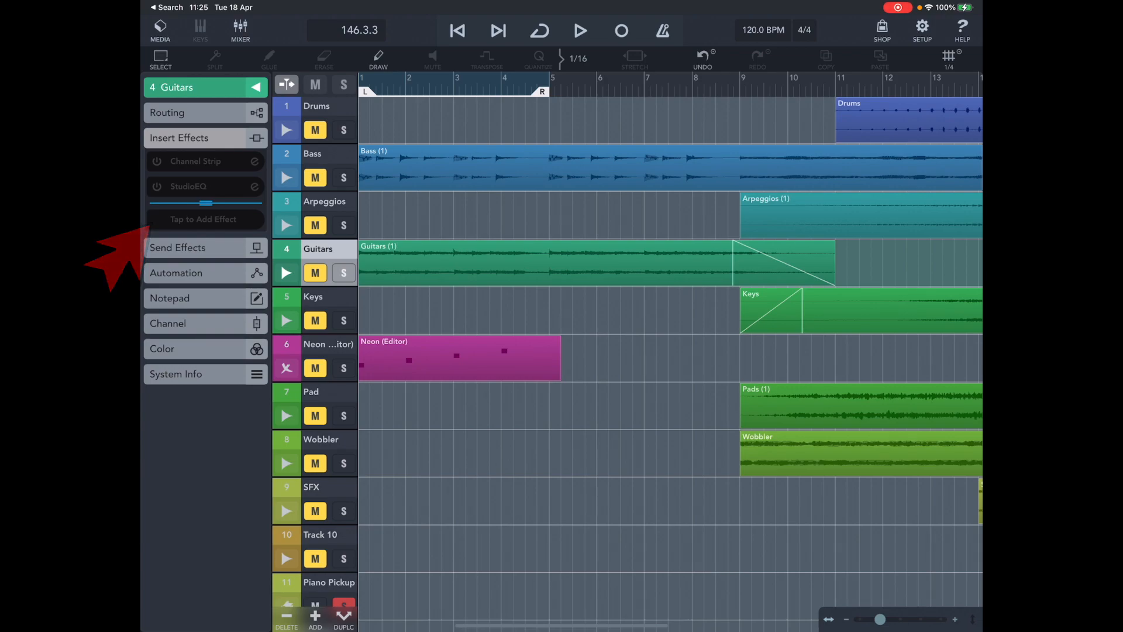
{"action": "left_click", "coordinate": [206, 219]}
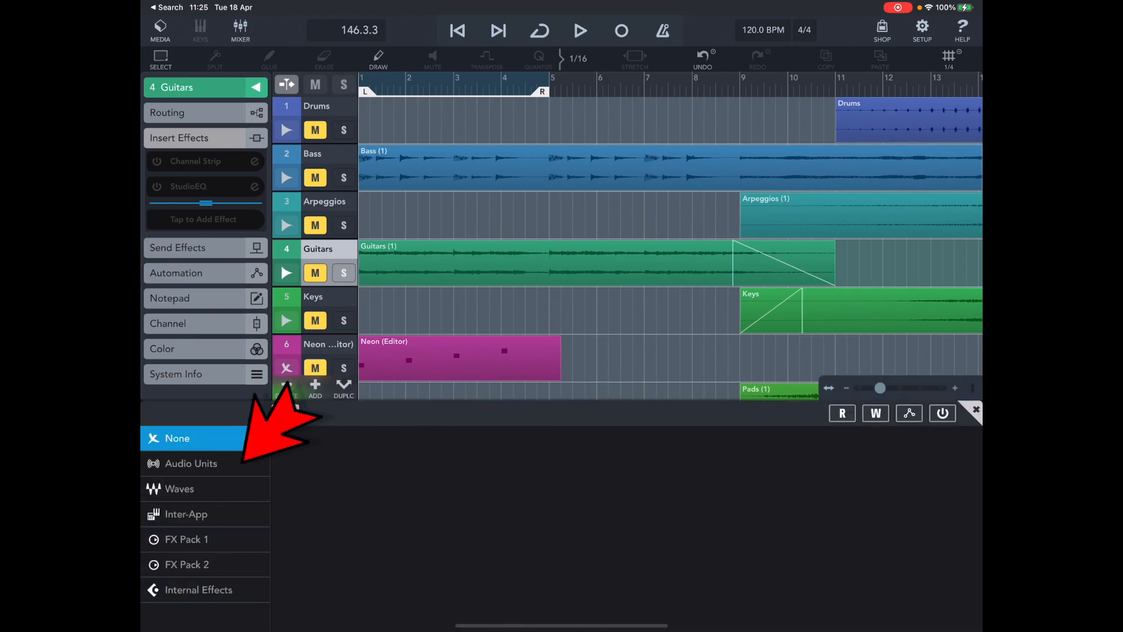
{"action": "left_click", "coordinate": [191, 464]}
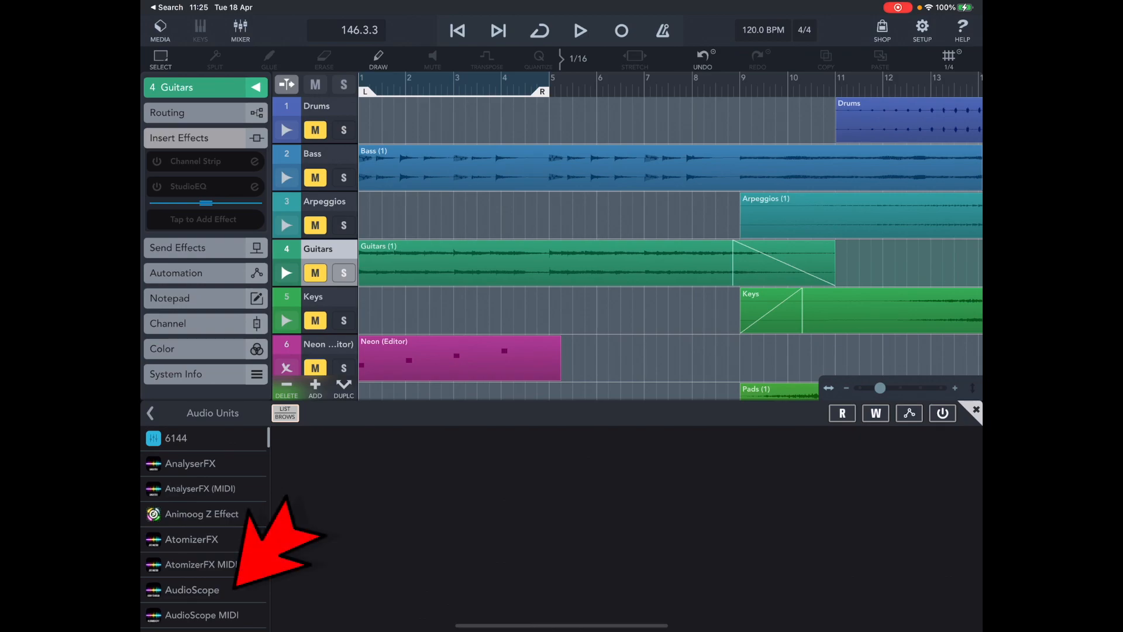
{"action": "left_click", "coordinate": [190, 589]}
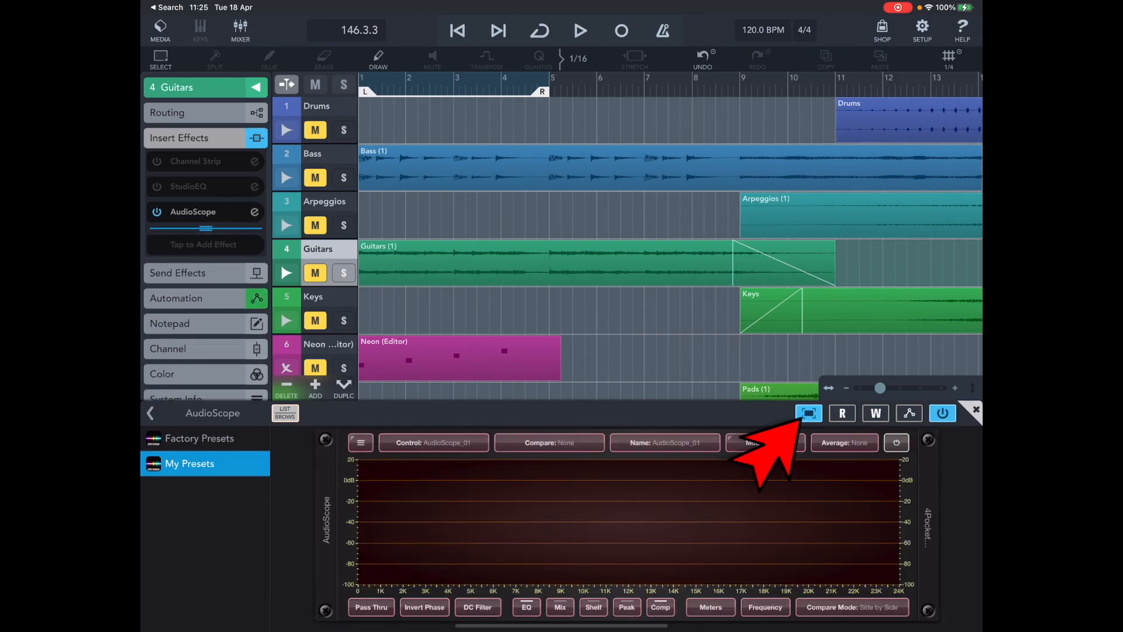
Step: Expand the AudioScope panel and set its instance name to 'Guitar'
{"action": "left_click", "coordinate": [808, 416]}
{"action": "type", "text": "G"}
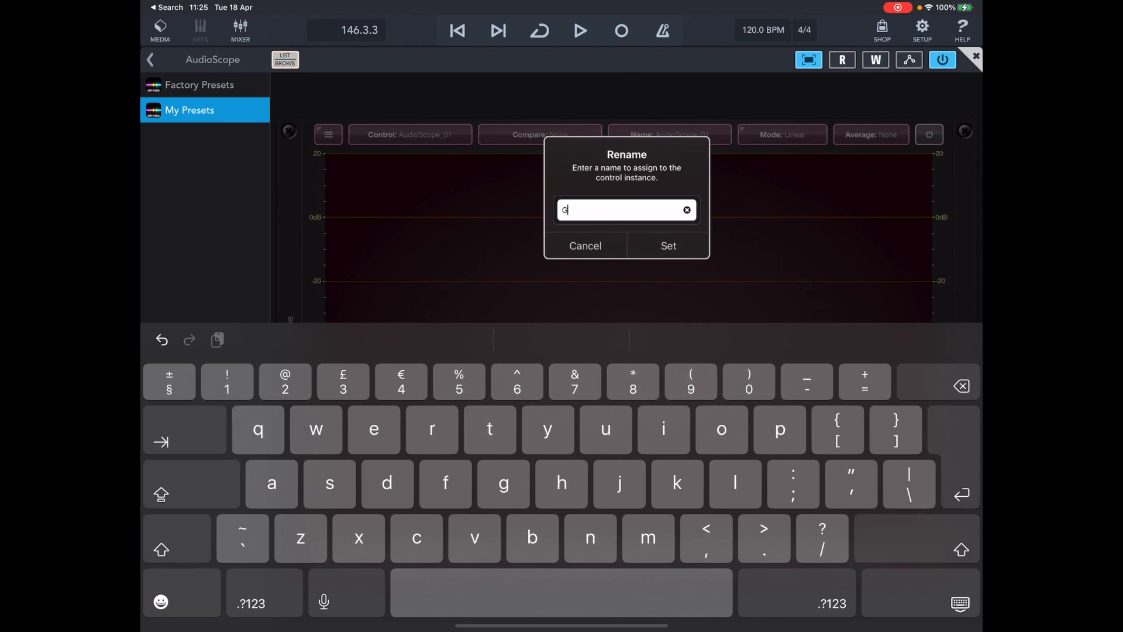
{"action": "type", "text": "uitar"}
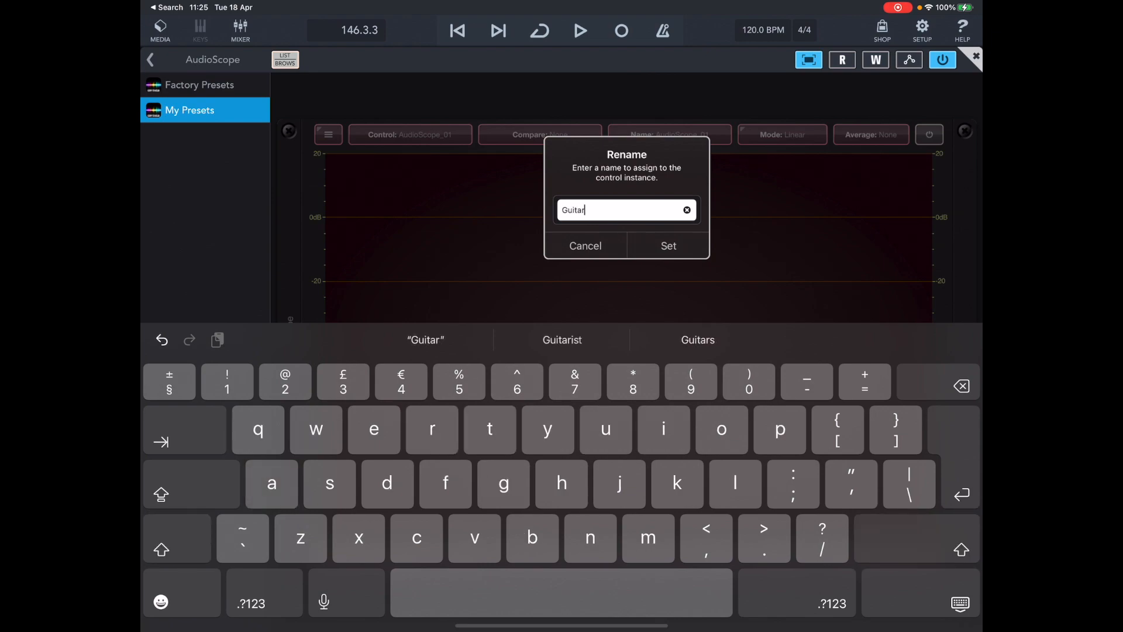
{"action": "left_click", "coordinate": [667, 245]}
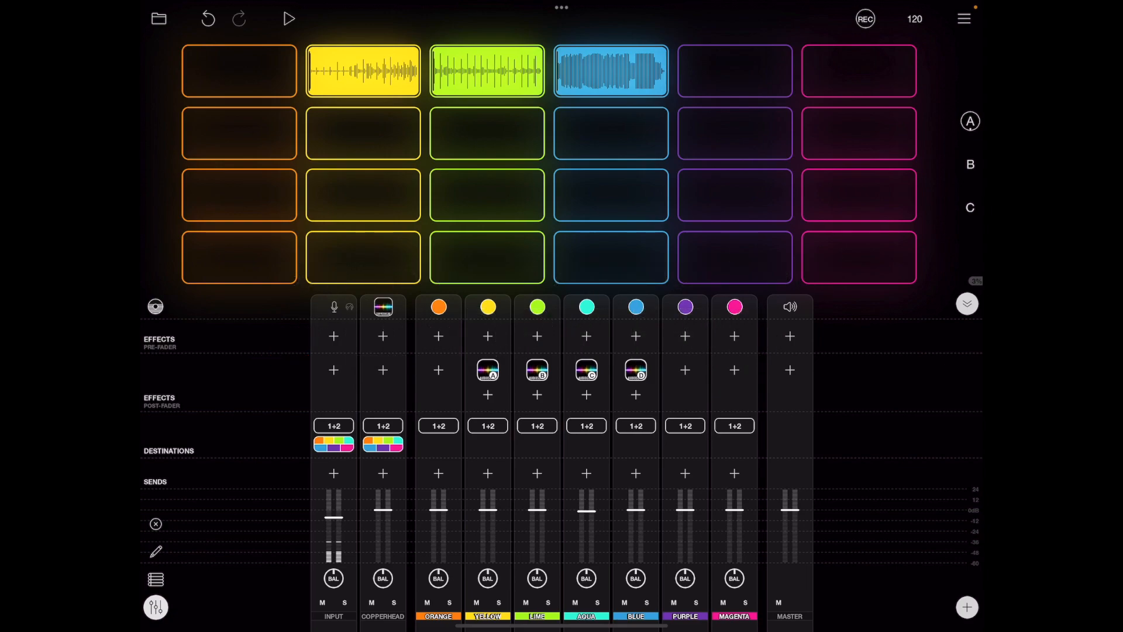
Step: Turn on Echo Cancellation in the Loopy Pro input channel settings
{"action": "left_click", "coordinate": [333, 307]}
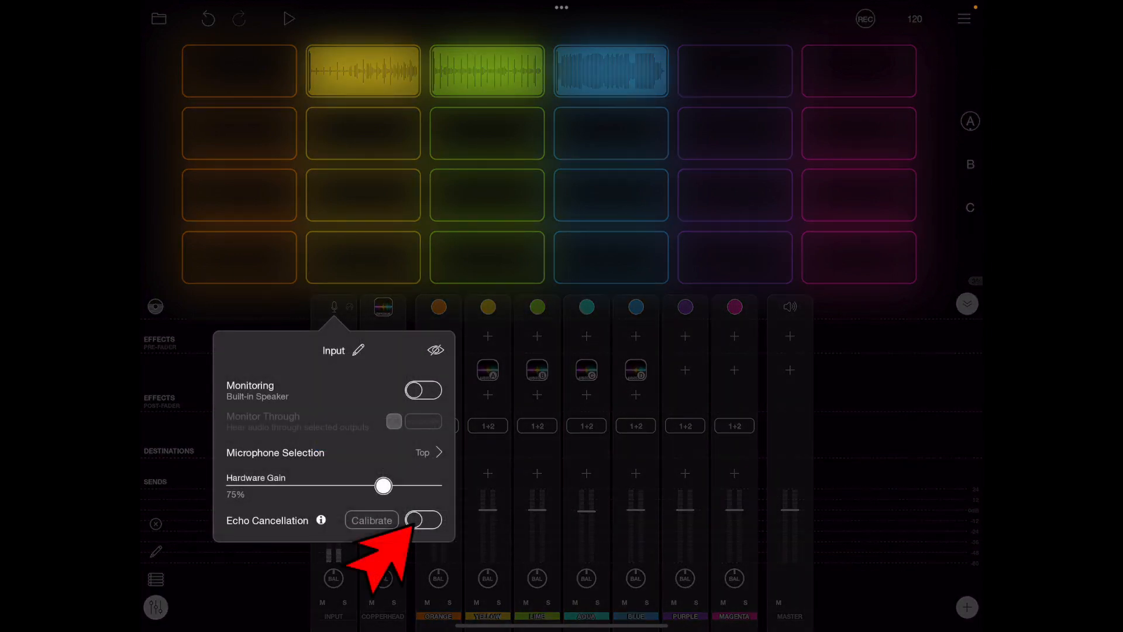
{"action": "left_click", "coordinate": [422, 519]}
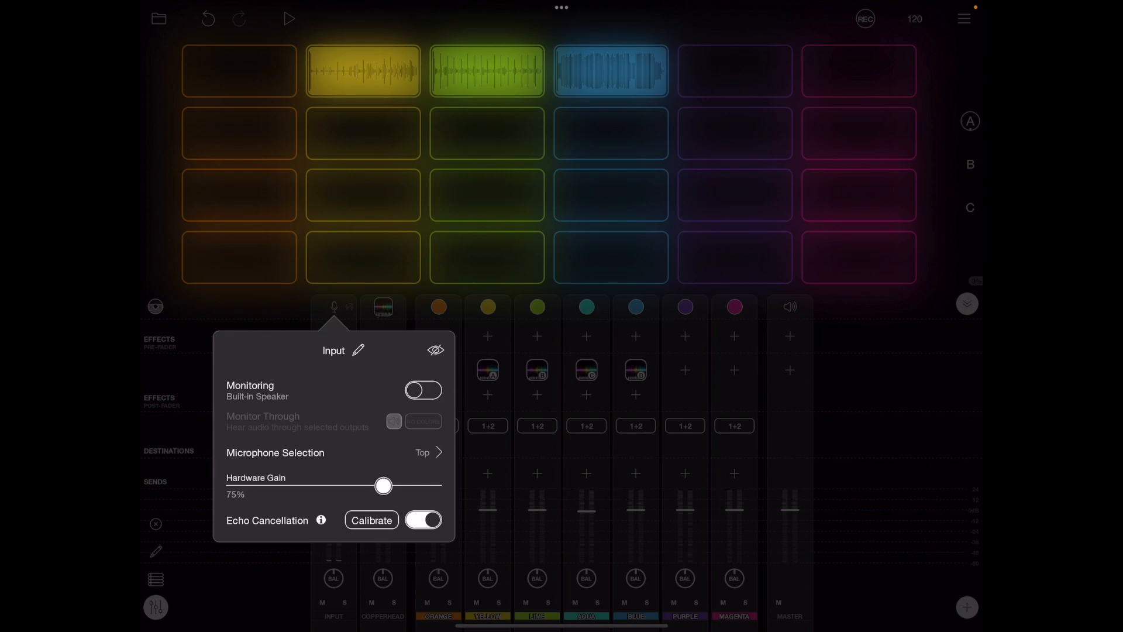
{"action": "left_click", "coordinate": [422, 520]}
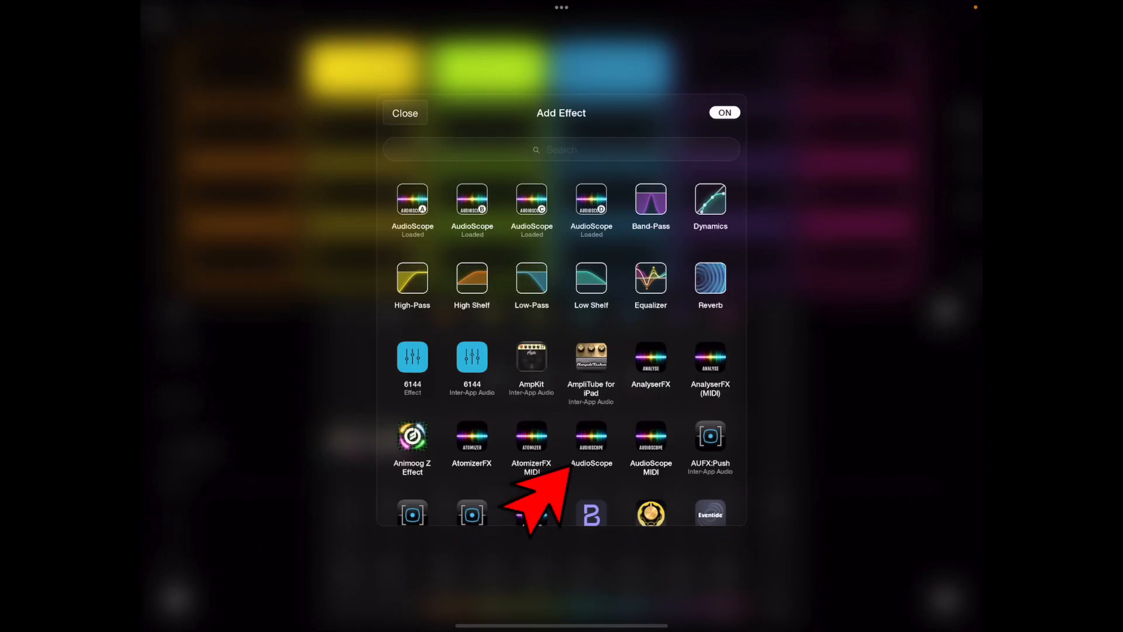
Step: Add an AudioScope effect and rename its instance starting with 'Str'
{"action": "left_click", "coordinate": [404, 113]}
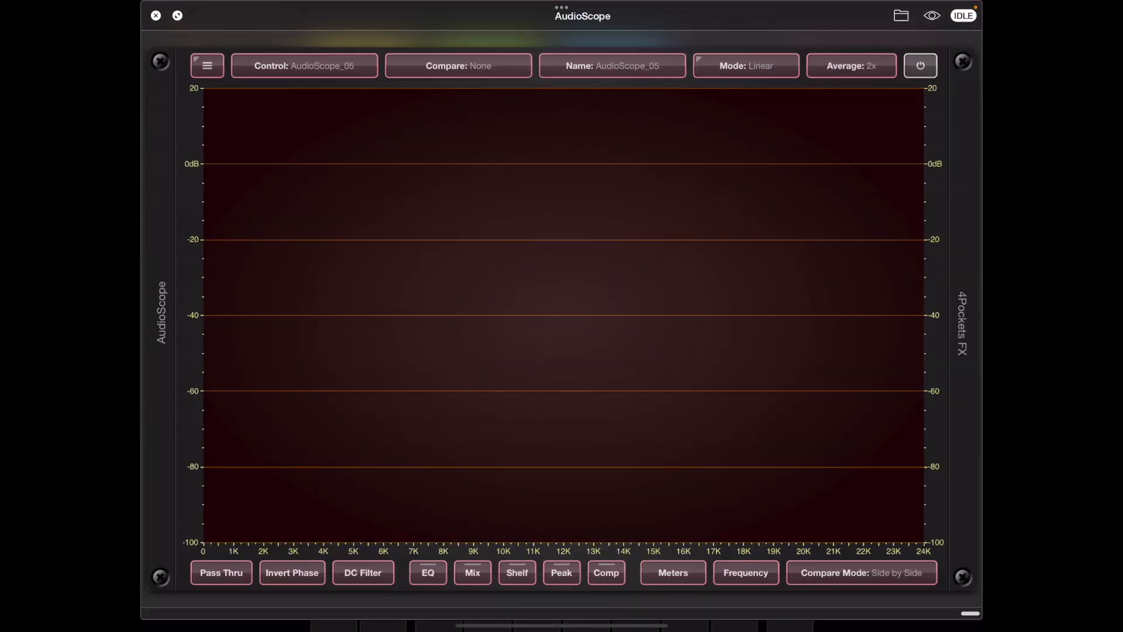
{"action": "left_click", "coordinate": [612, 66]}
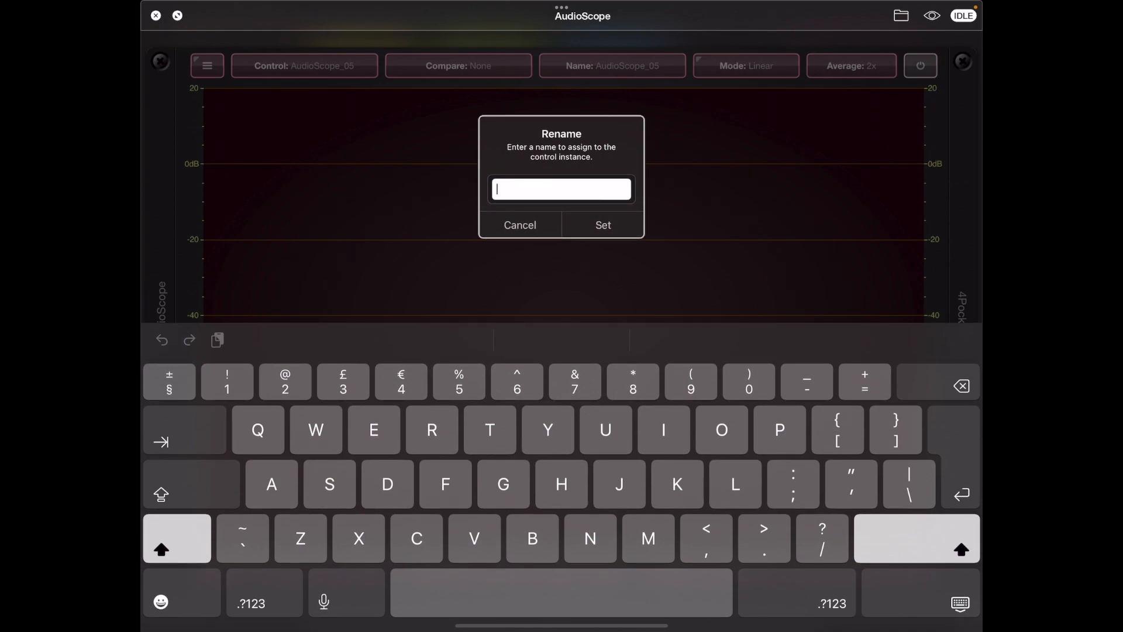
{"action": "type", "text": "Str"}
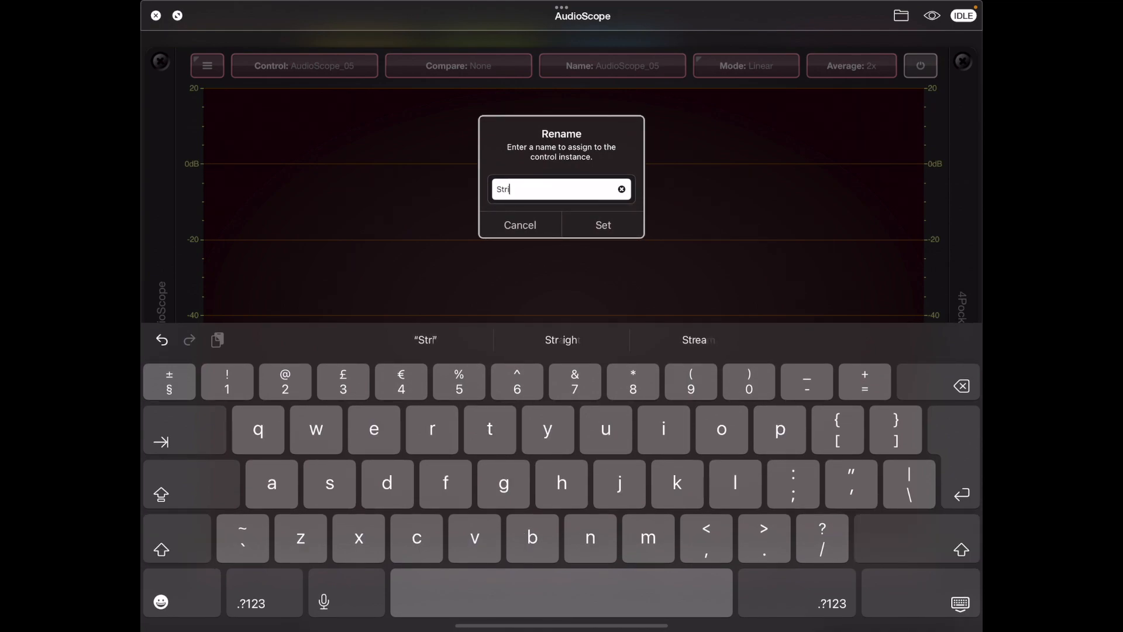
{"action": "left_click", "coordinate": [601, 224]}
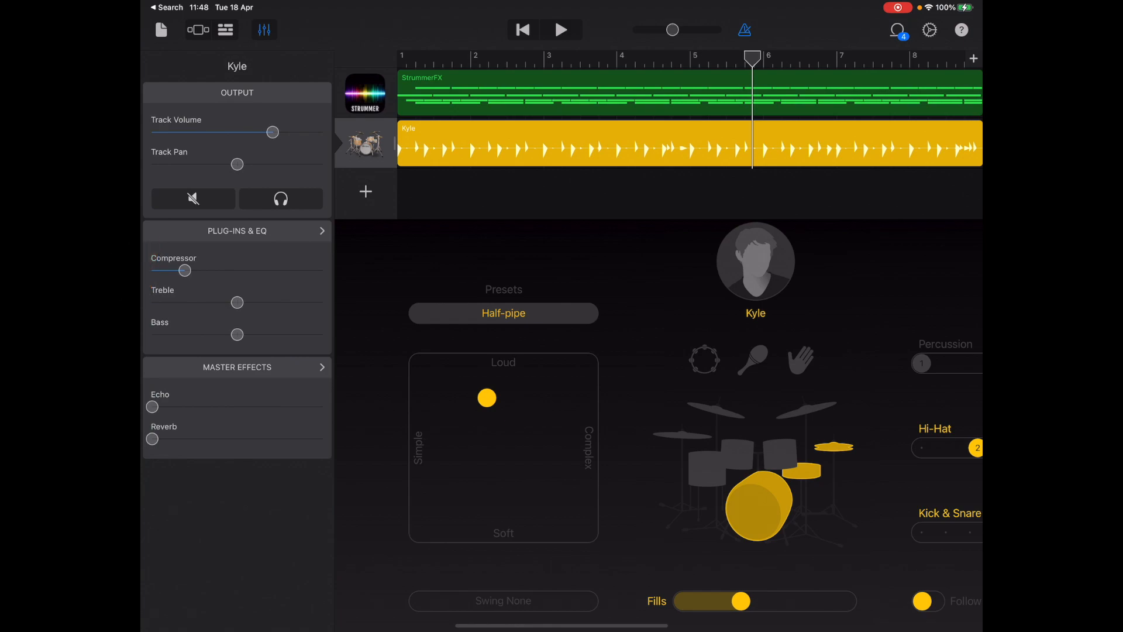
Step: Add AudioScope from Audio Unit Extensions to the drum track's plug-in chain and show its window
{"action": "left_click", "coordinate": [236, 231]}
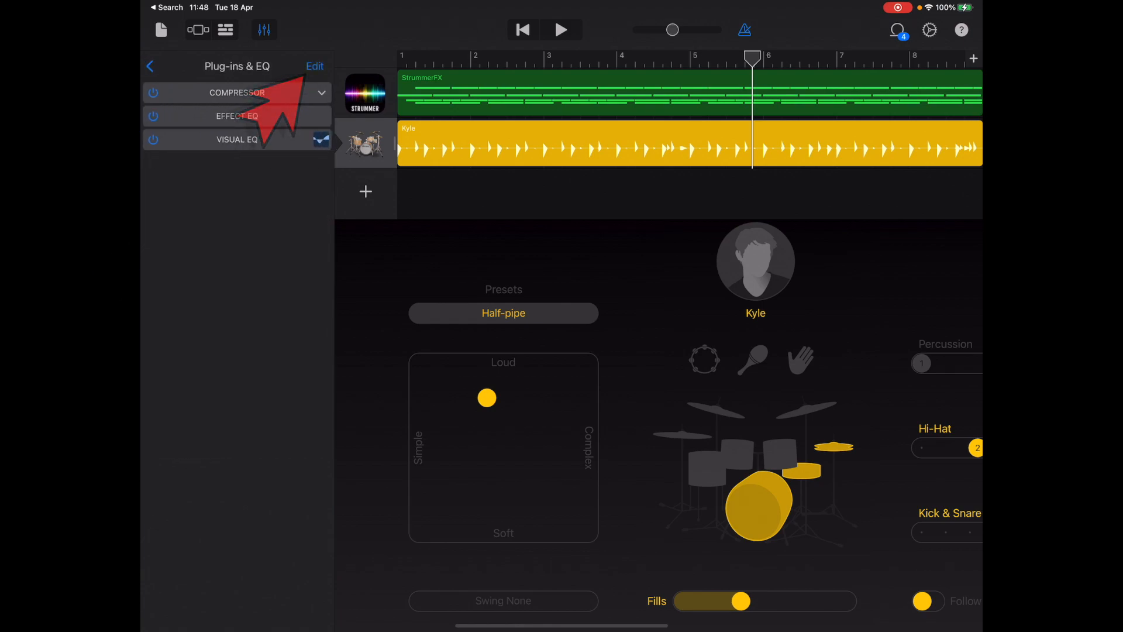
{"action": "left_click", "coordinate": [313, 66]}
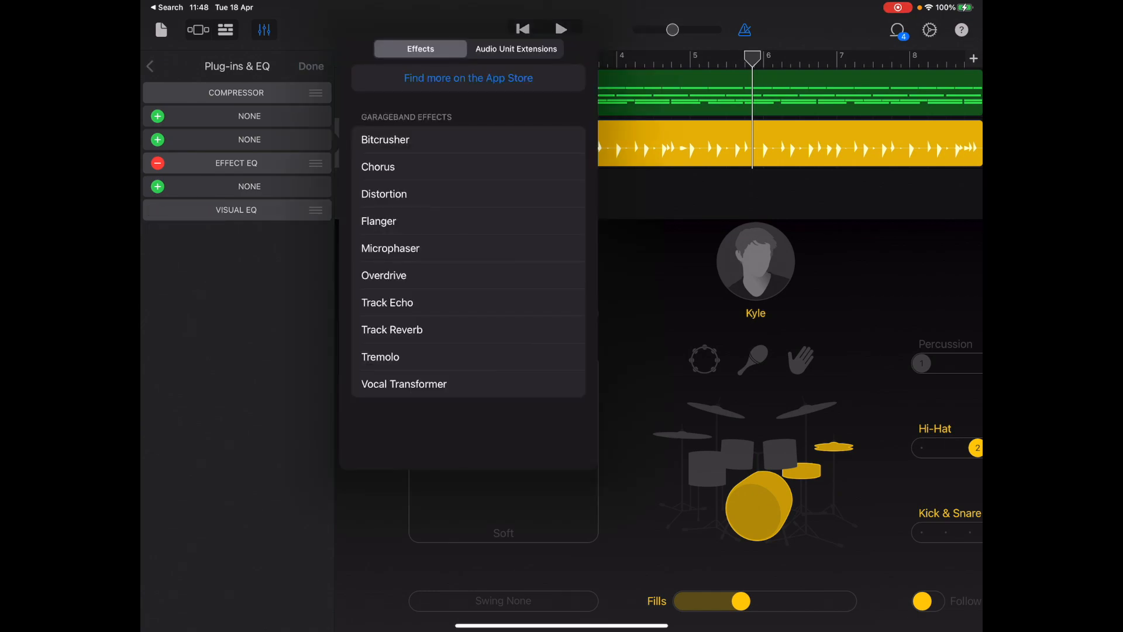
{"action": "left_click", "coordinate": [516, 49]}
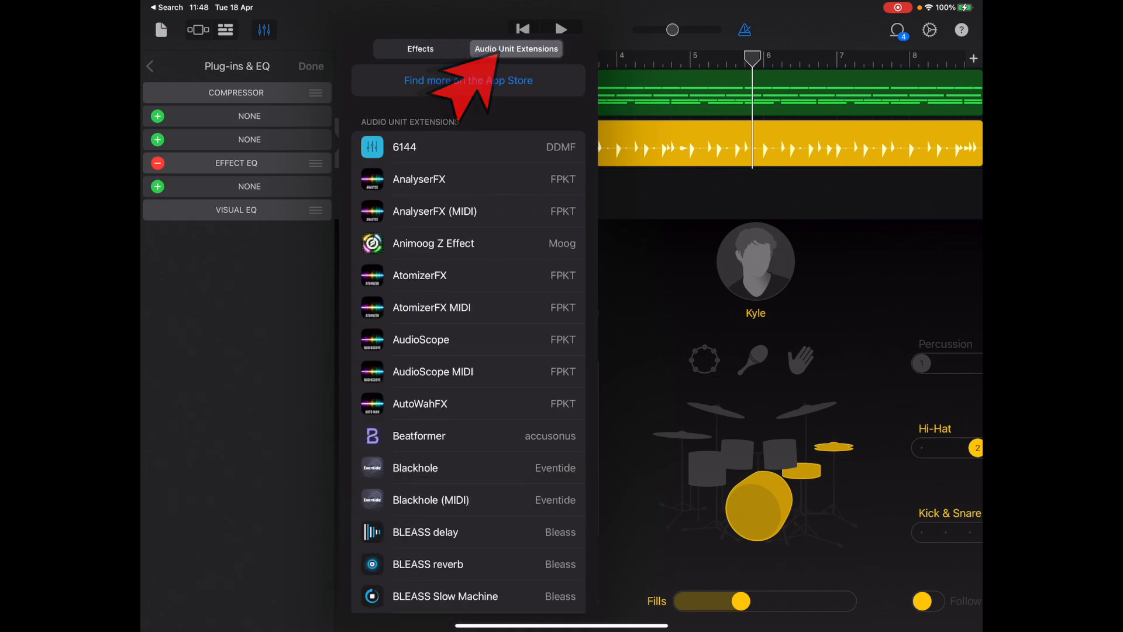
{"action": "left_click", "coordinate": [419, 339]}
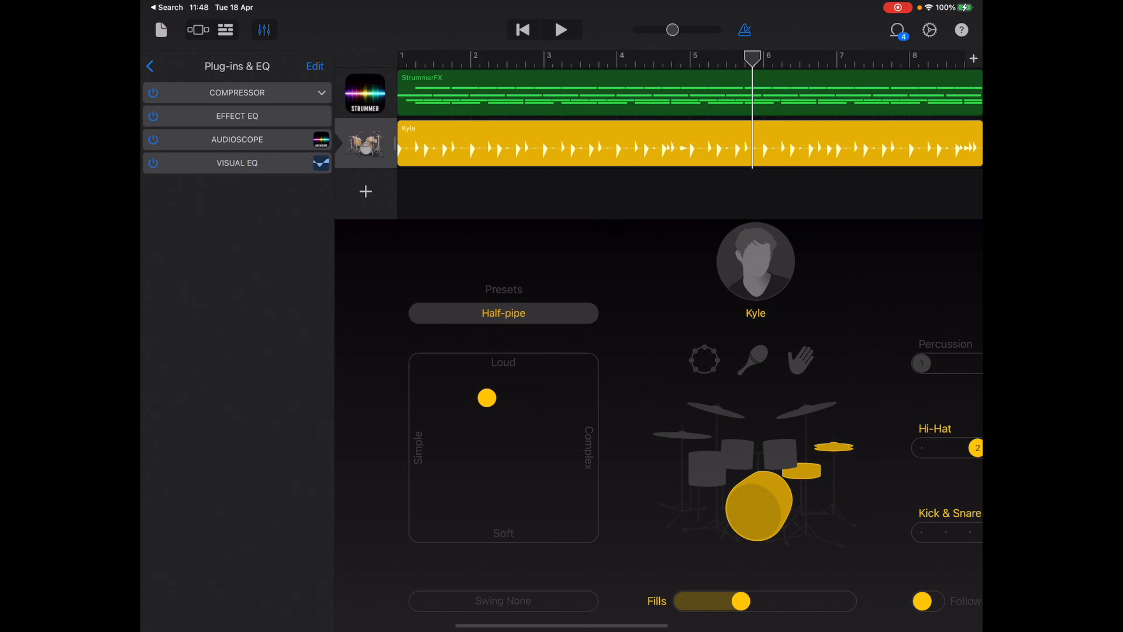
{"action": "left_click", "coordinate": [237, 139]}
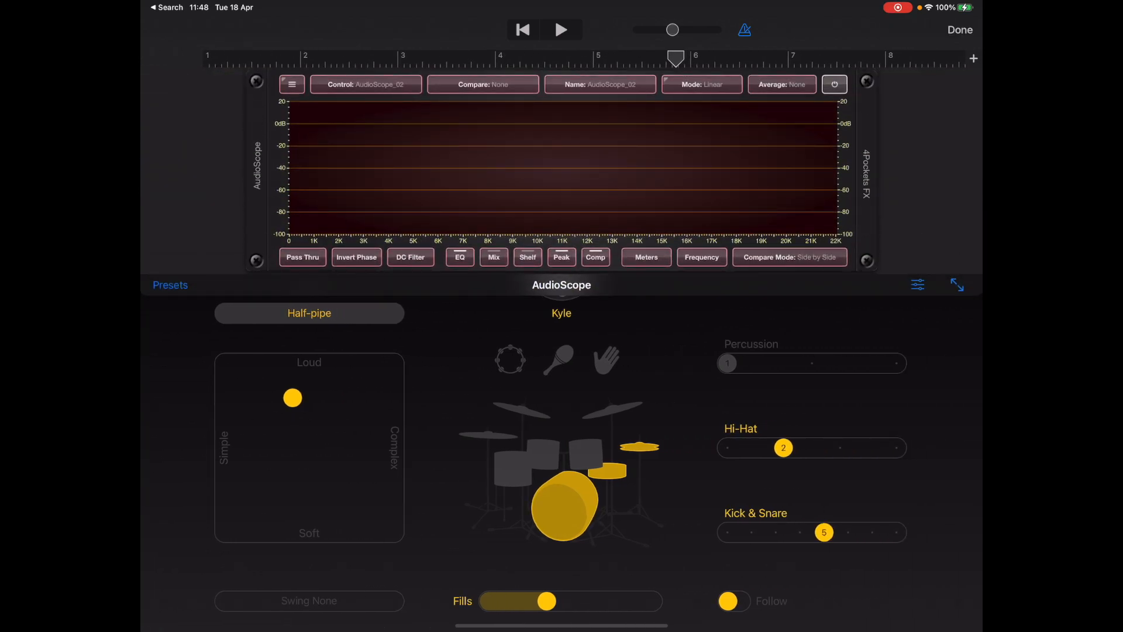
Step: Name the instance 'Guitar', then view AudioScope full-size and return
{"action": "left_click", "coordinate": [599, 84]}
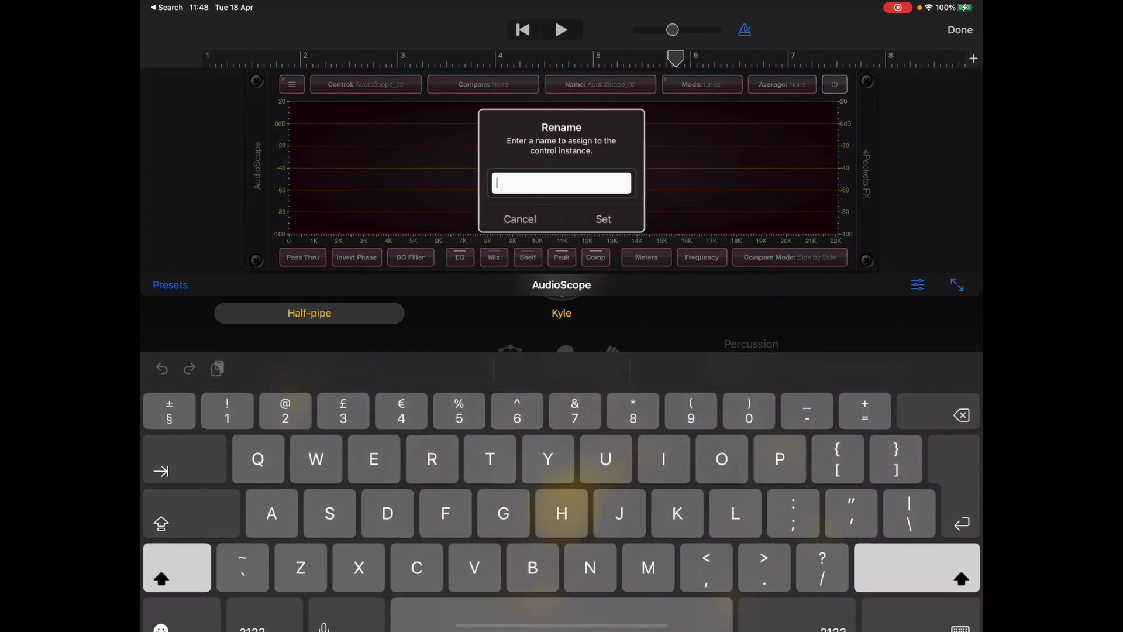
{"action": "type", "text": "Gu"}
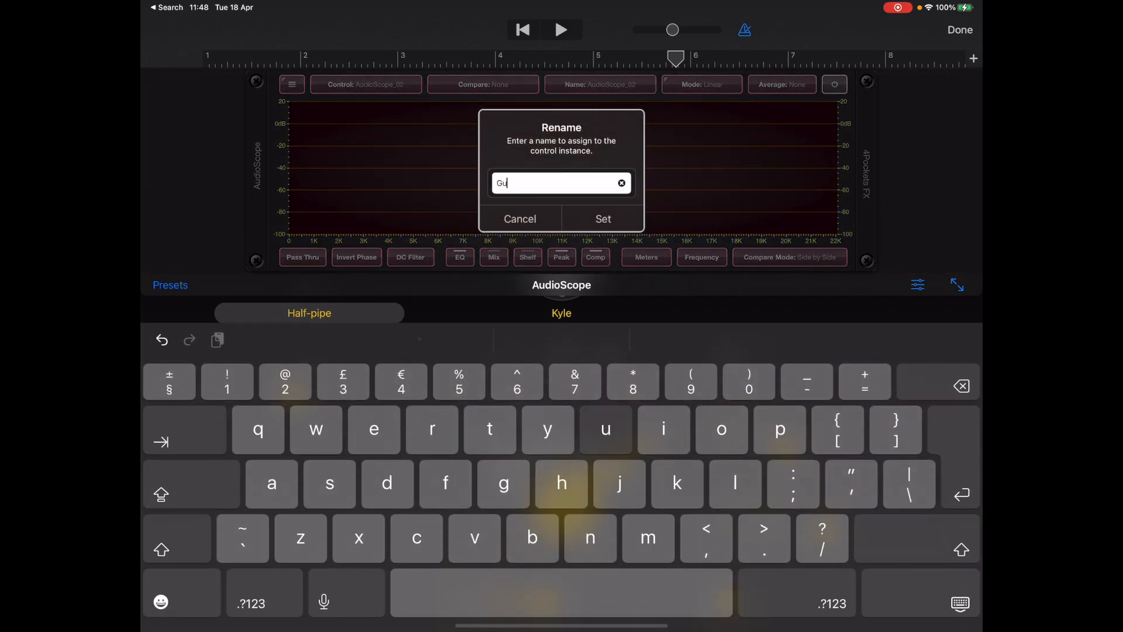
{"action": "type", "text": "itar"}
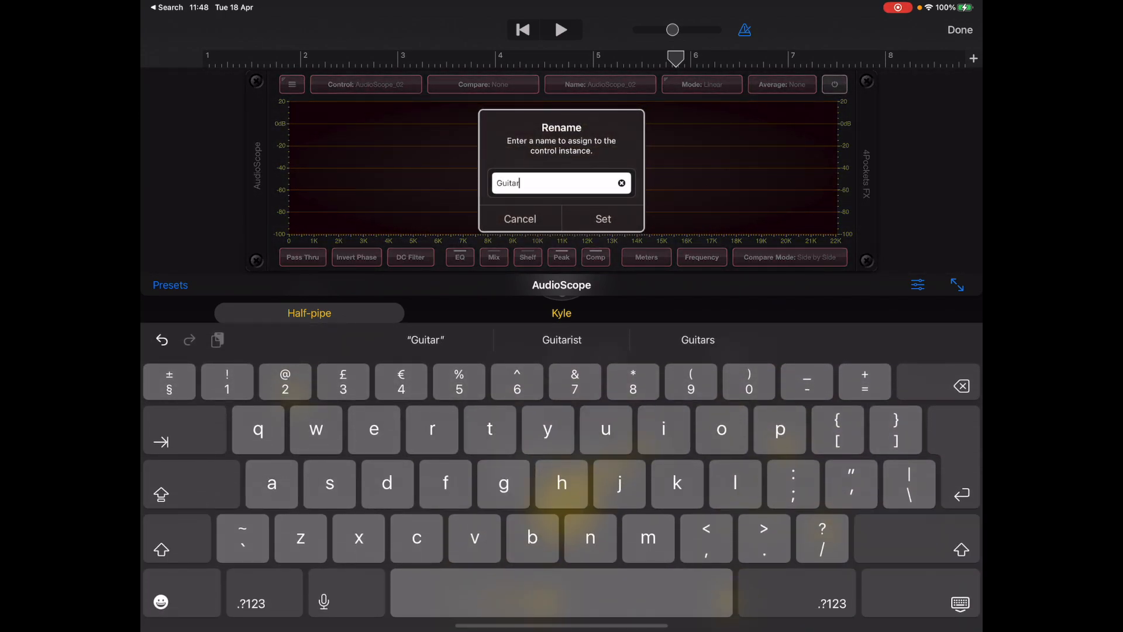
{"action": "left_click", "coordinate": [602, 218]}
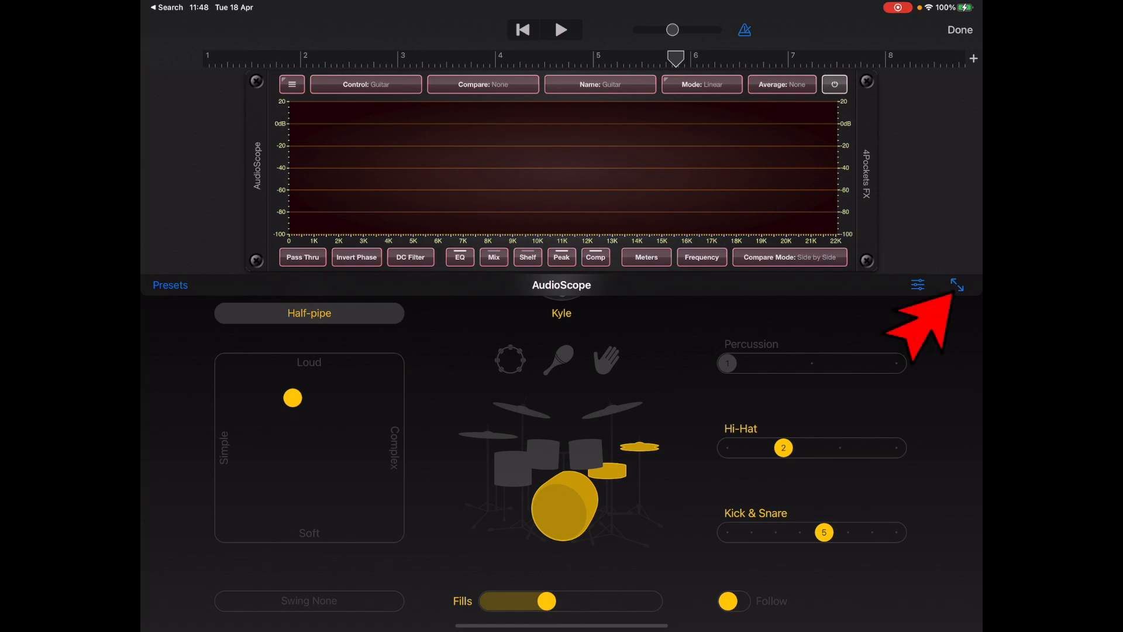
{"action": "left_click", "coordinate": [957, 285]}
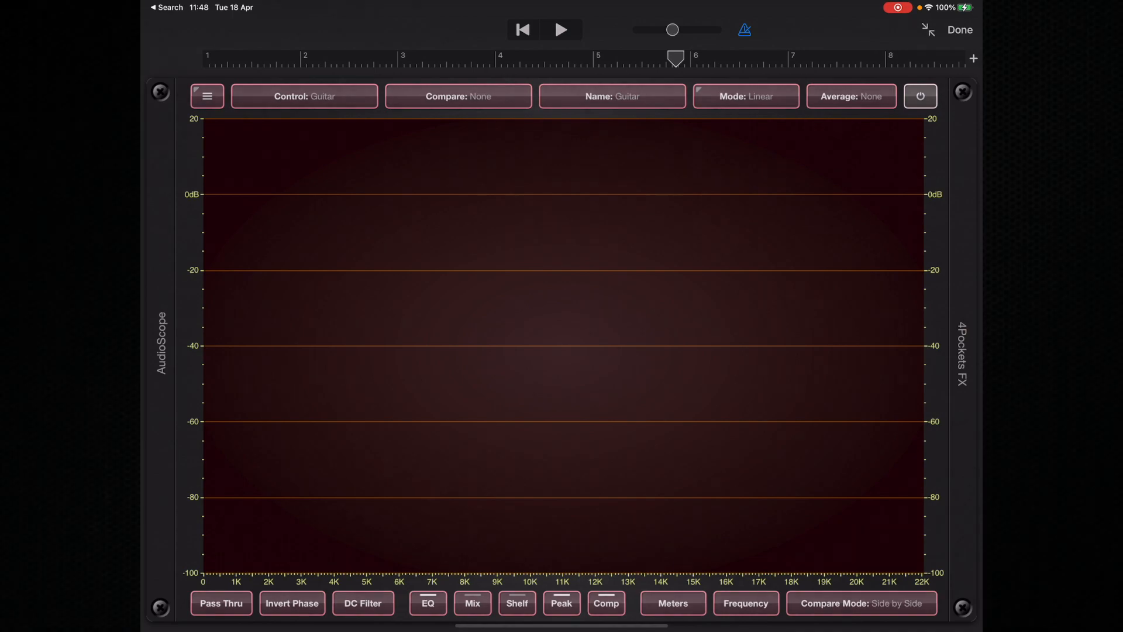
{"action": "left_click", "coordinate": [959, 29]}
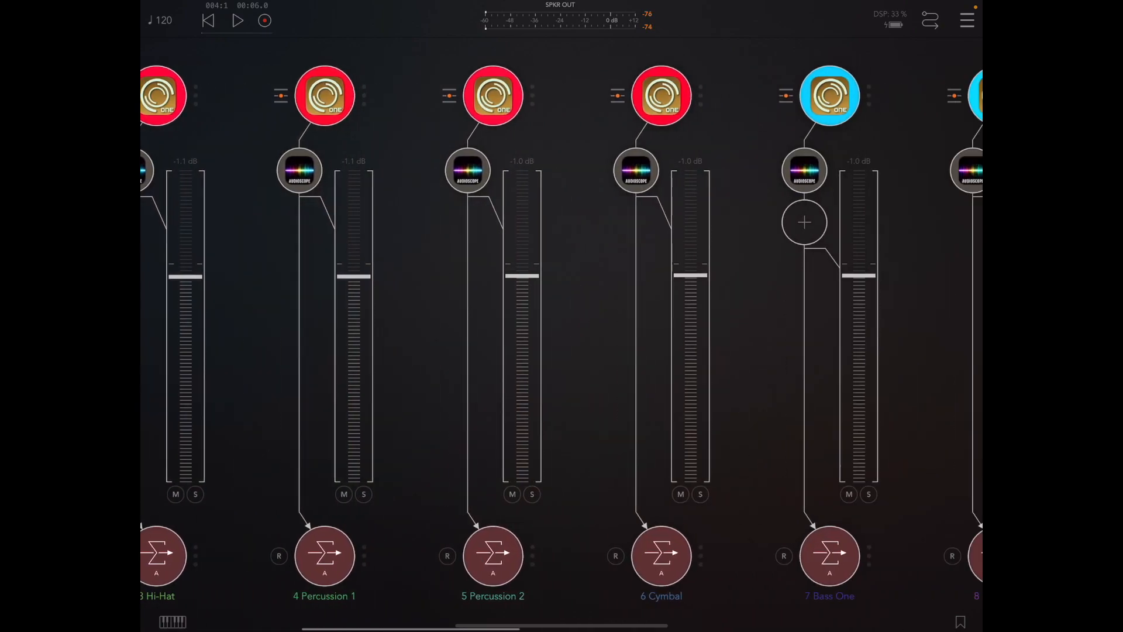
Step: Scroll the mixer and open the Bass Drum AudioScope window on the 1 Kick channel
{"action": "scroll", "scroll_direction": "right", "scroll_amount": 3}
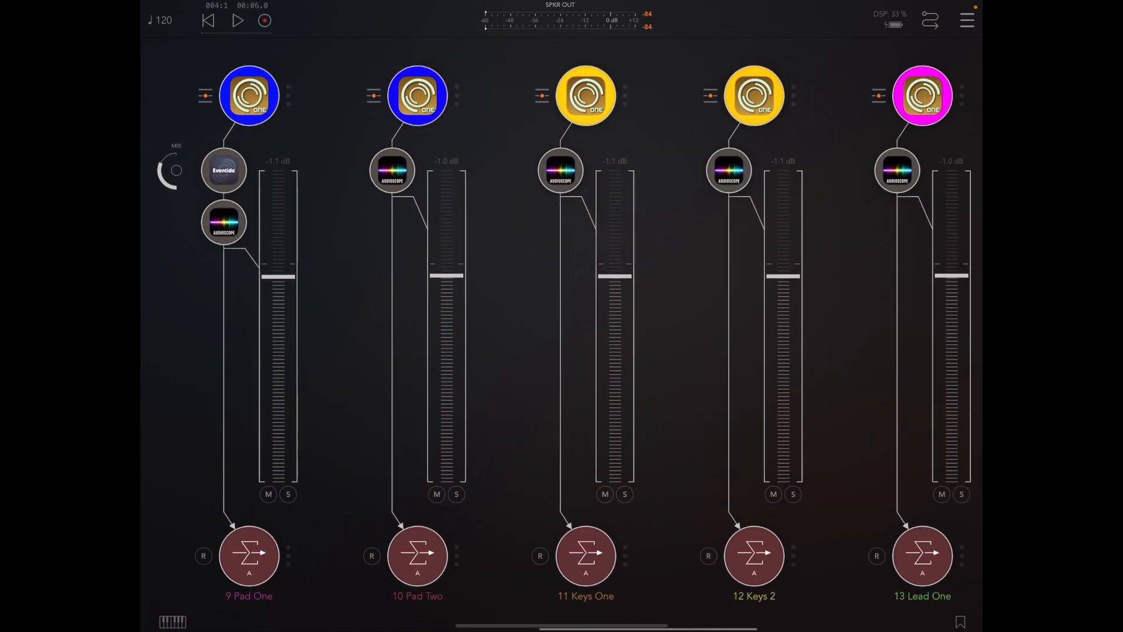
{"action": "scroll", "scroll_direction": "left", "scroll_amount": 3}
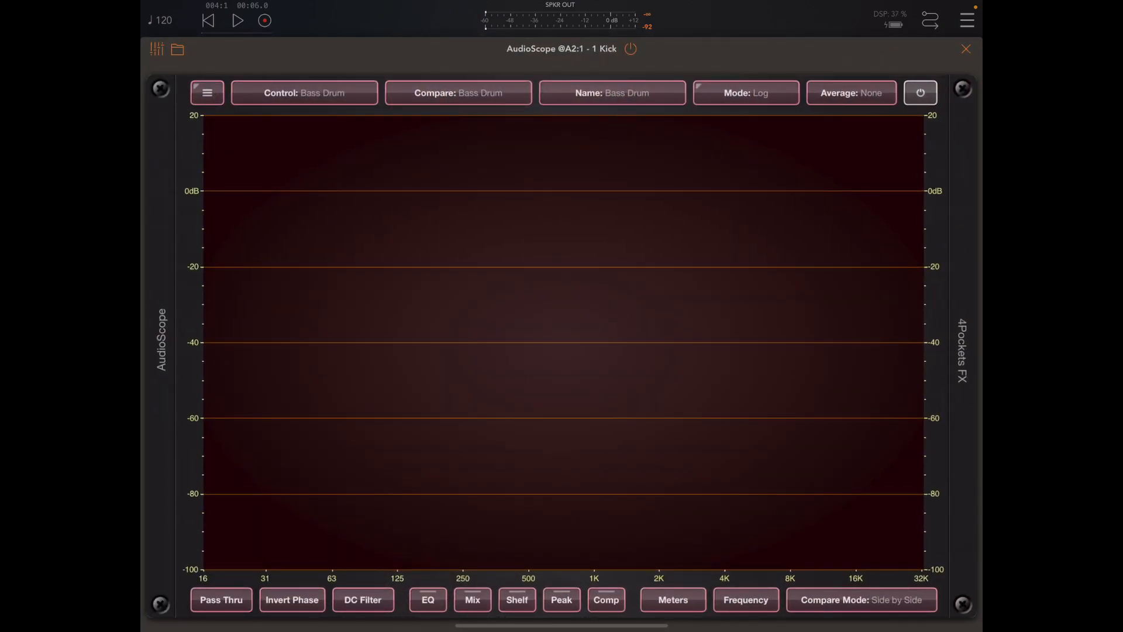
{"action": "left_click", "coordinate": [304, 92]}
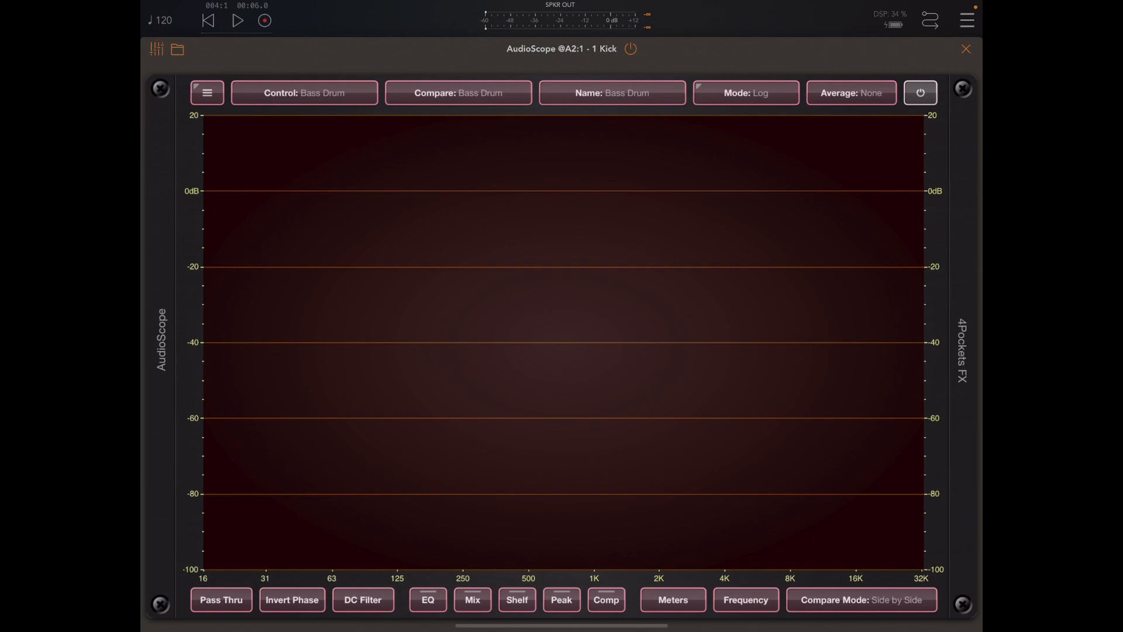
Step: Preview the EQ, Mix, Shelf/Peak and Comp modes, settling on the Visual Mixer display
{"action": "left_click", "coordinate": [429, 599]}
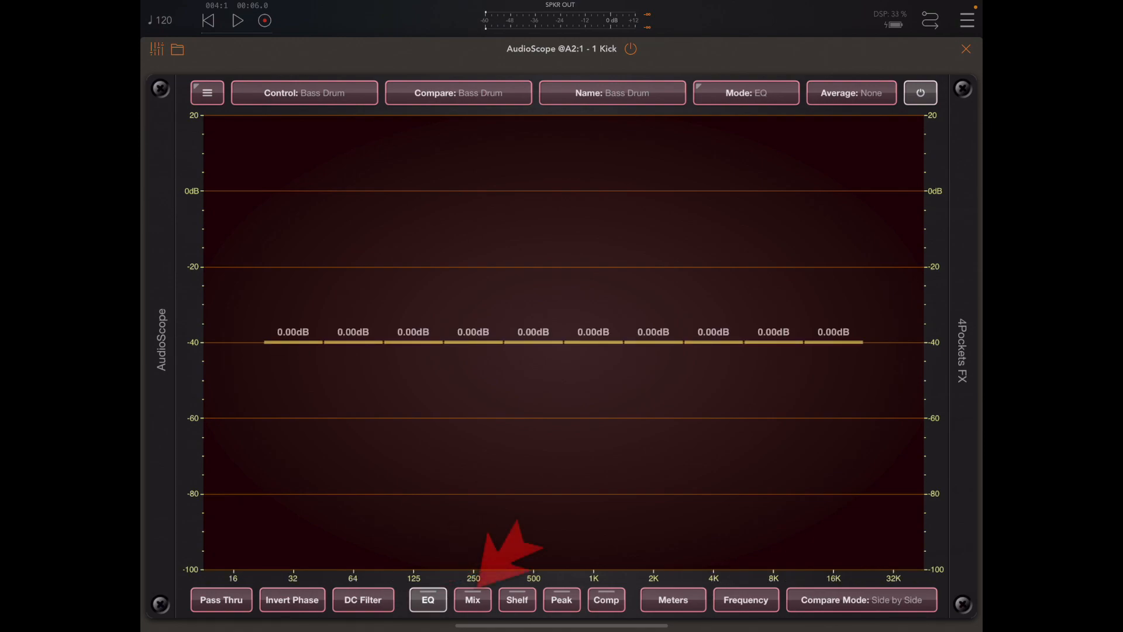
{"action": "left_click", "coordinate": [472, 599]}
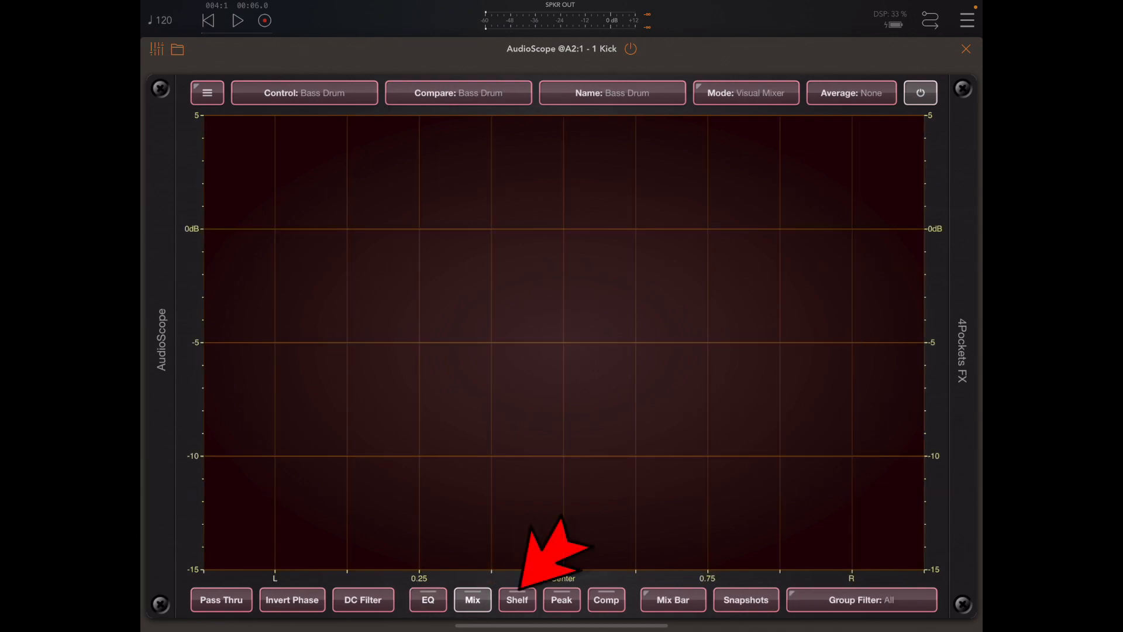
{"action": "left_click", "coordinate": [562, 599]}
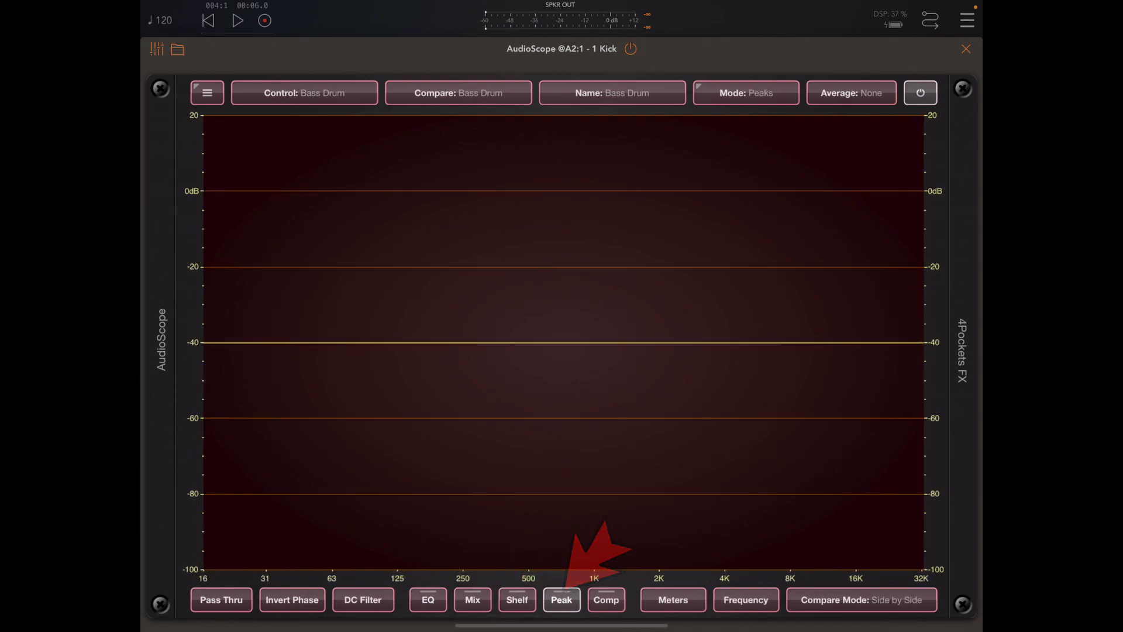
{"action": "left_click", "coordinate": [604, 599]}
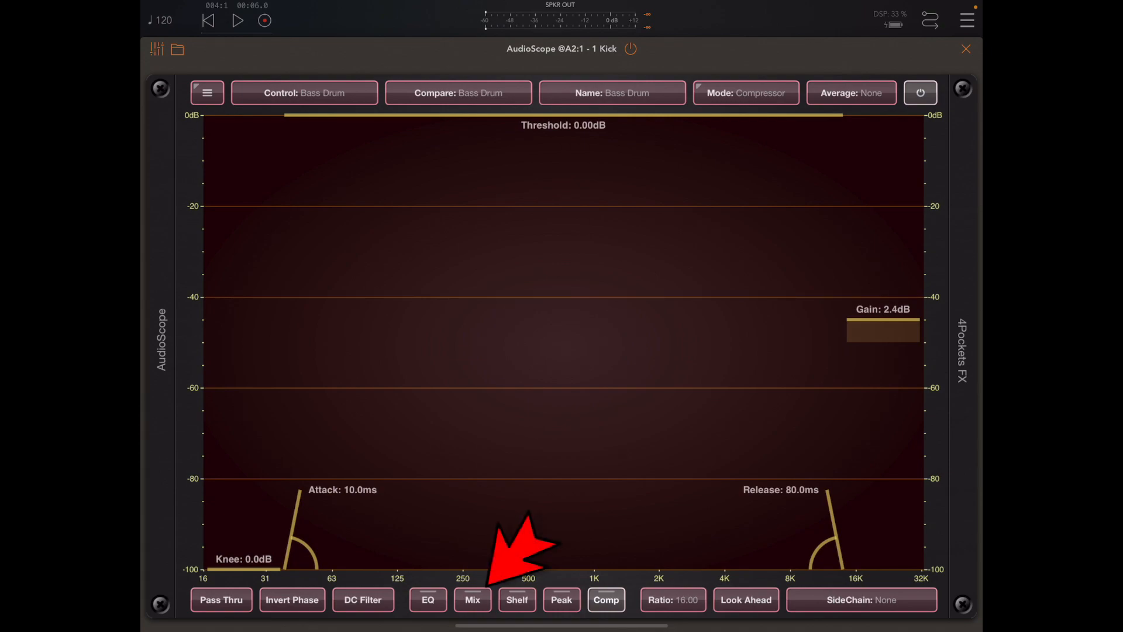
{"action": "left_click", "coordinate": [472, 599]}
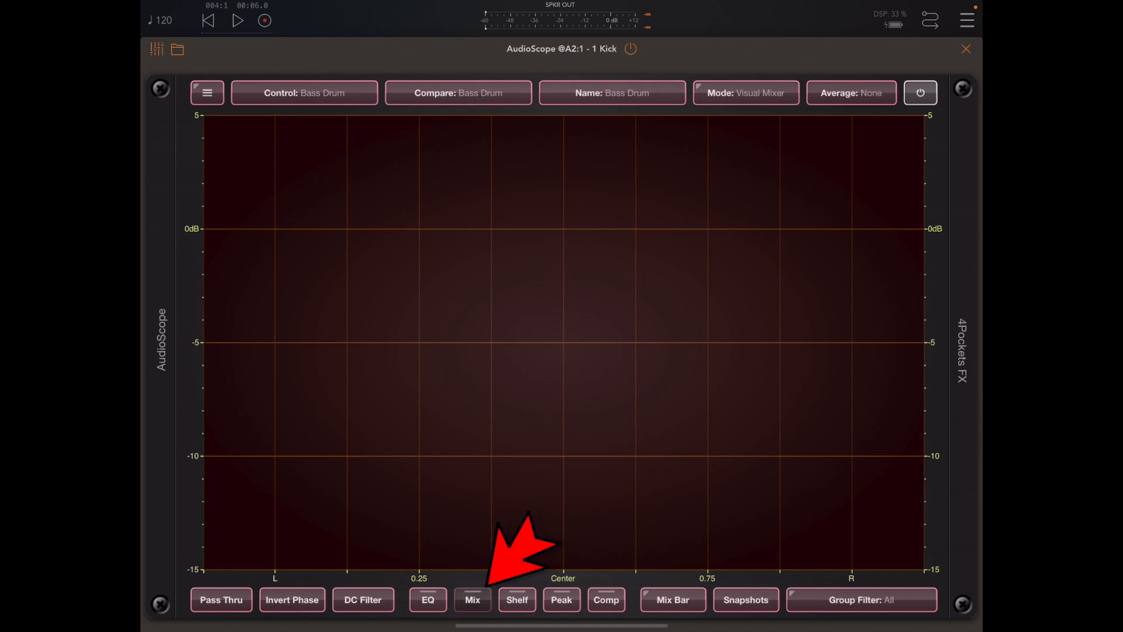
Step: Drop Bass Drum to -5 dB at centre, then switch Control to the Strings instance
{"action": "left_click", "coordinate": [471, 599]}
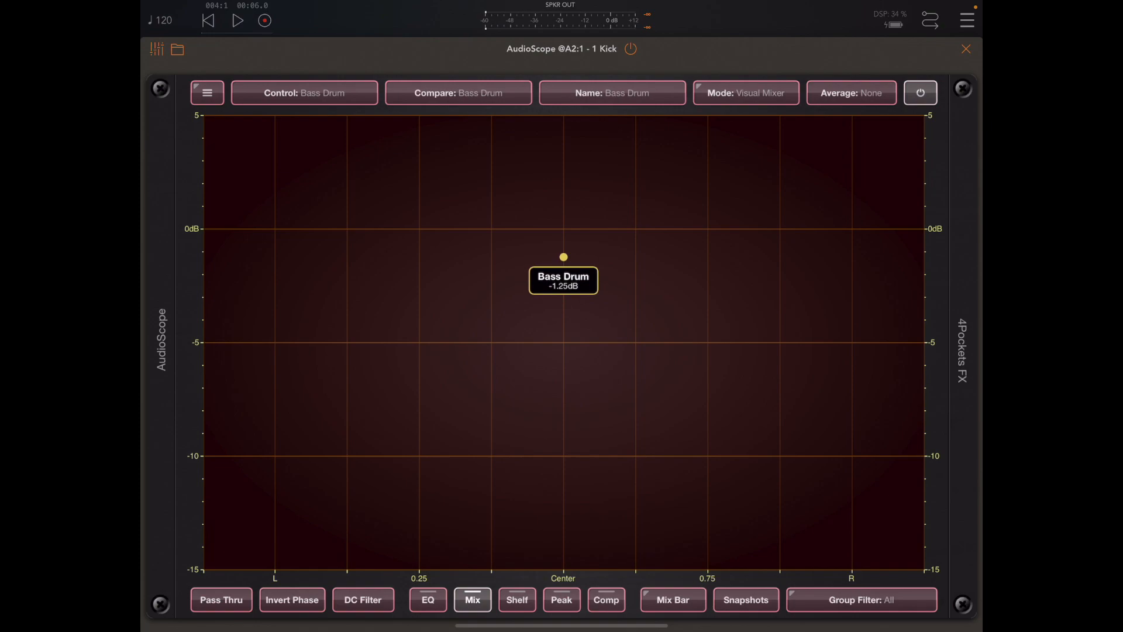
{"action": "left_click_drag", "start_coordinate": [563, 256], "coordinate": [562, 337]}
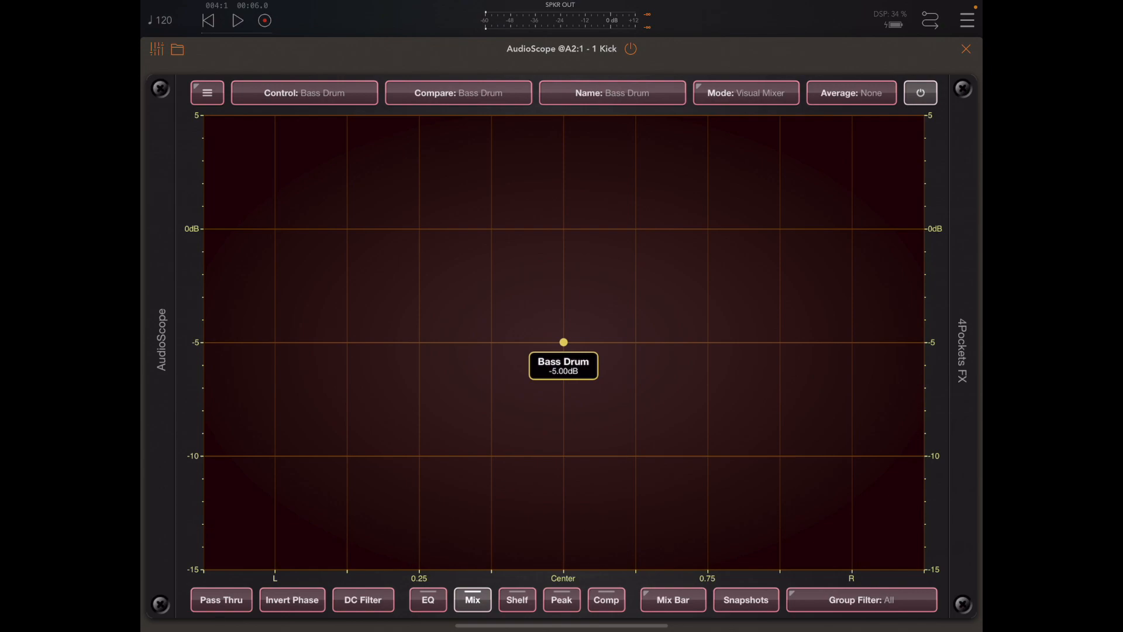
{"action": "left_click", "coordinate": [304, 92]}
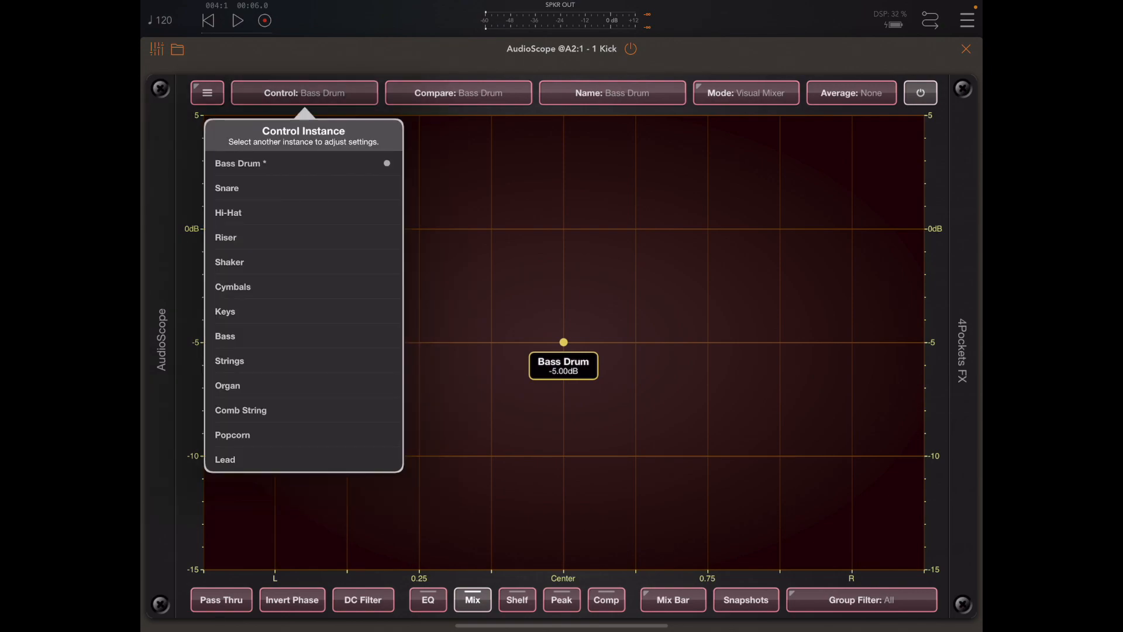
{"action": "left_click", "coordinate": [230, 360]}
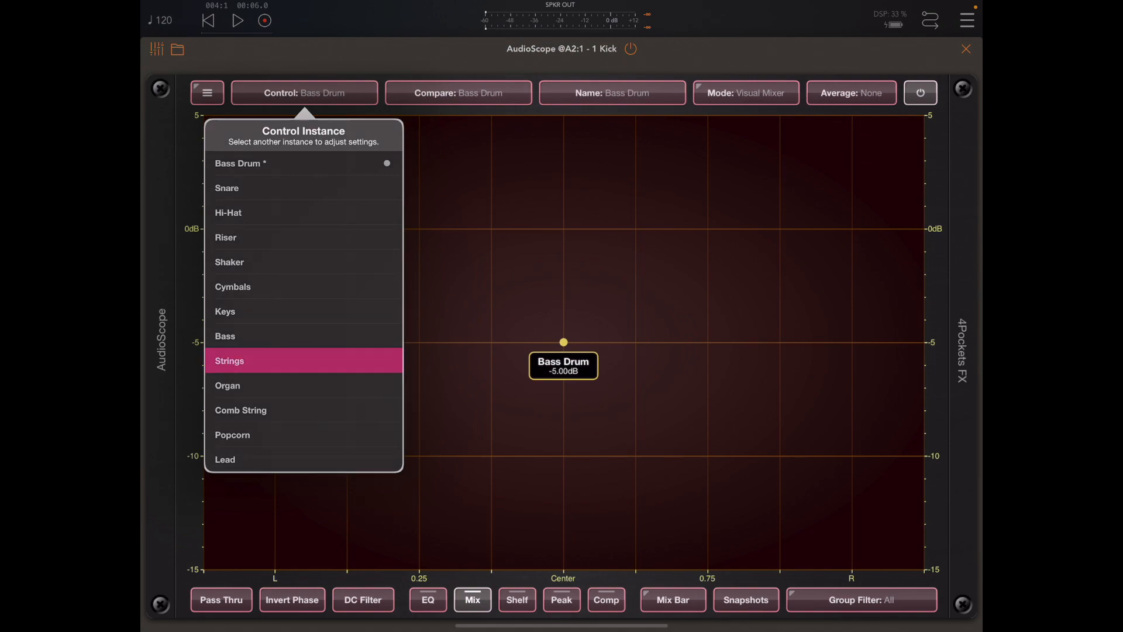
{"action": "left_click", "coordinate": [229, 360]}
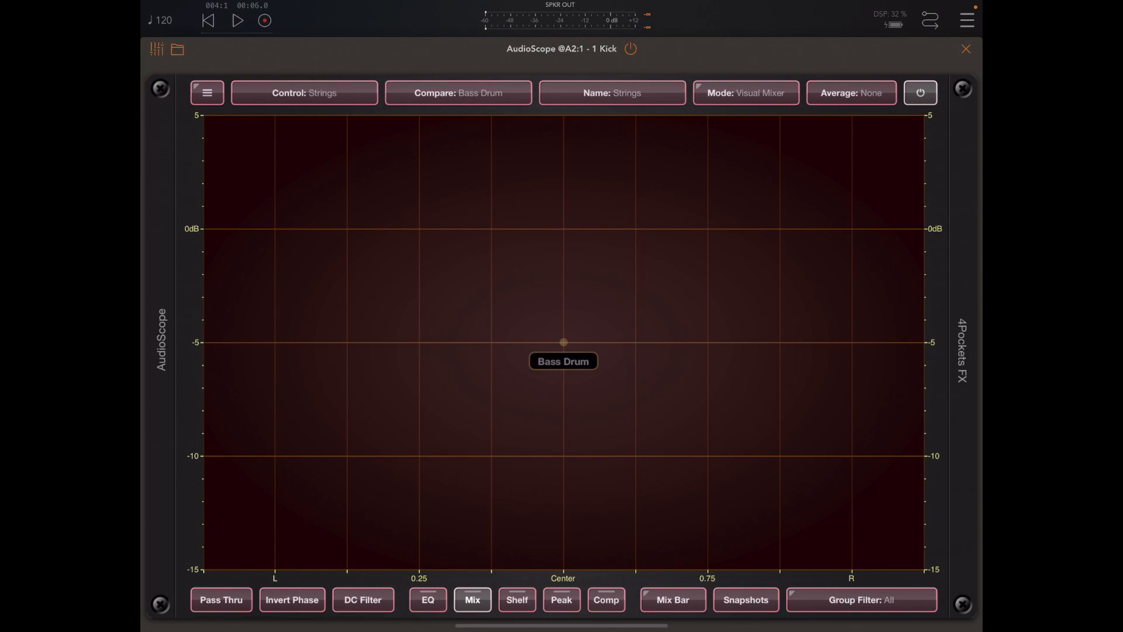
Step: Move Strings up to 0 dB, then pan it hard left and hard right
{"action": "left_click_drag", "start_coordinate": [563, 342], "coordinate": [563, 320]}
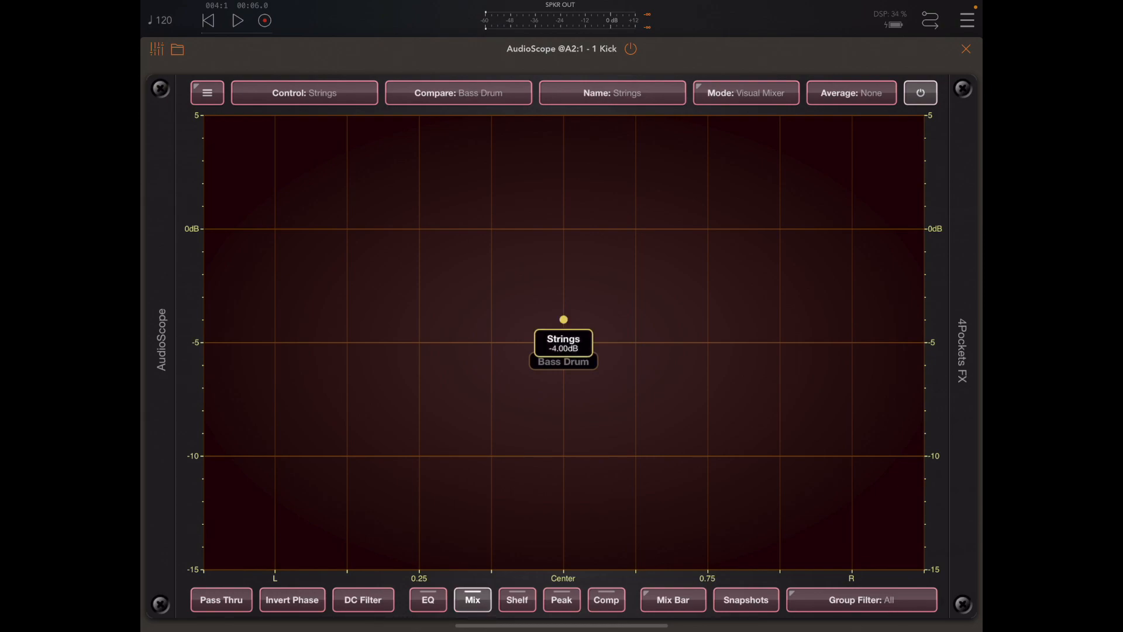
{"action": "left_click_drag", "start_coordinate": [562, 319], "coordinate": [568, 228]}
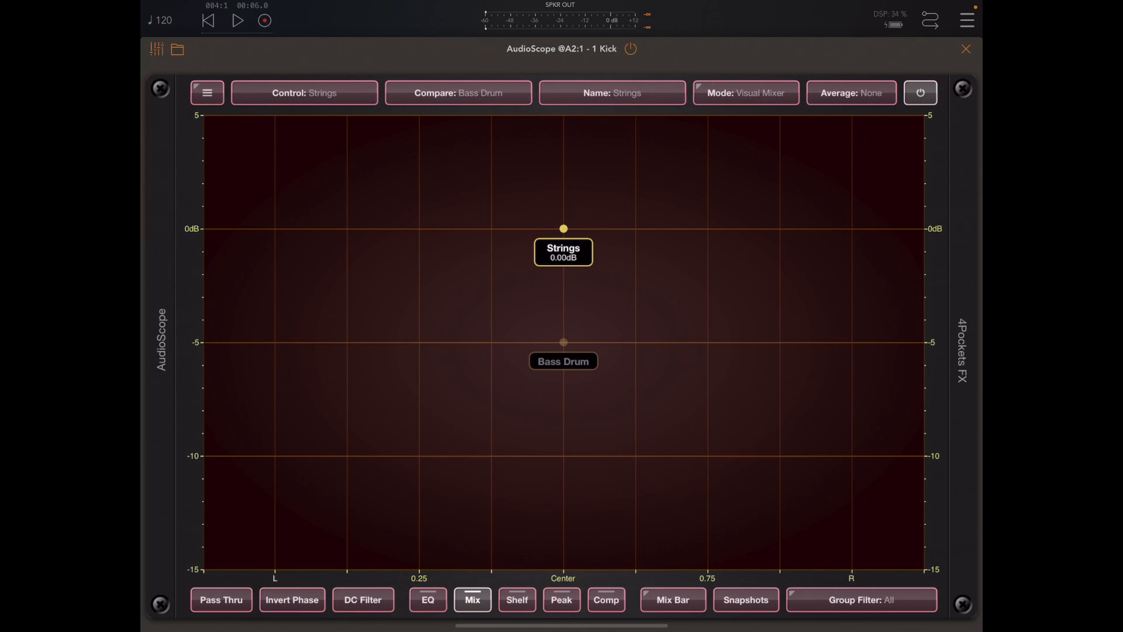
{"action": "left_click_drag", "start_coordinate": [563, 228], "coordinate": [283, 228]}
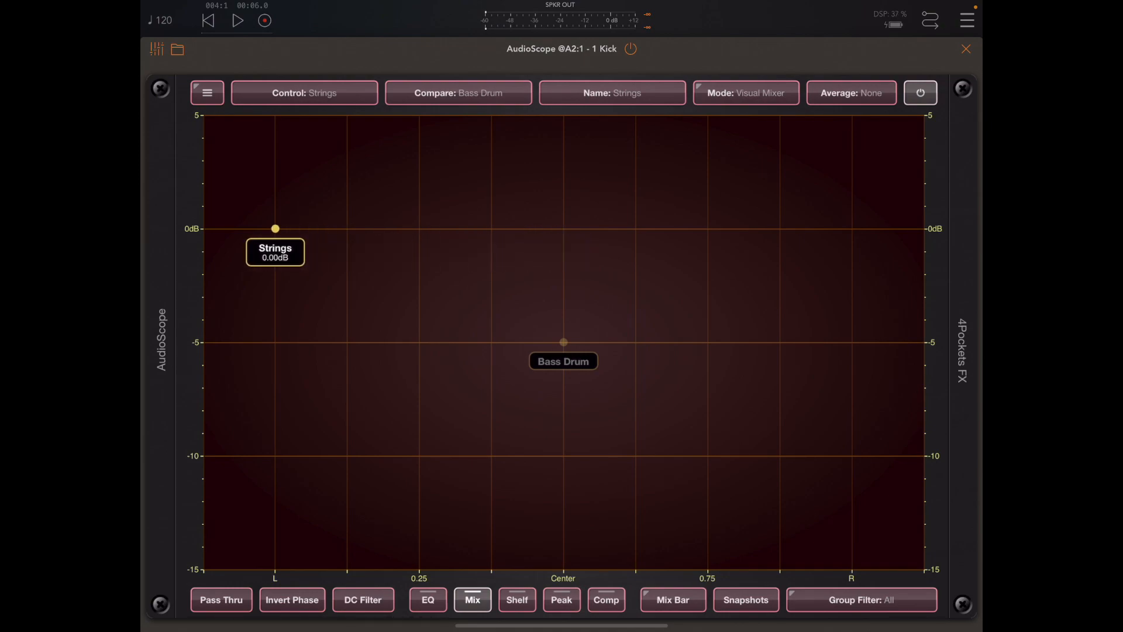
{"action": "left_click_drag", "start_coordinate": [274, 228], "coordinate": [851, 234]}
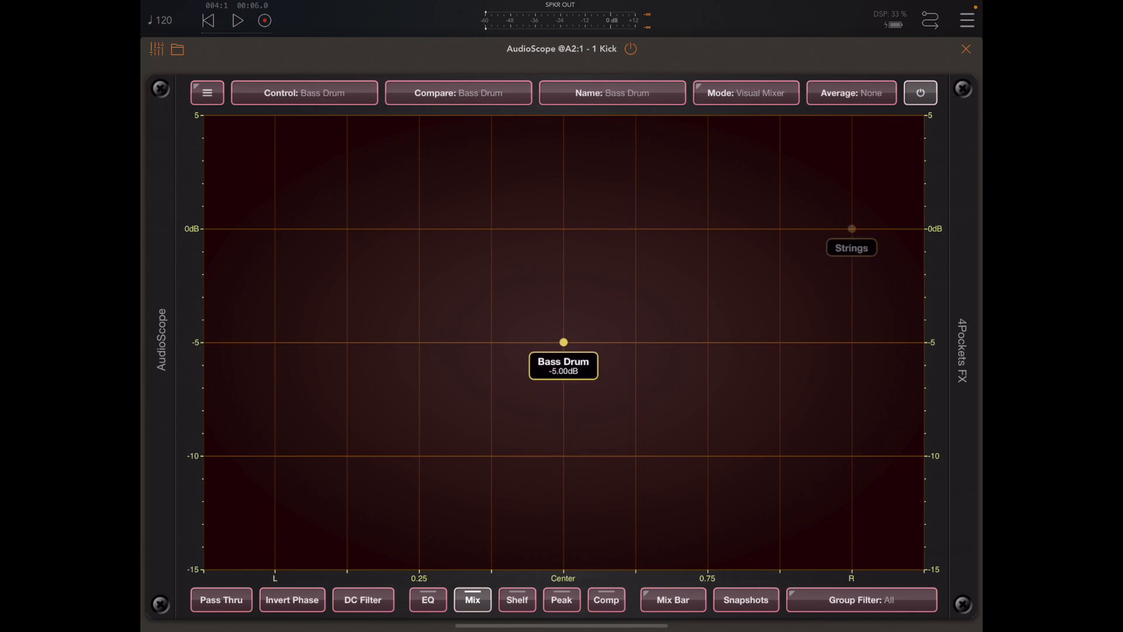
Step: Raise Bass Drum to 0 dB at centre and bring Strings back to centre at -5 dB
{"action": "left_click_drag", "start_coordinate": [563, 341], "coordinate": [563, 313]}
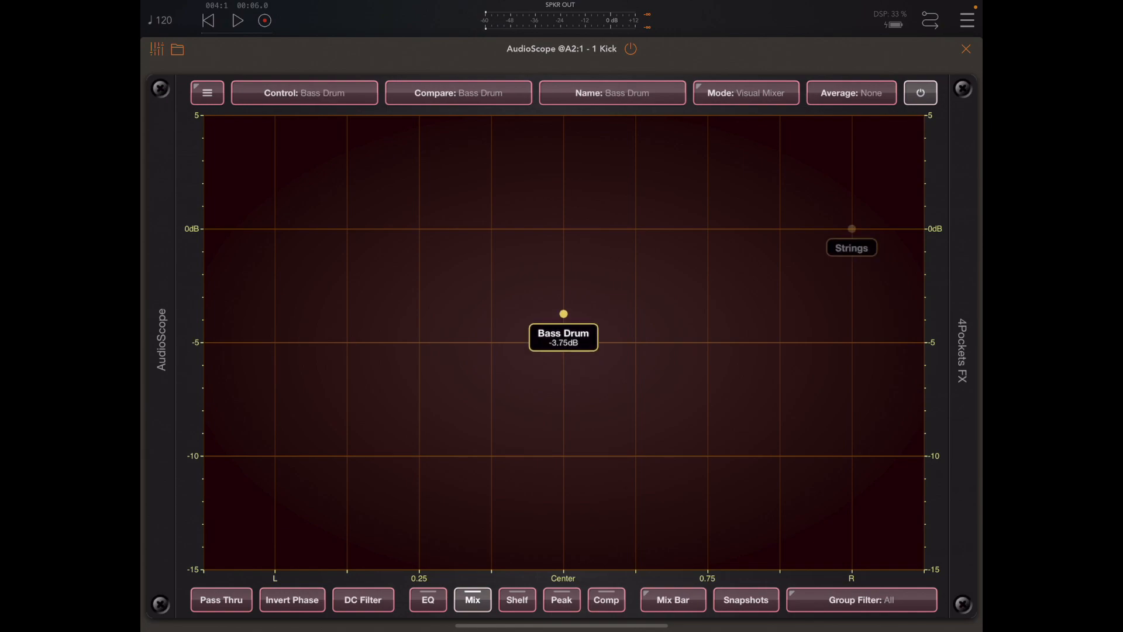
{"action": "left_click_drag", "start_coordinate": [563, 314], "coordinate": [563, 228]}
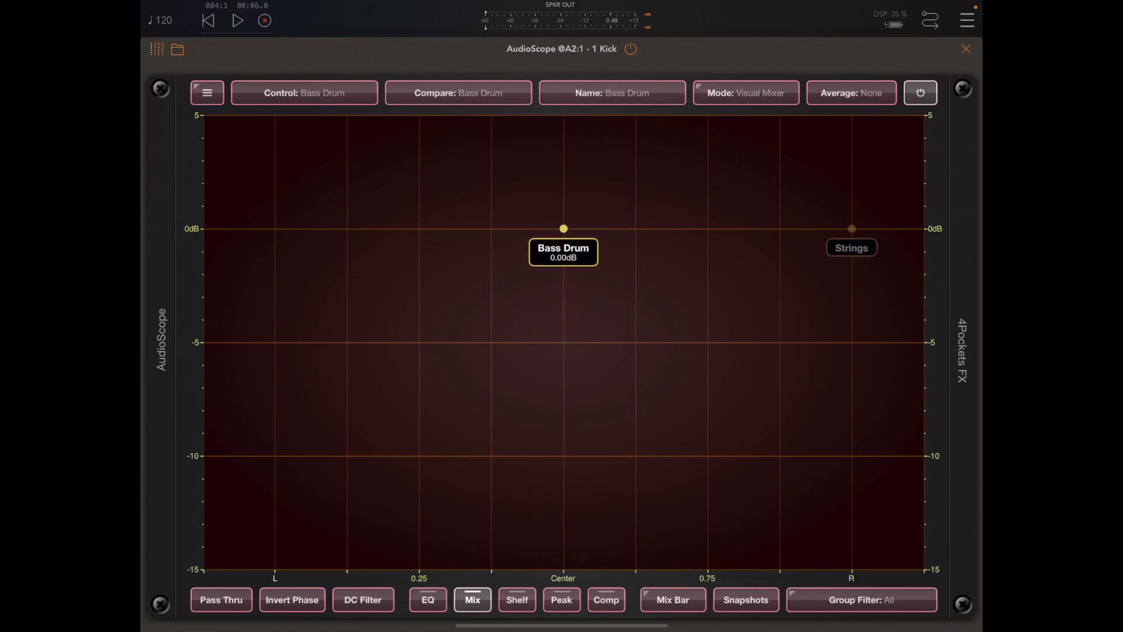
{"action": "left_click", "coordinate": [851, 247]}
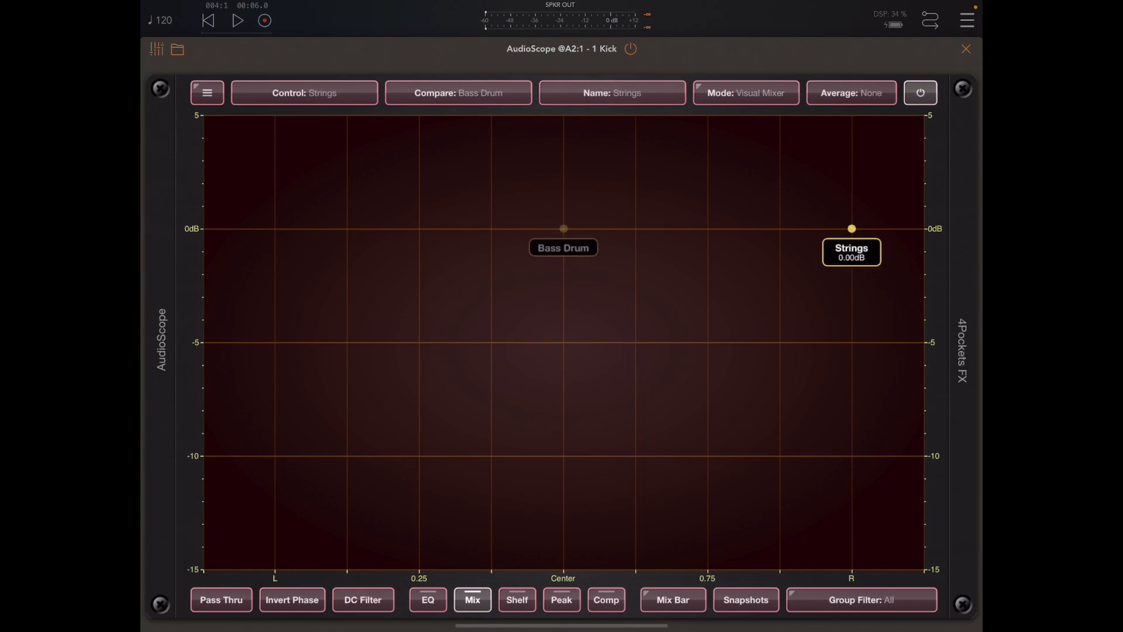
{"action": "left_click_drag", "start_coordinate": [850, 228], "coordinate": [577, 318]}
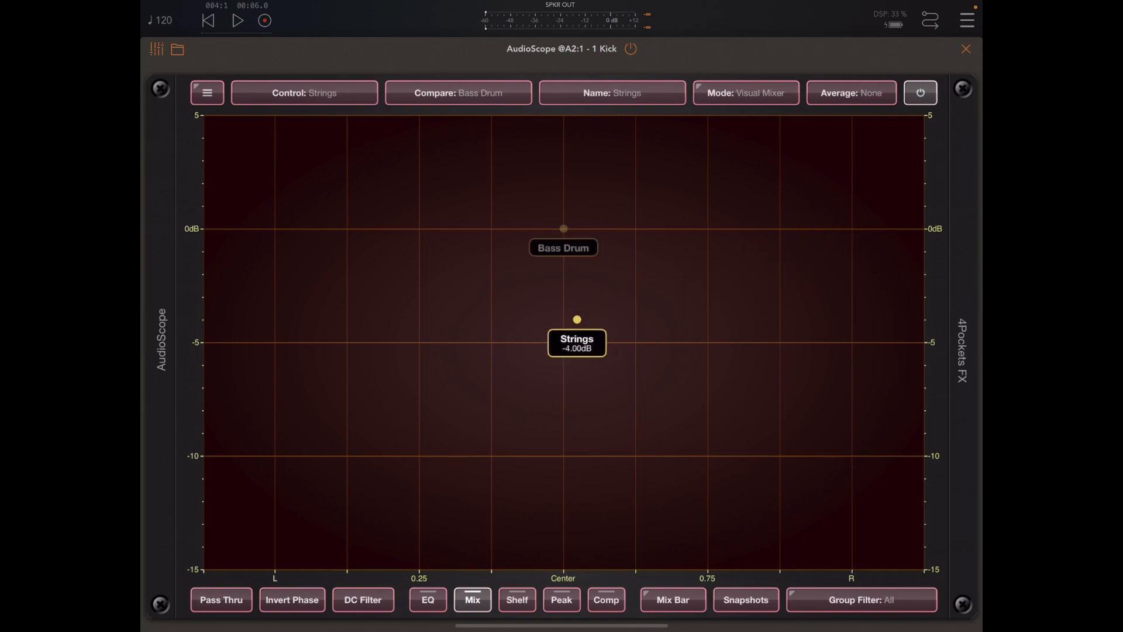
{"action": "left_click_drag", "start_coordinate": [576, 318], "coordinate": [559, 342]}
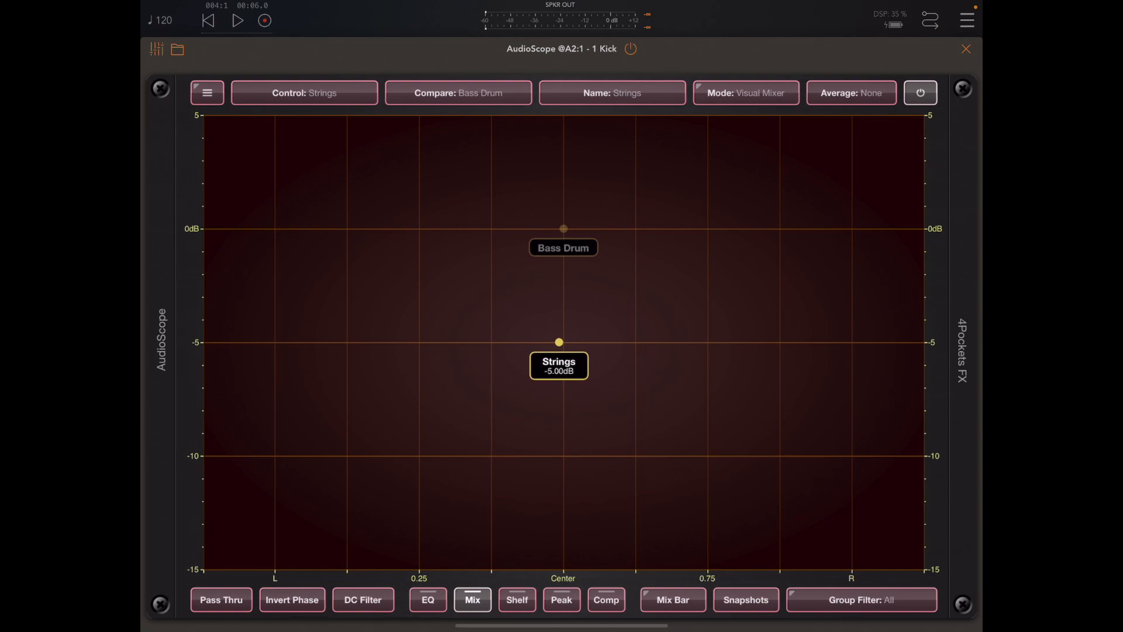
Step: Start playback and sweep the Strings pan hard left then hard right
{"action": "left_click", "coordinate": [238, 20]}
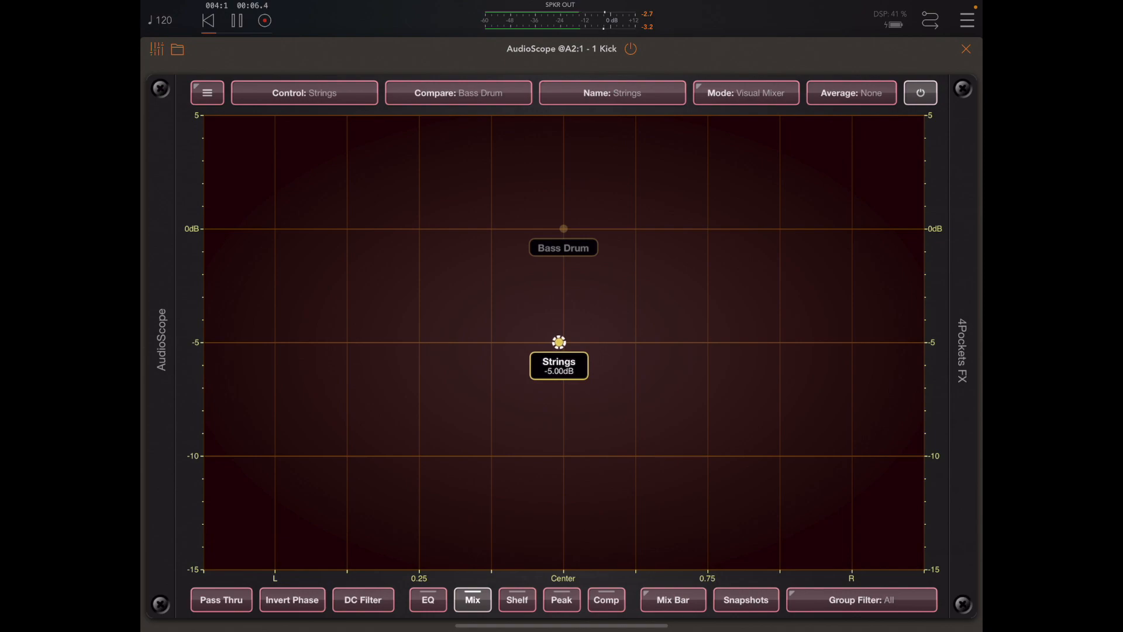
{"action": "left_click_drag", "start_coordinate": [559, 342], "coordinate": [343, 337]}
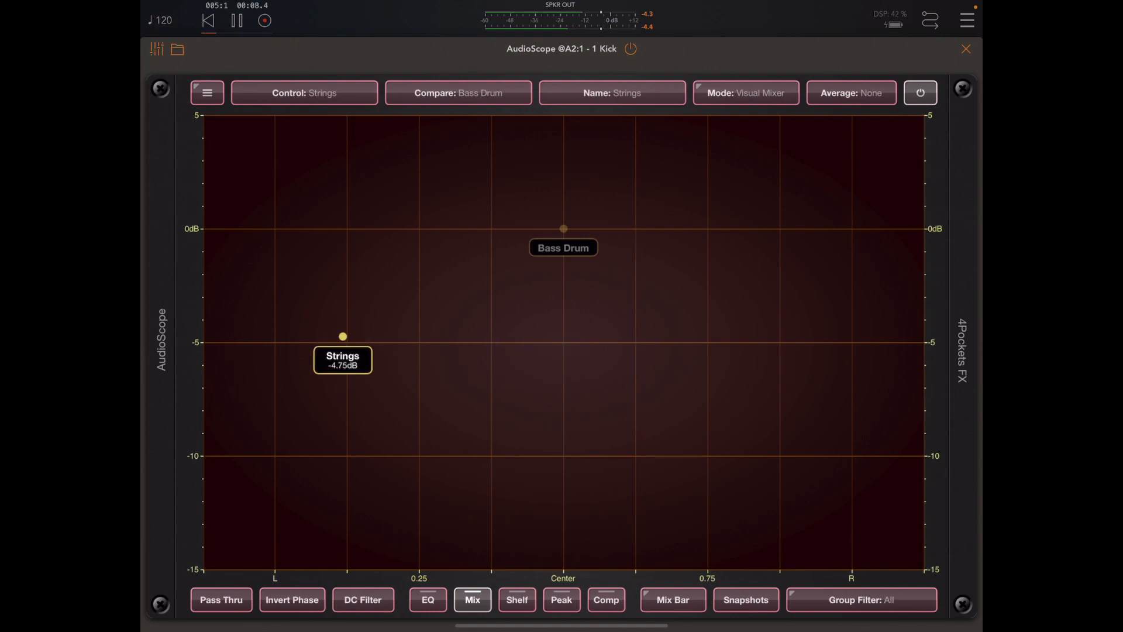
{"action": "left_click_drag", "start_coordinate": [343, 337], "coordinate": [275, 341]}
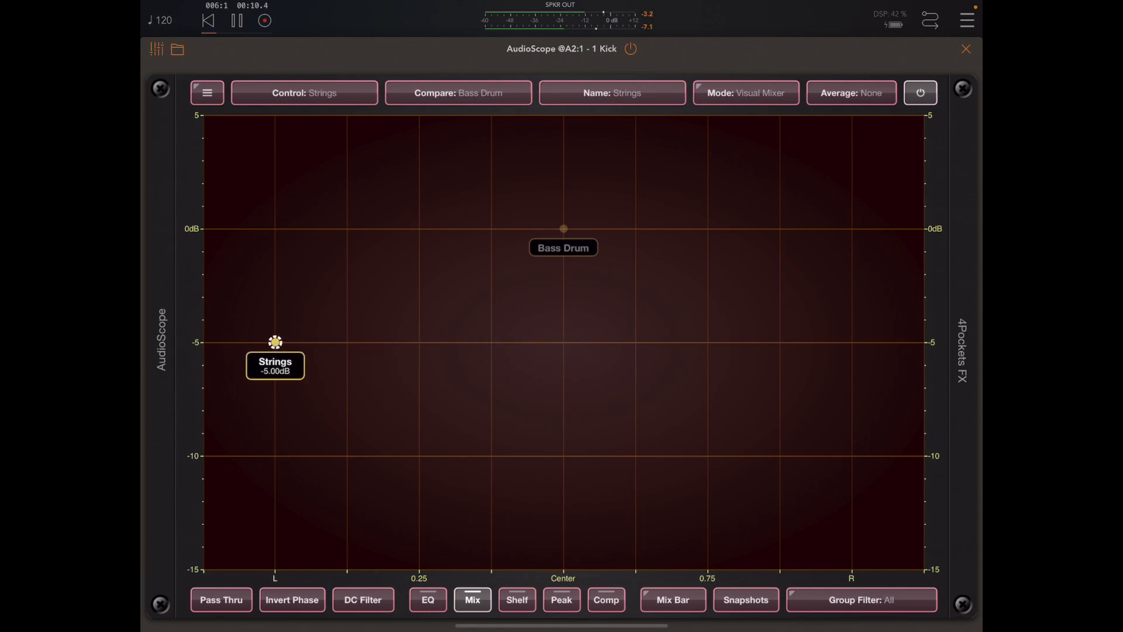
{"action": "left_click_drag", "start_coordinate": [275, 341], "coordinate": [612, 330]}
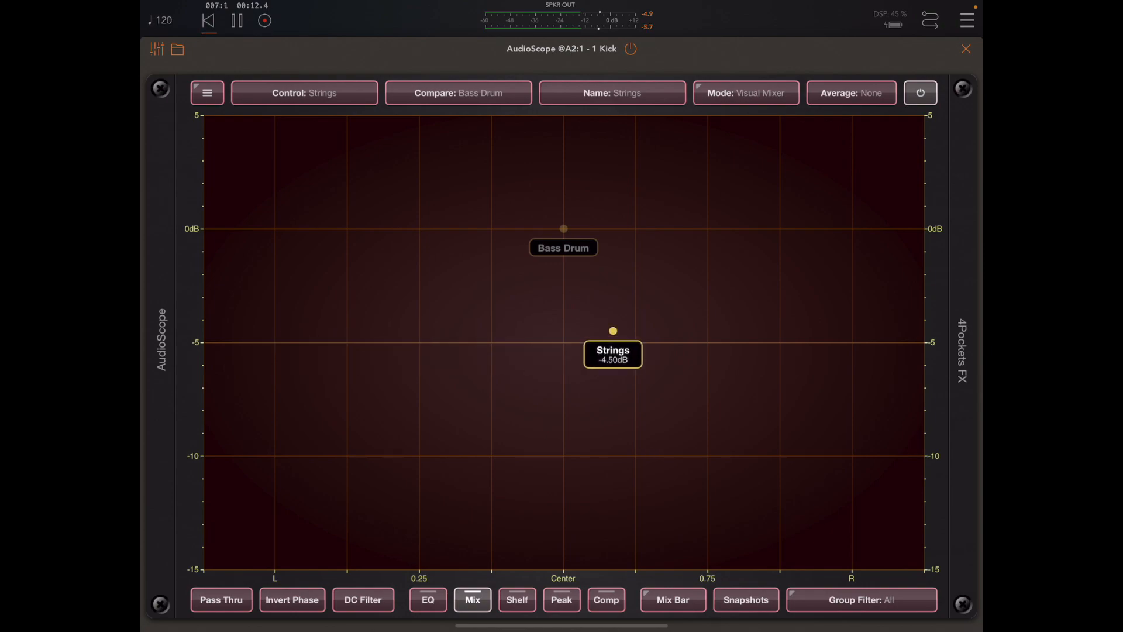
{"action": "left_click_drag", "start_coordinate": [612, 330], "coordinate": [851, 342]}
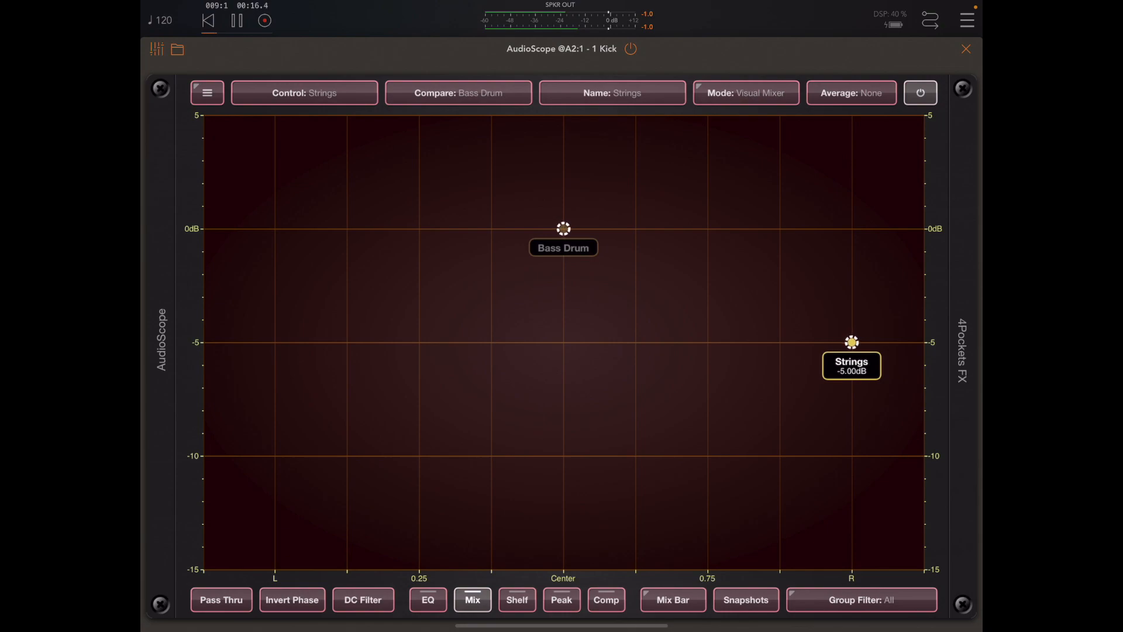
Step: Drop Strings to -12 dB at centre, then raise it back to a few dB below 0
{"action": "left_click_drag", "start_coordinate": [851, 341], "coordinate": [562, 455]}
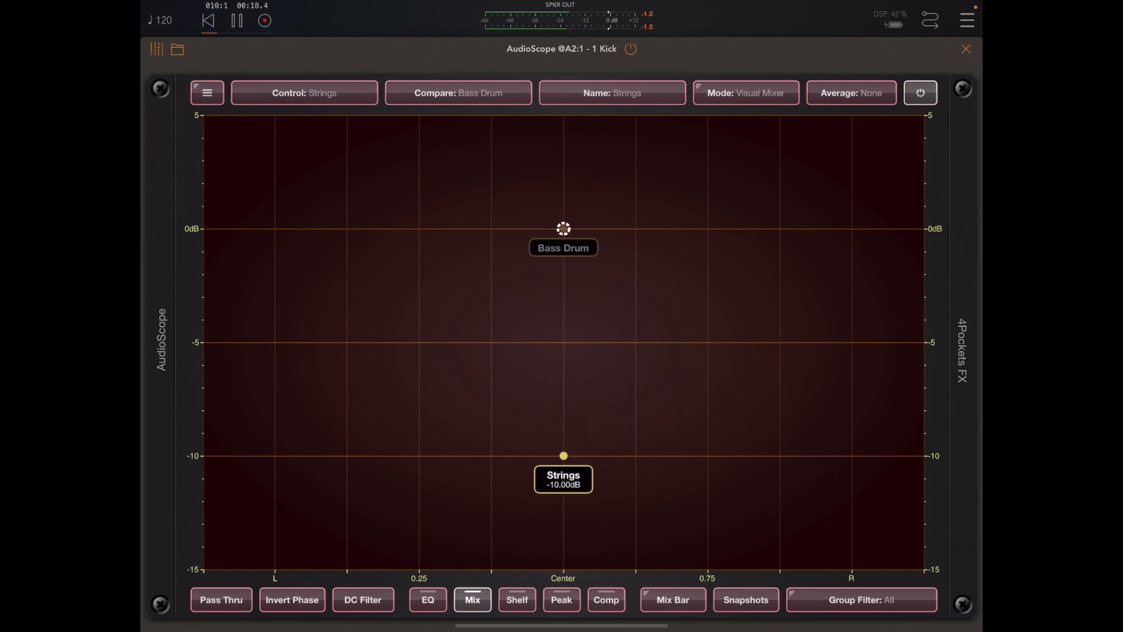
{"action": "left_click_drag", "start_coordinate": [562, 455], "coordinate": [559, 500]}
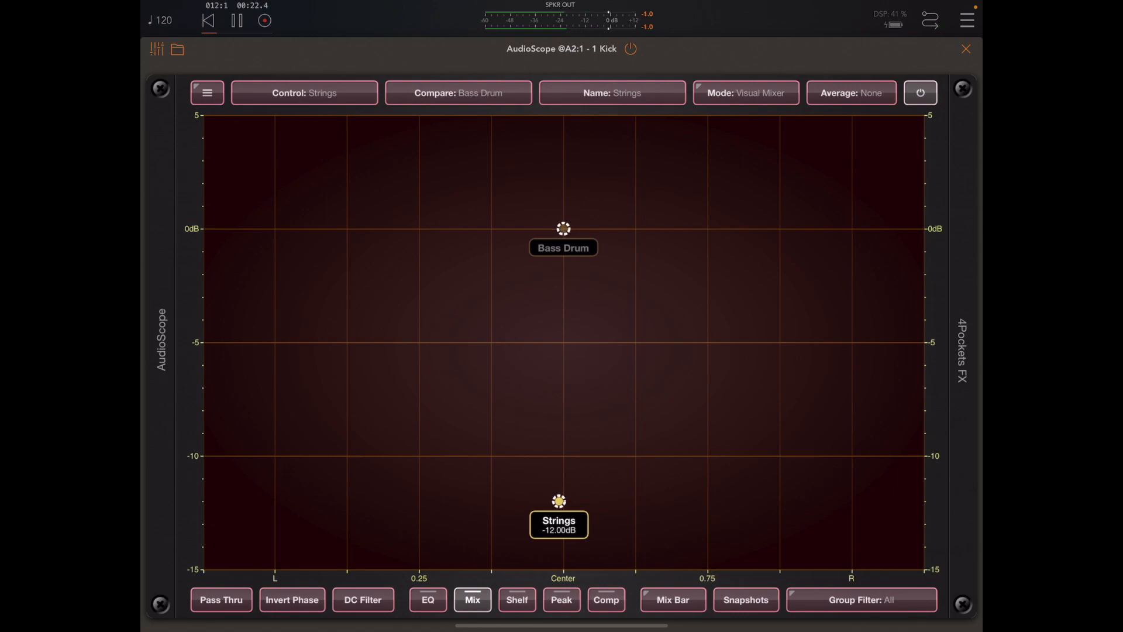
{"action": "left_click_drag", "start_coordinate": [559, 500], "coordinate": [559, 302]}
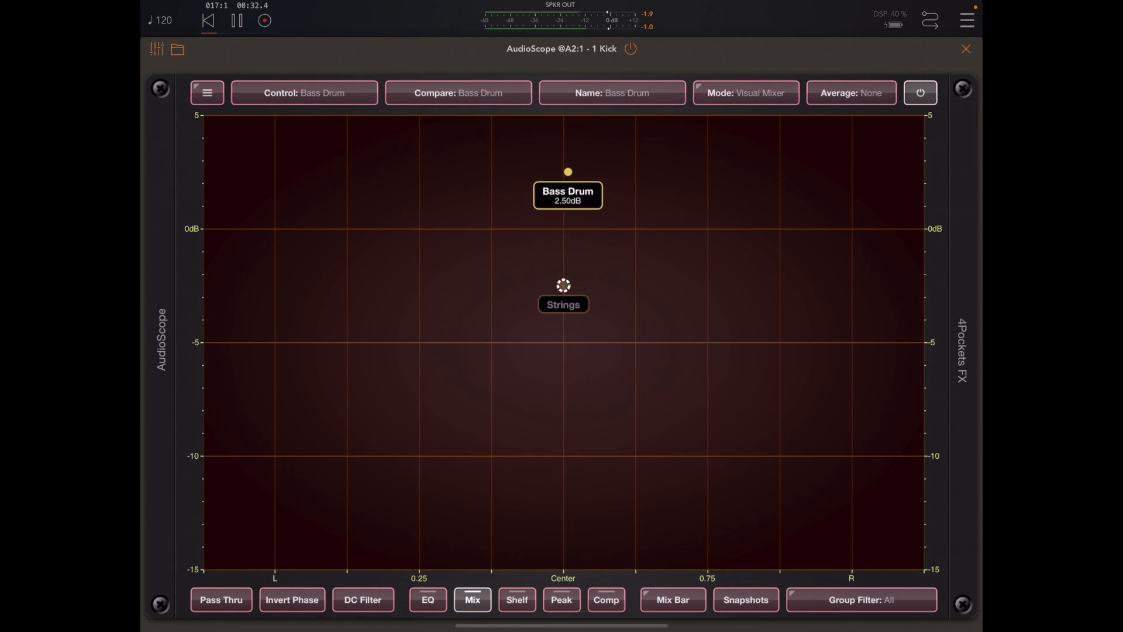
Step: Push the Bass Drum up to 4 dB and return it to 0 dB
{"action": "left_click_drag", "start_coordinate": [567, 172], "coordinate": [567, 154]}
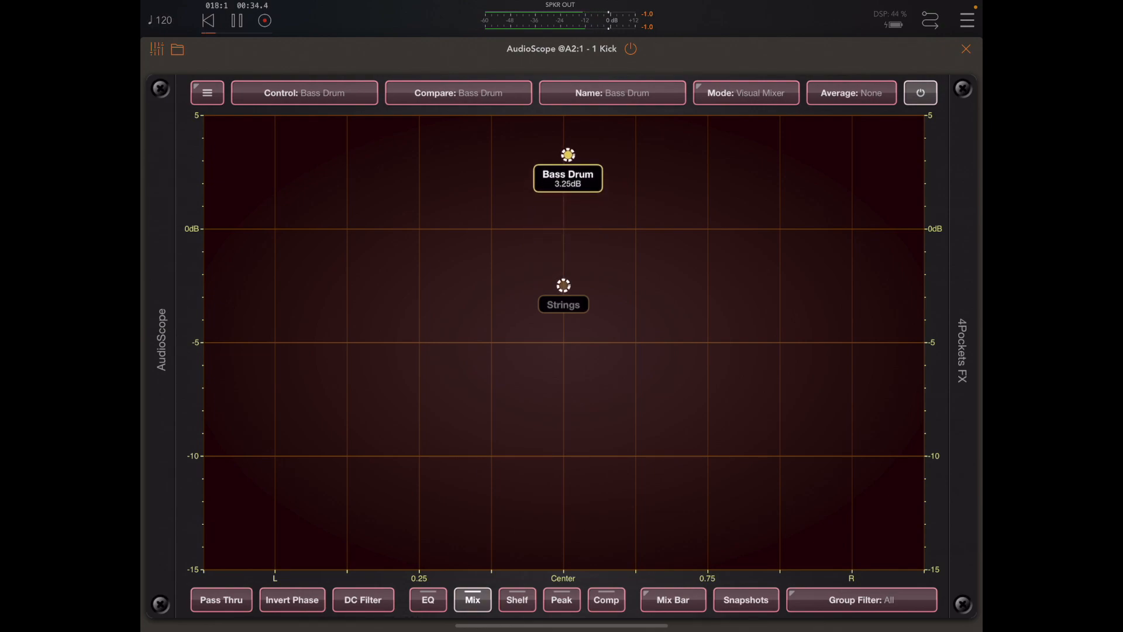
{"action": "left_click_drag", "start_coordinate": [568, 154], "coordinate": [567, 136]}
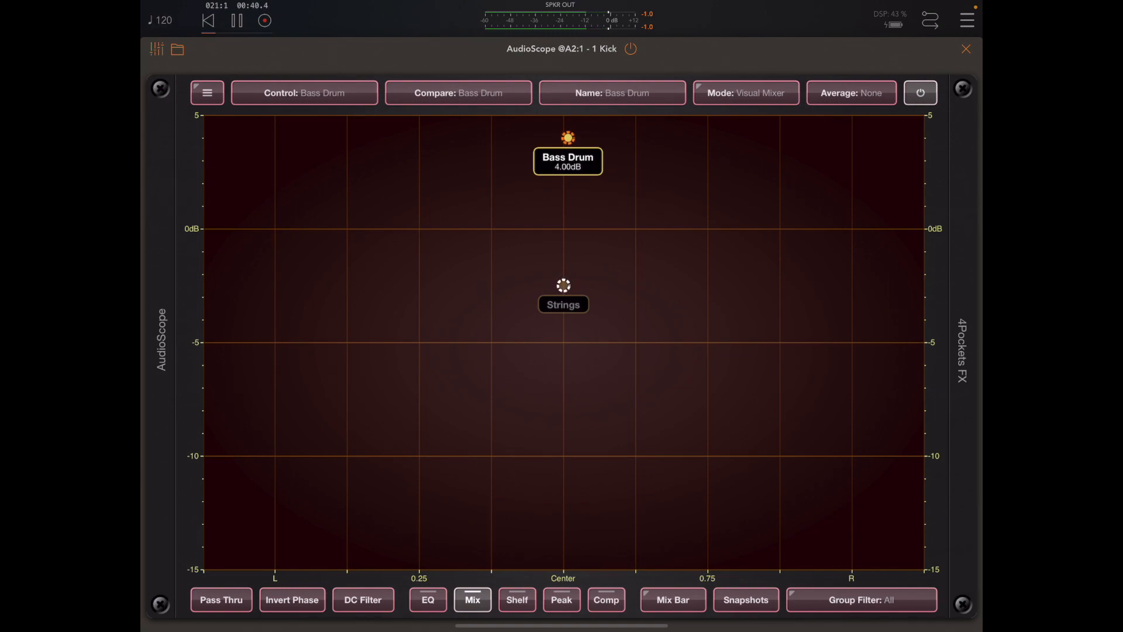
{"action": "left_click_drag", "start_coordinate": [566, 138], "coordinate": [567, 228]}
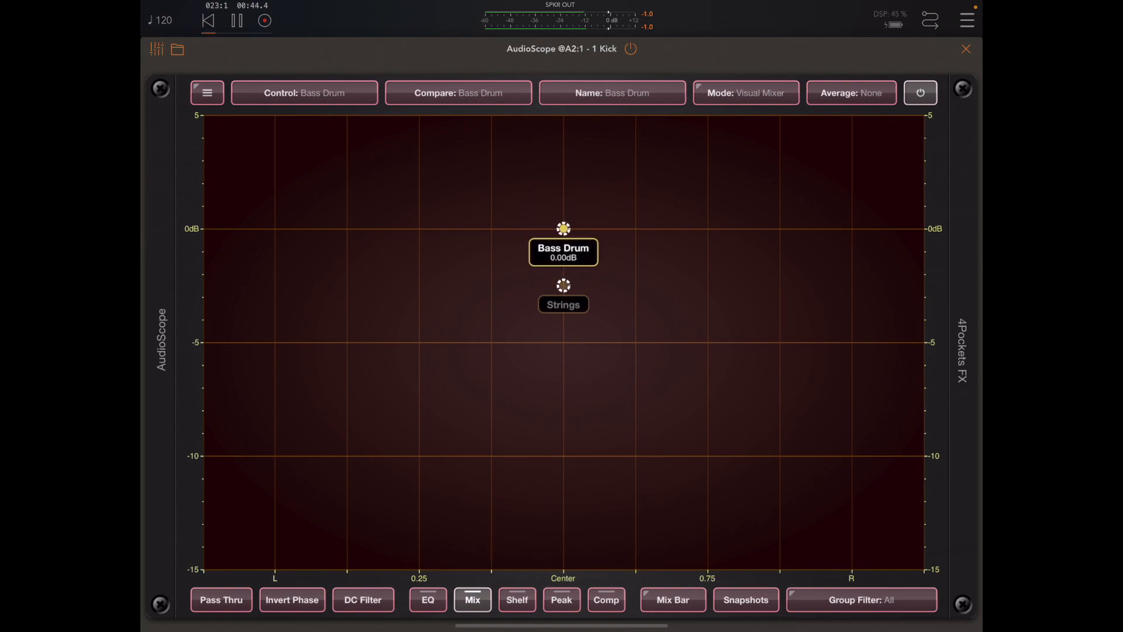
Step: Move Strings slightly left of centre at -3.25 dB and stop playback
{"action": "left_click_drag", "start_coordinate": [563, 286], "coordinate": [509, 296]}
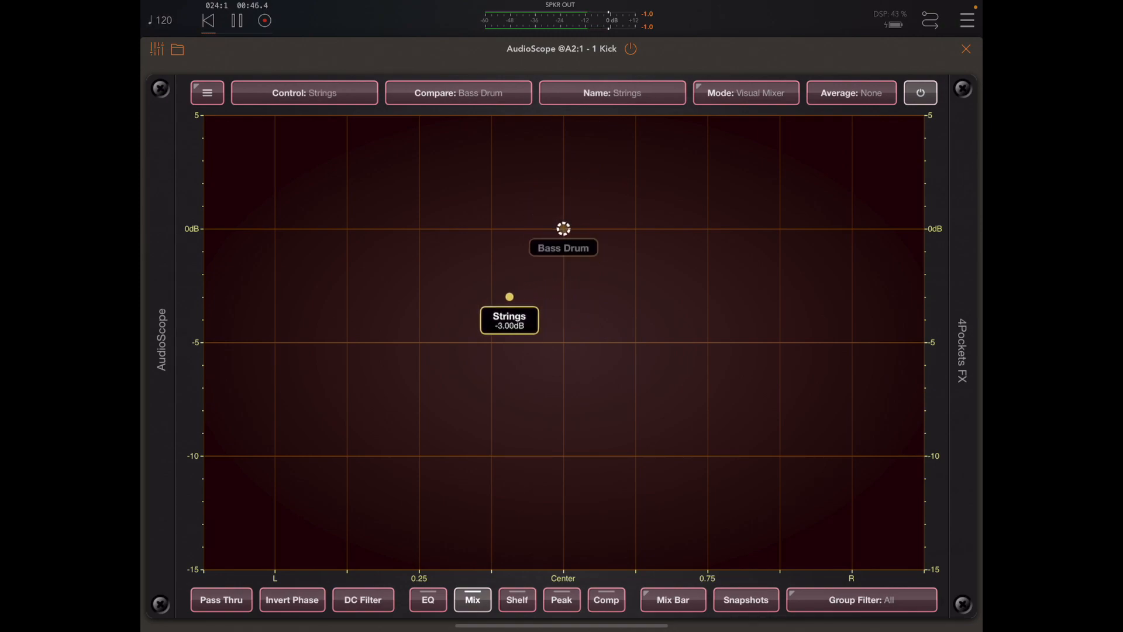
{"action": "left_click_drag", "start_coordinate": [509, 295], "coordinate": [505, 302]}
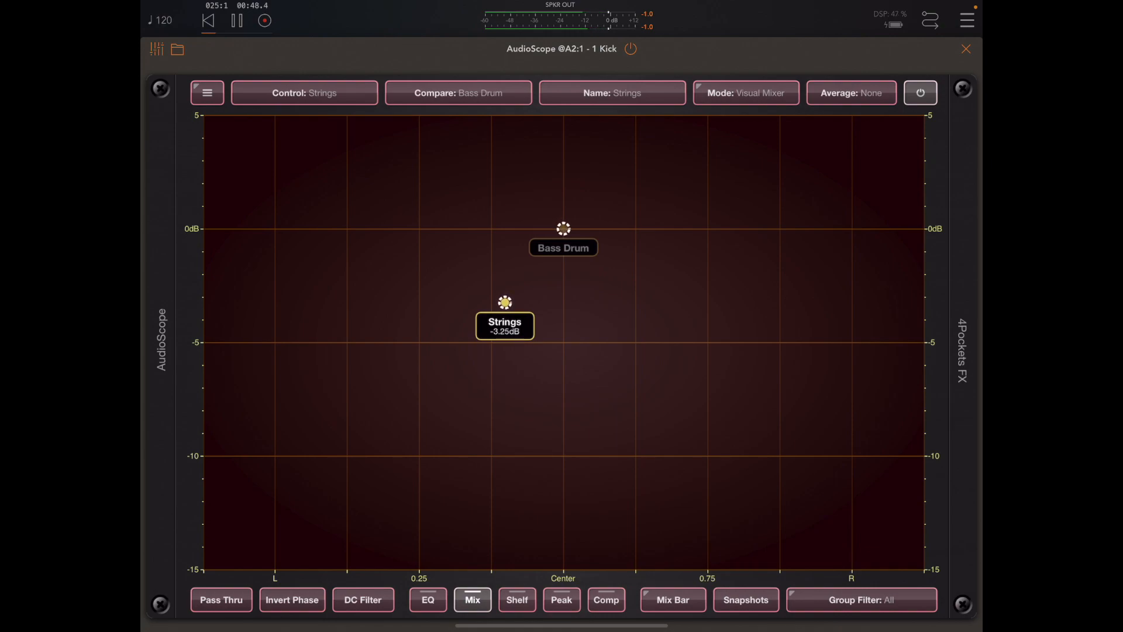
{"action": "left_click", "coordinate": [238, 20]}
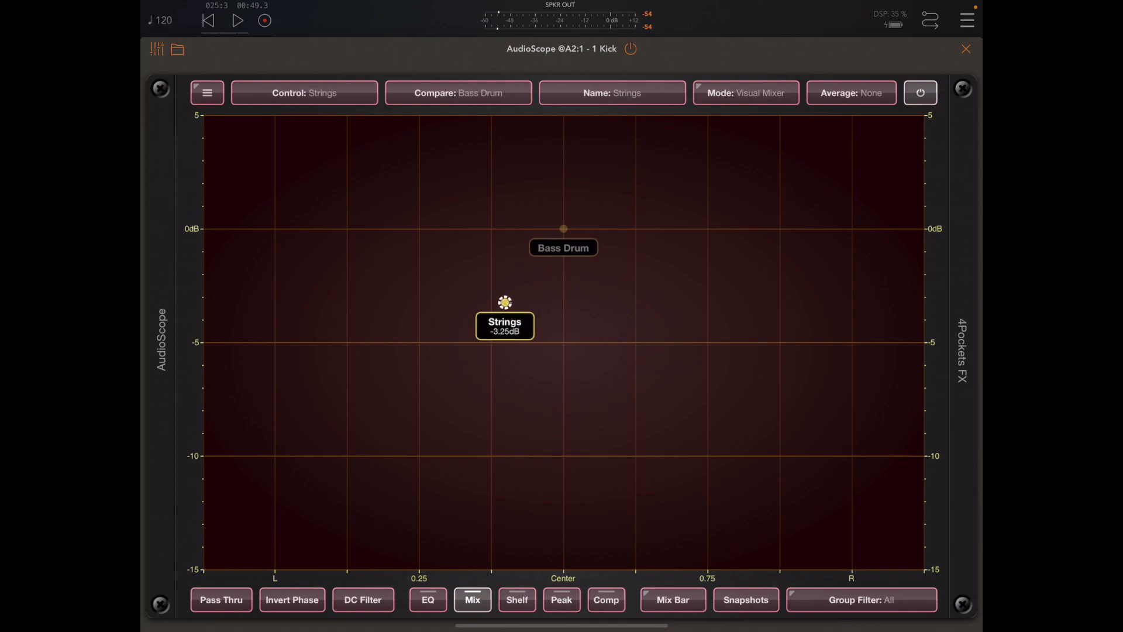
Step: Enable live mix for all instances from AudioScope's menu
{"action": "left_click", "coordinate": [207, 92]}
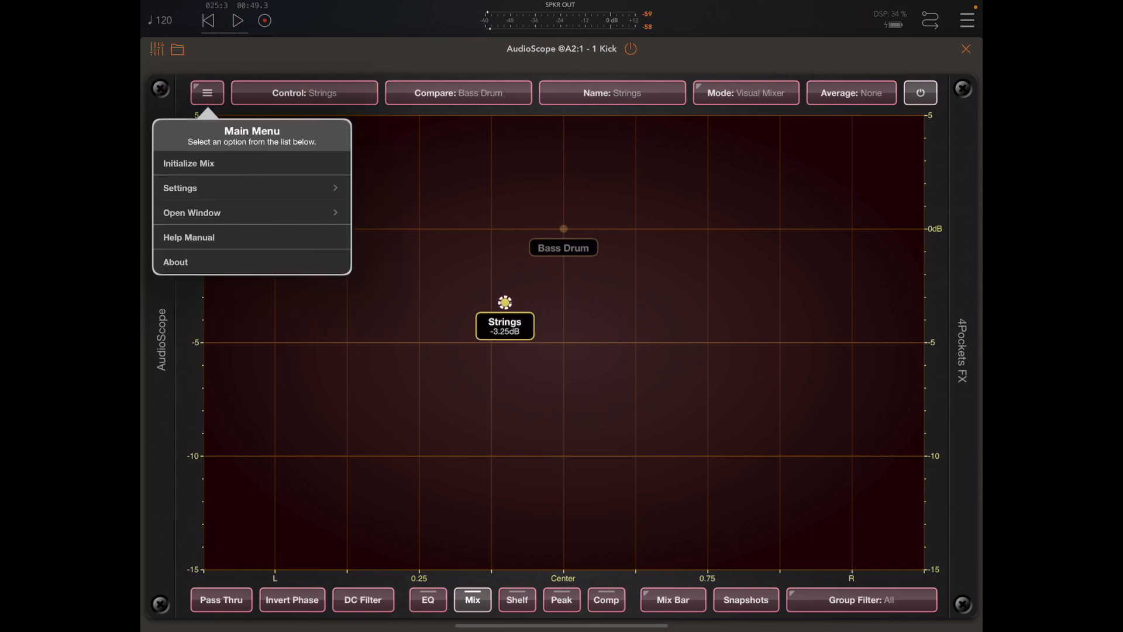
{"action": "left_click", "coordinate": [180, 187]}
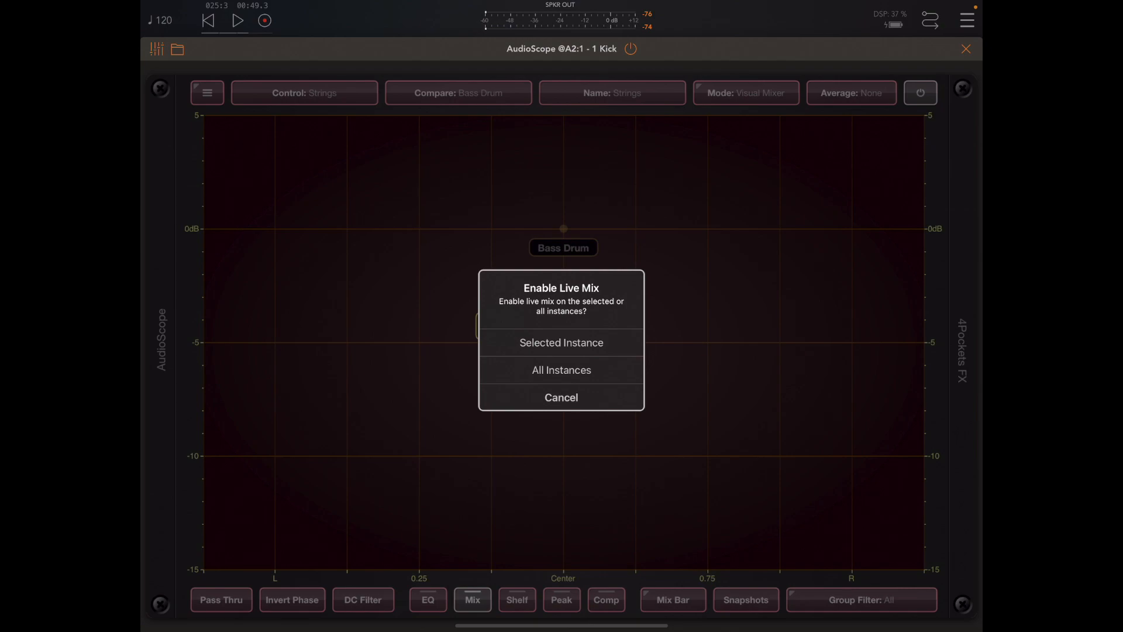
{"action": "left_click", "coordinate": [560, 343]}
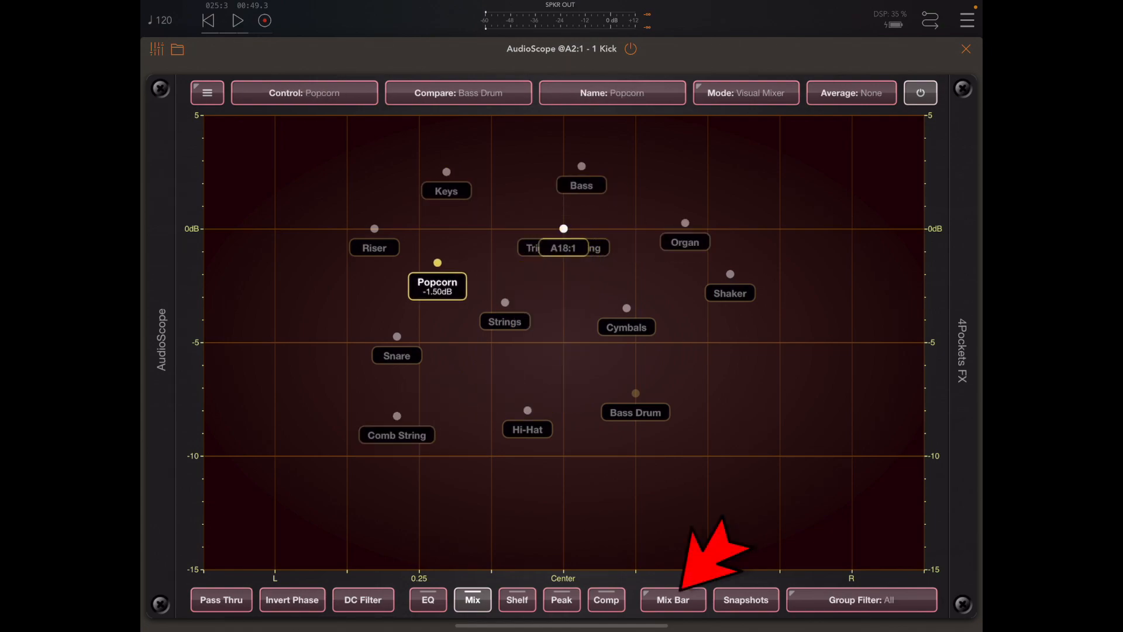
Step: Select Popcorn, bring up the Mix Bar and confirm initializing a start mix for all instances
{"action": "left_click", "coordinate": [672, 599]}
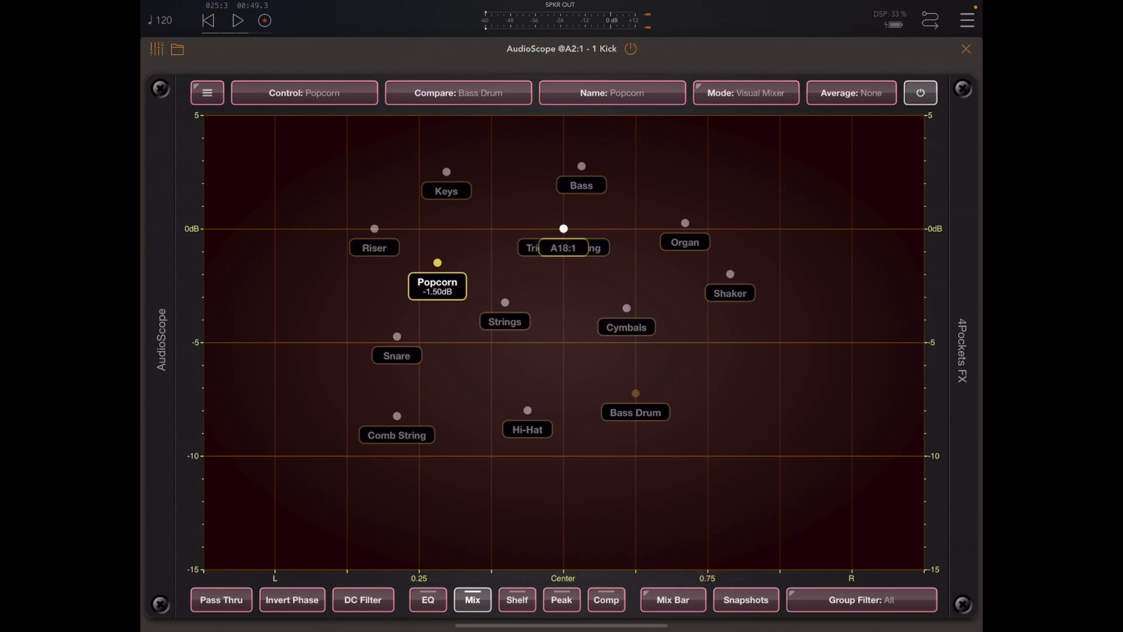
{"action": "left_click", "coordinate": [671, 598]}
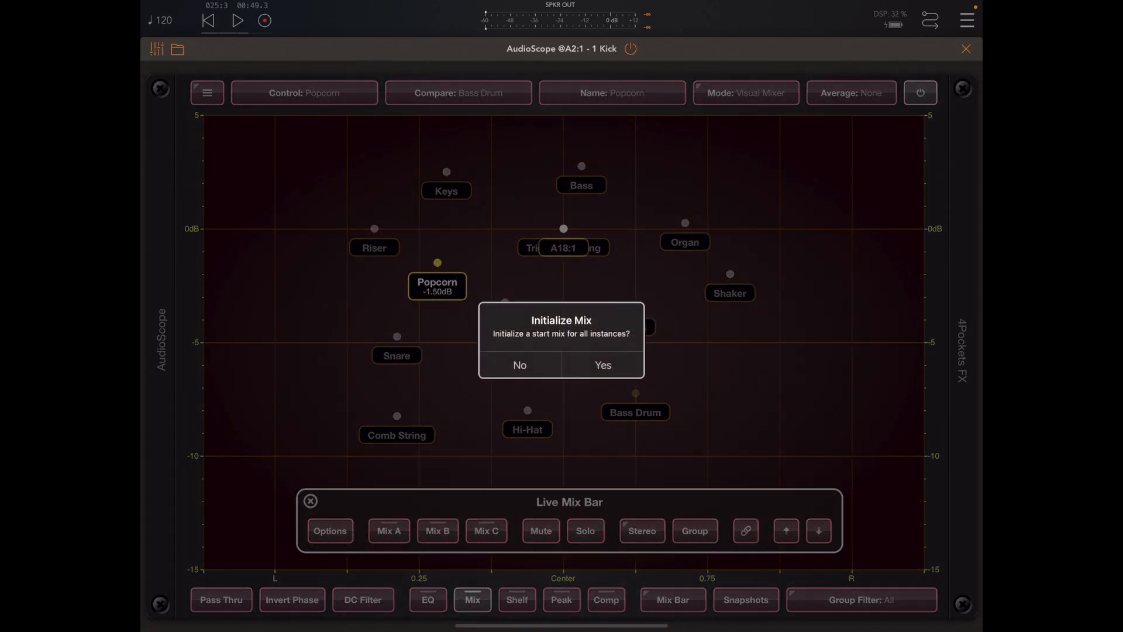
{"action": "left_click", "coordinate": [603, 365]}
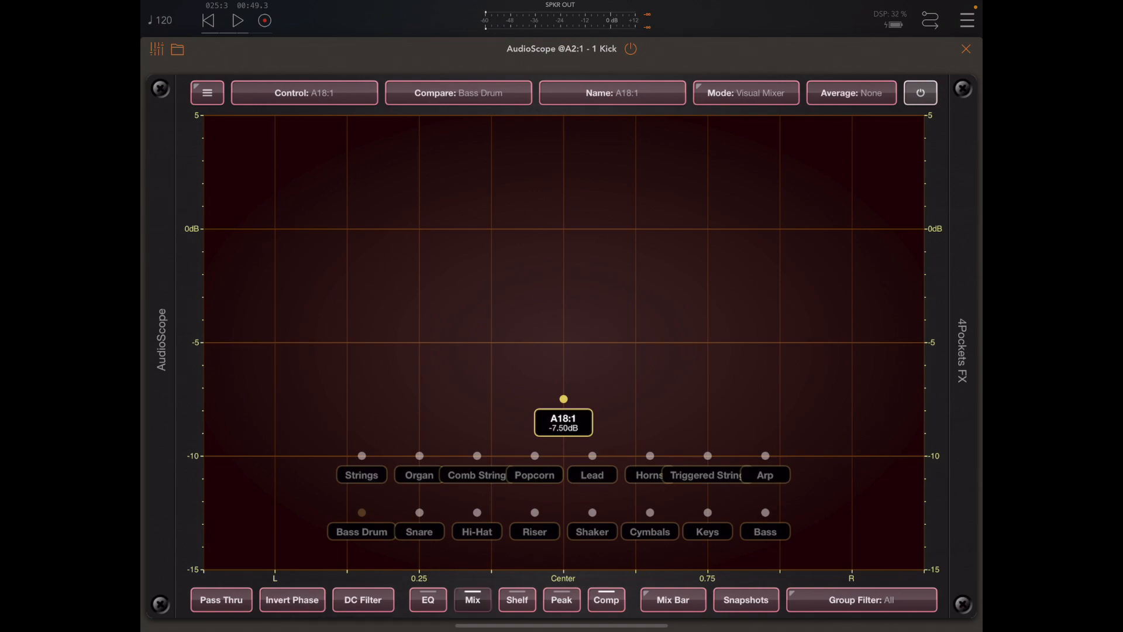
{"action": "left_click", "coordinate": [471, 599]}
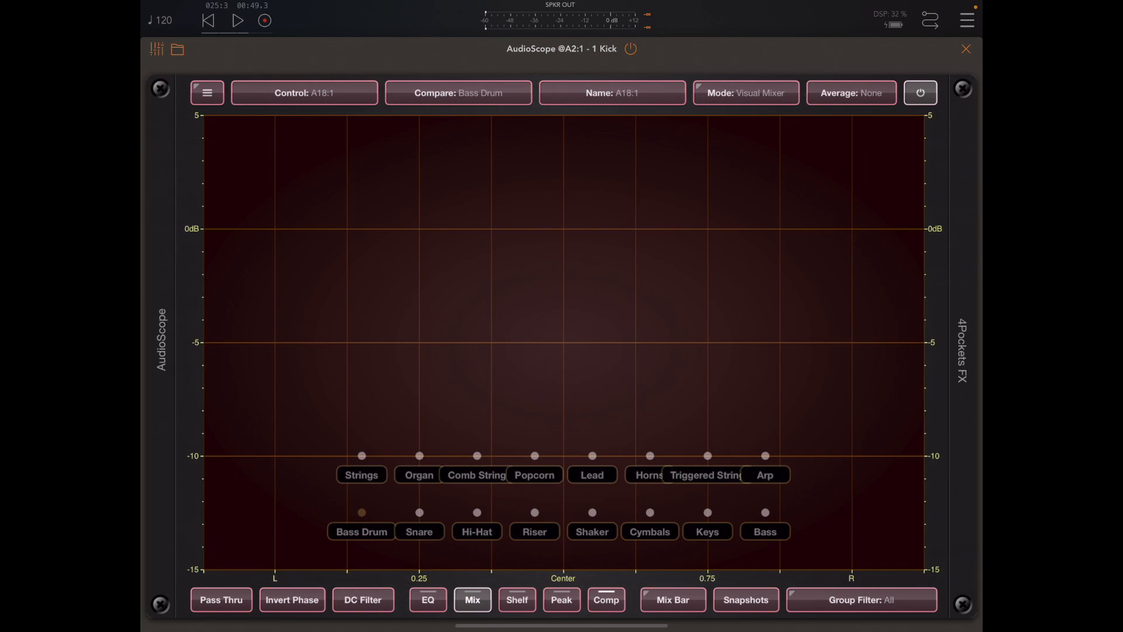
Step: Raise the Bass to centre near -5 dB and the Bass Drum to centre near 0 dB
{"action": "left_click", "coordinate": [592, 474]}
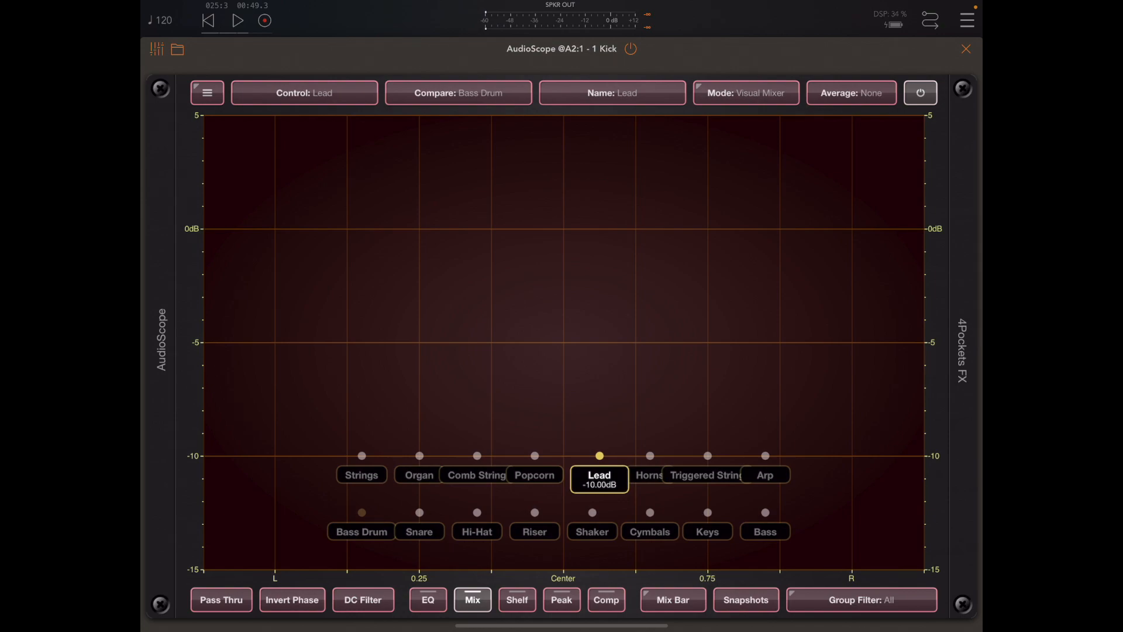
{"action": "left_click", "coordinate": [763, 531]}
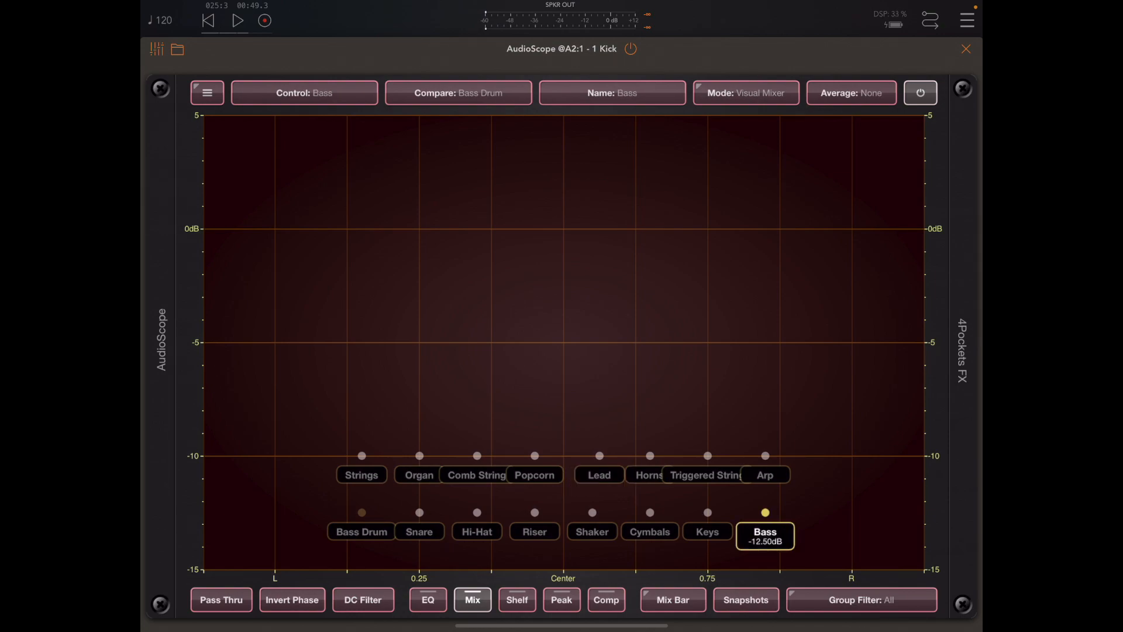
{"action": "left_click_drag", "start_coordinate": [764, 512], "coordinate": [562, 337]}
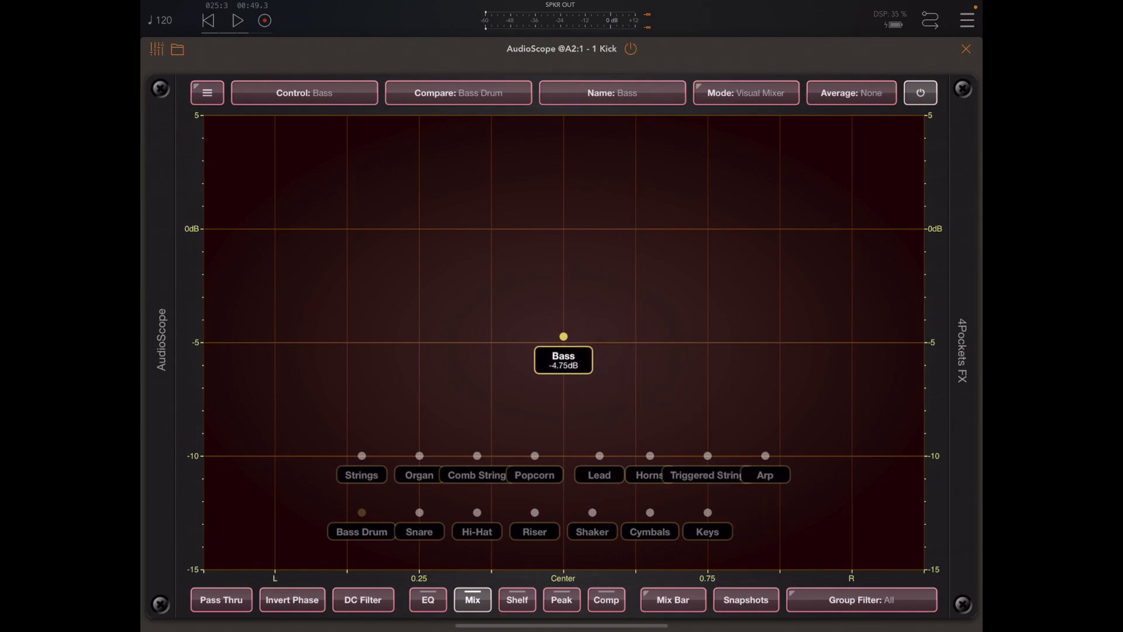
{"action": "left_click_drag", "start_coordinate": [562, 337], "coordinate": [562, 302]}
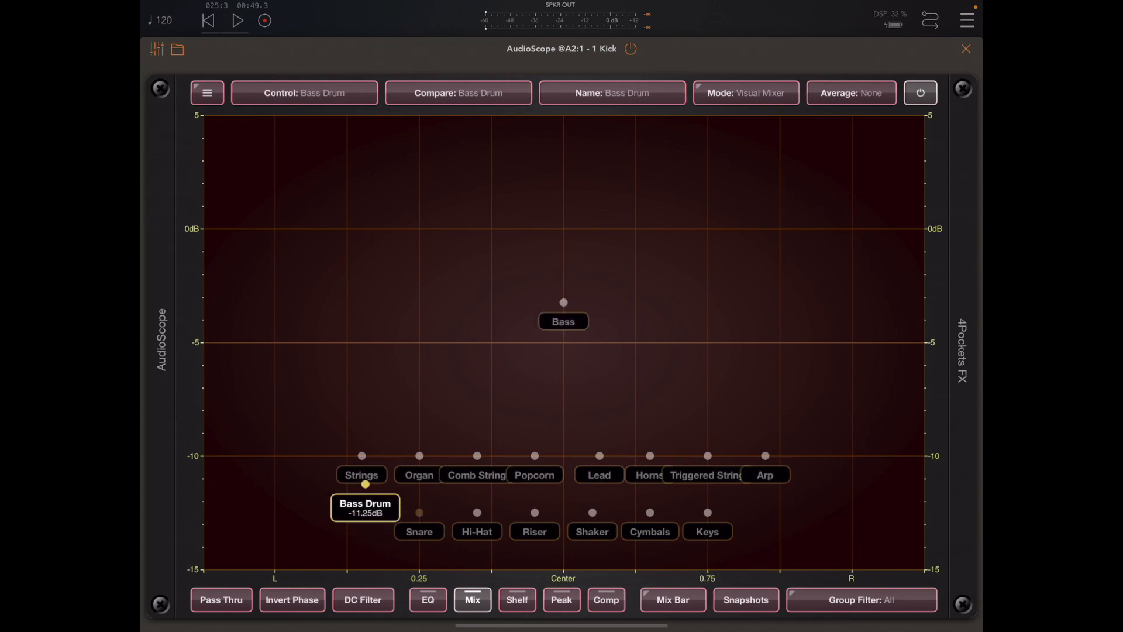
{"action": "left_click_drag", "start_coordinate": [365, 484], "coordinate": [571, 234]}
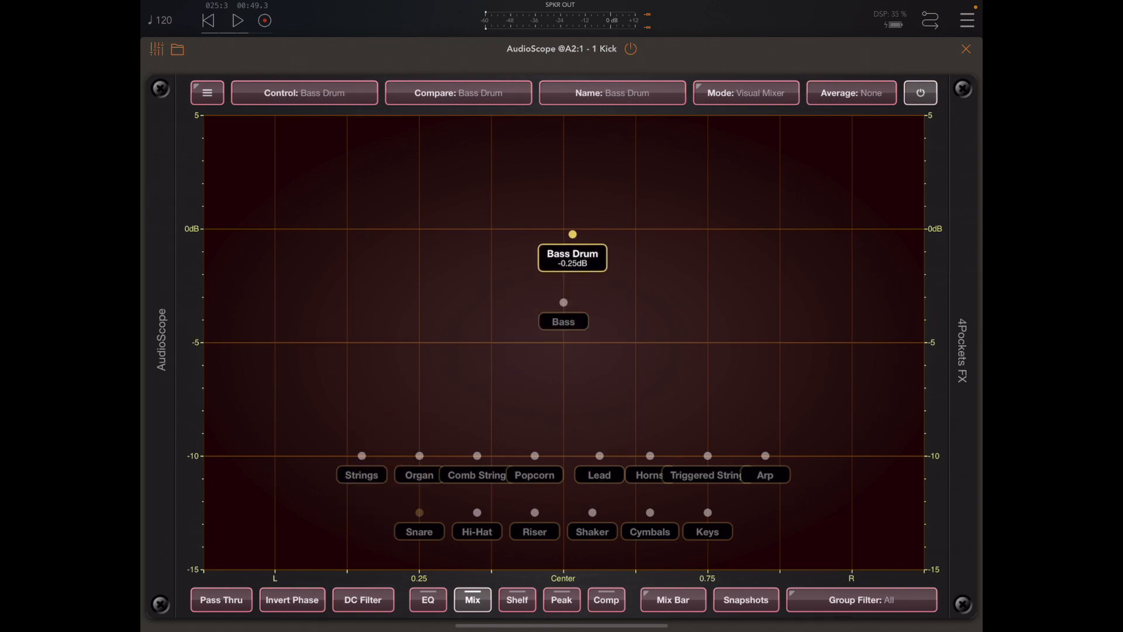
{"action": "left_click_drag", "start_coordinate": [572, 234], "coordinate": [563, 228]}
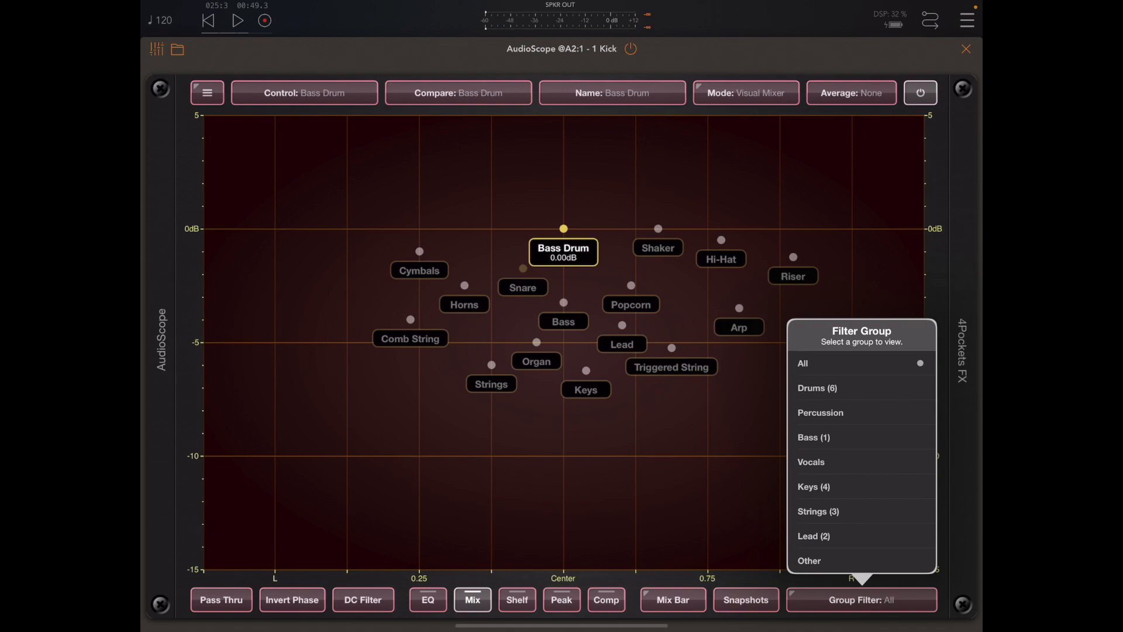
Step: Filter the view to the Drums group, restore all tracks, and check the Bass Drum's group assignment
{"action": "left_click", "coordinate": [817, 388]}
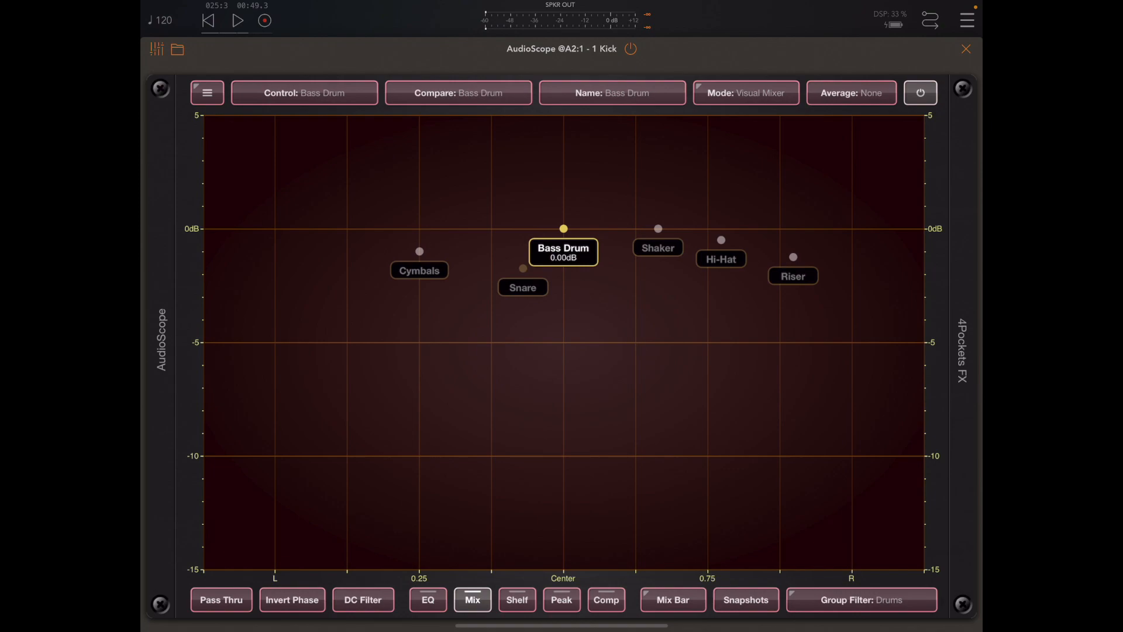
{"action": "left_click", "coordinate": [861, 599]}
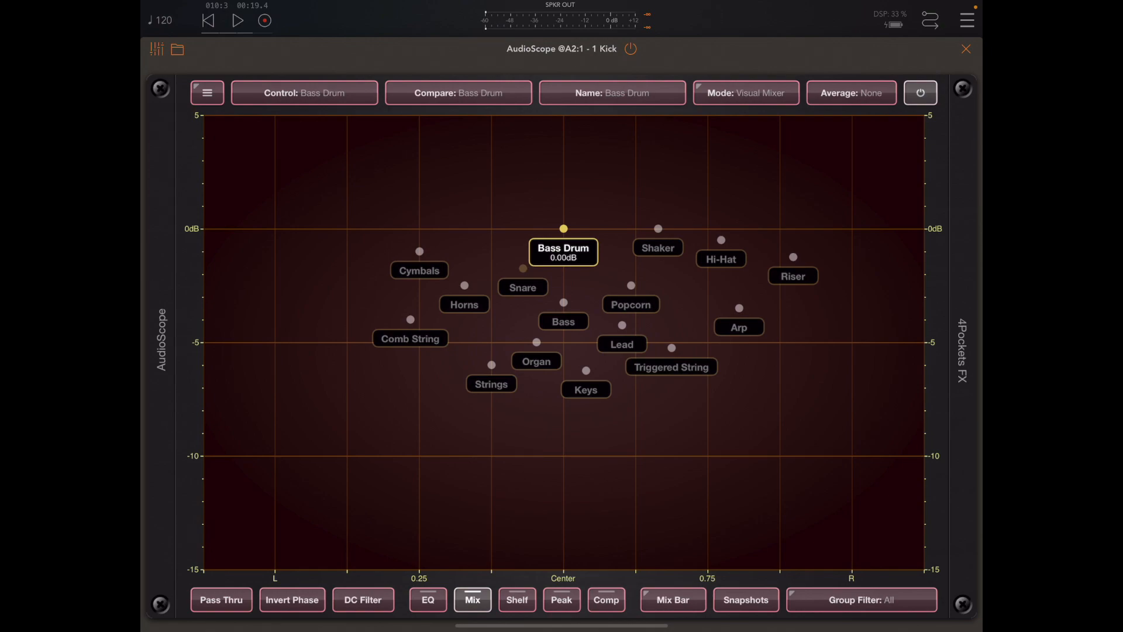
{"action": "left_click", "coordinate": [672, 599]}
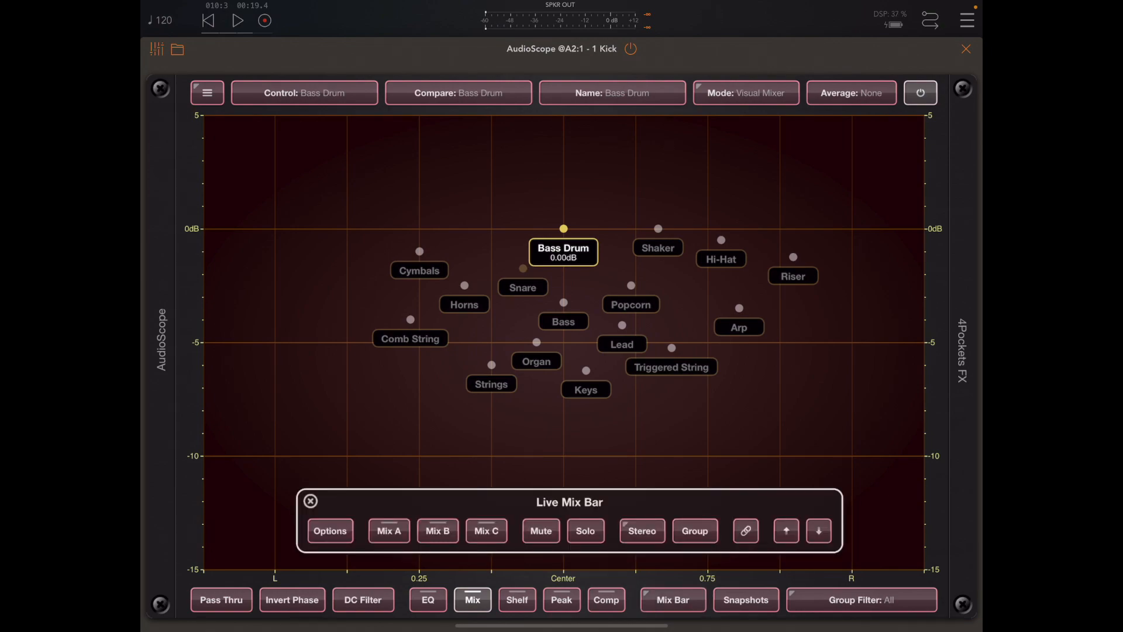
{"action": "left_click", "coordinate": [692, 531]}
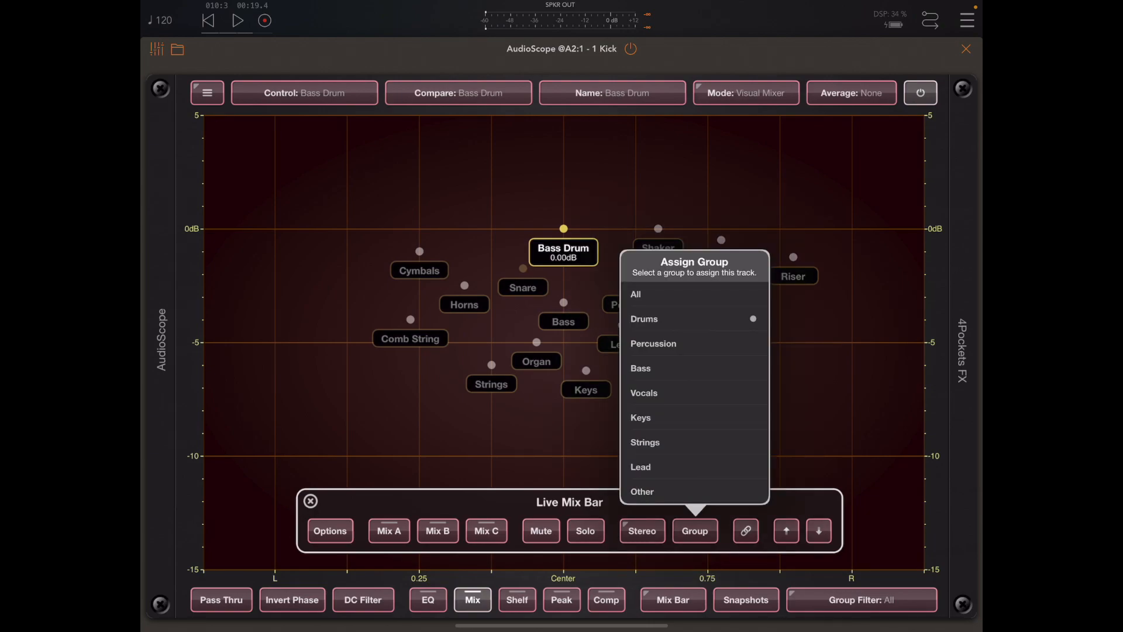
{"action": "left_click", "coordinate": [652, 343]}
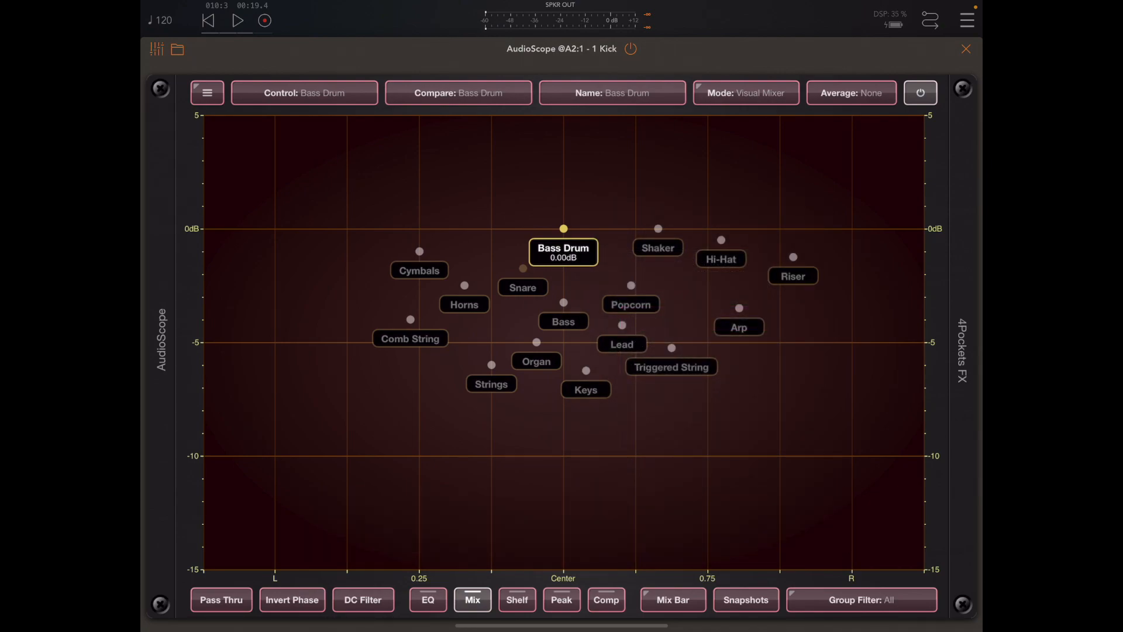
Step: Filter the view to Keys, then Drums, then back to all groups
{"action": "left_click", "coordinate": [860, 599]}
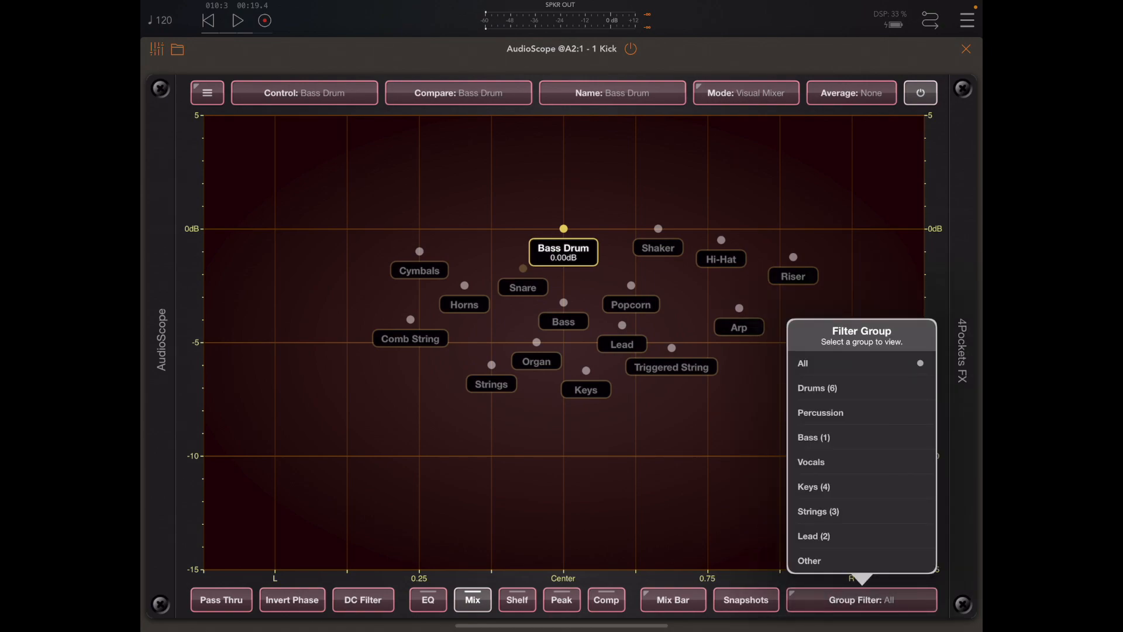
{"action": "left_click", "coordinate": [813, 486]}
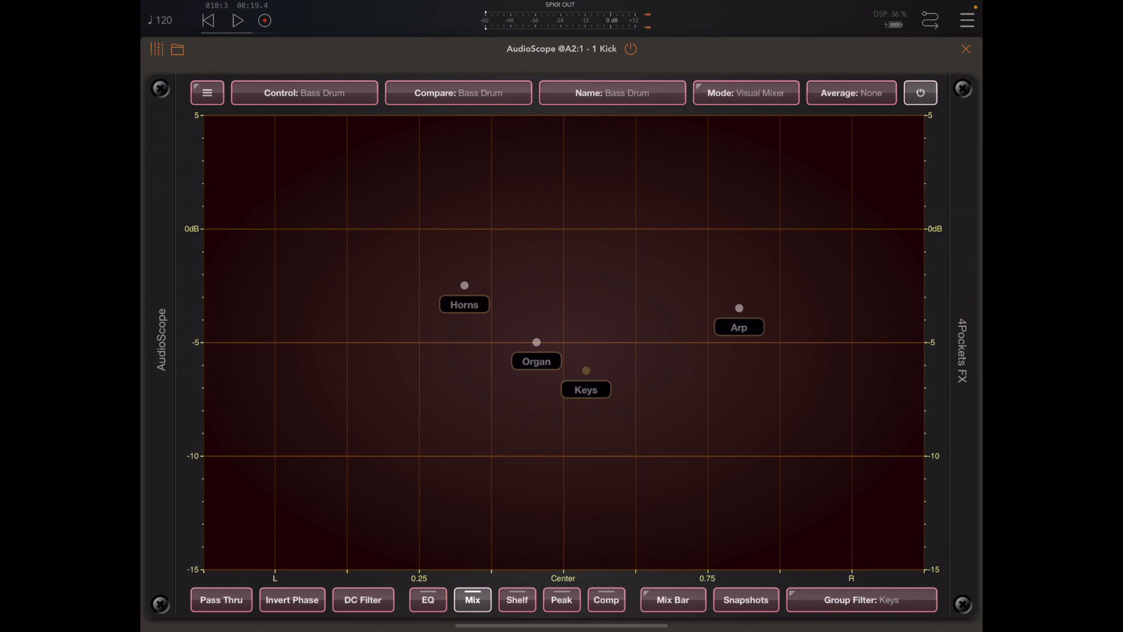
{"action": "left_click", "coordinate": [862, 599]}
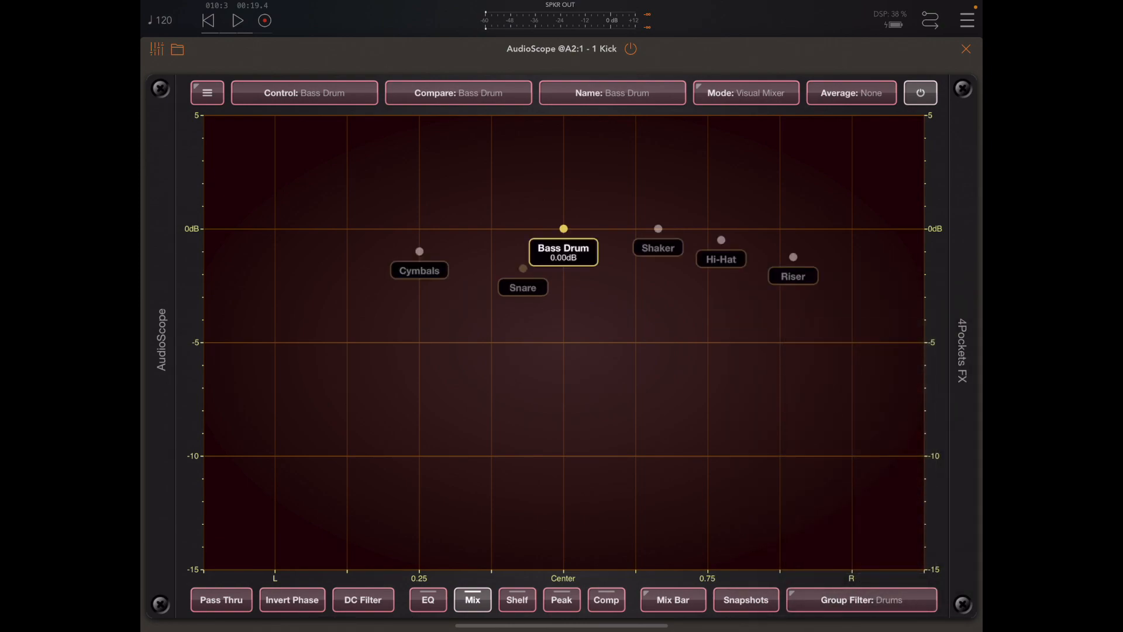
{"action": "left_click", "coordinate": [862, 599]}
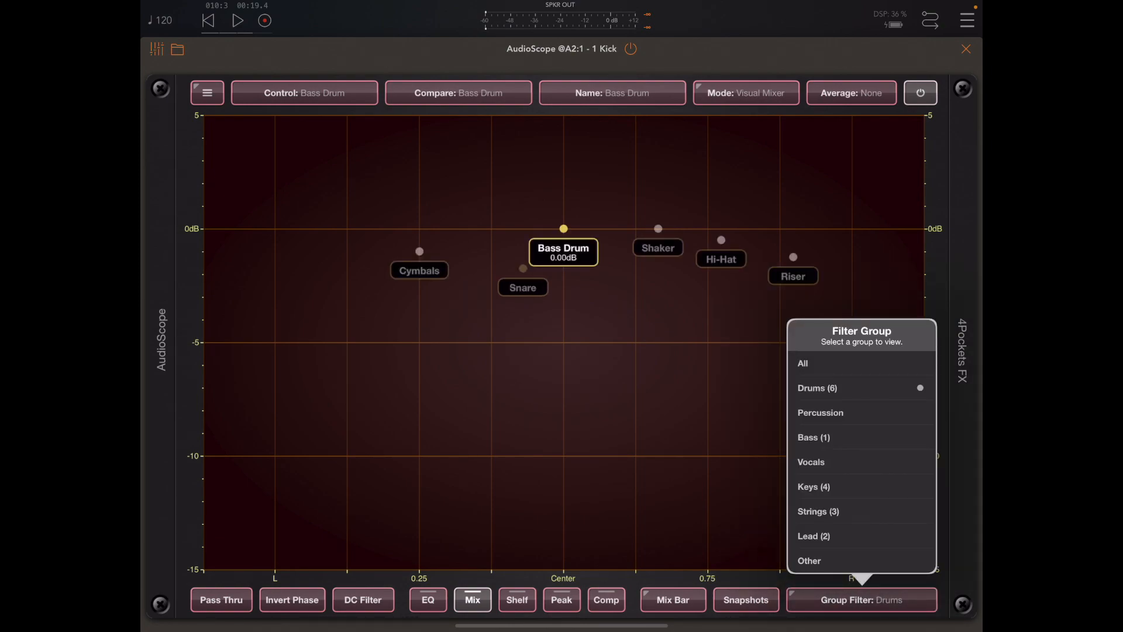
{"action": "left_click", "coordinate": [803, 362]}
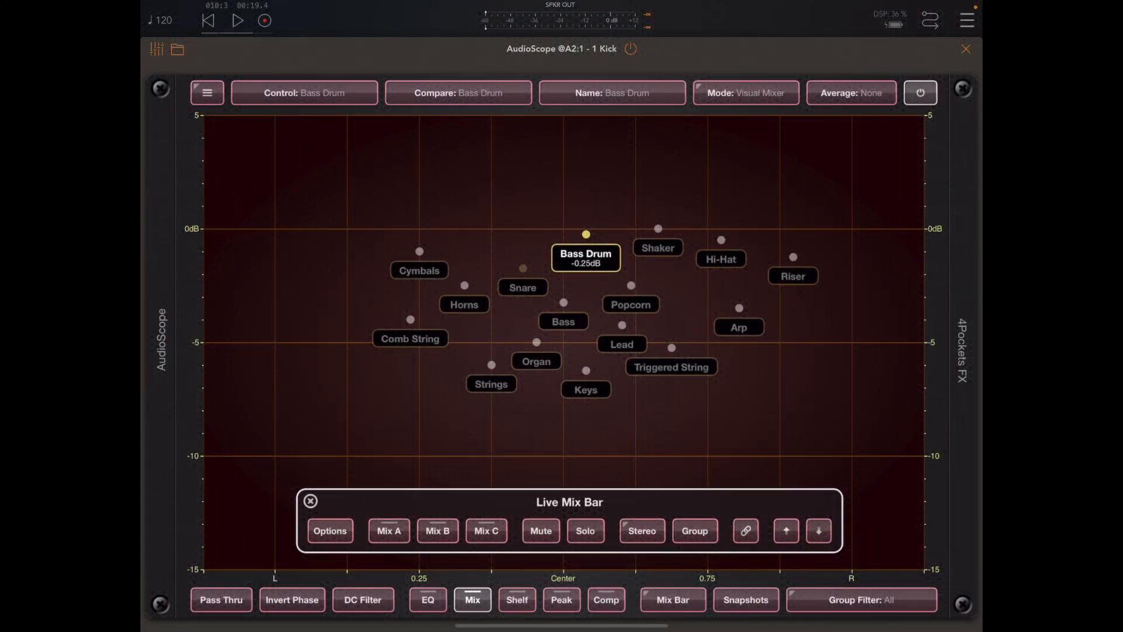
Step: Nudge the Bass Drum above 0 dB and settle it at -0.50 dB, then bring up live mix options
{"action": "left_click_drag", "start_coordinate": [585, 234], "coordinate": [557, 200]}
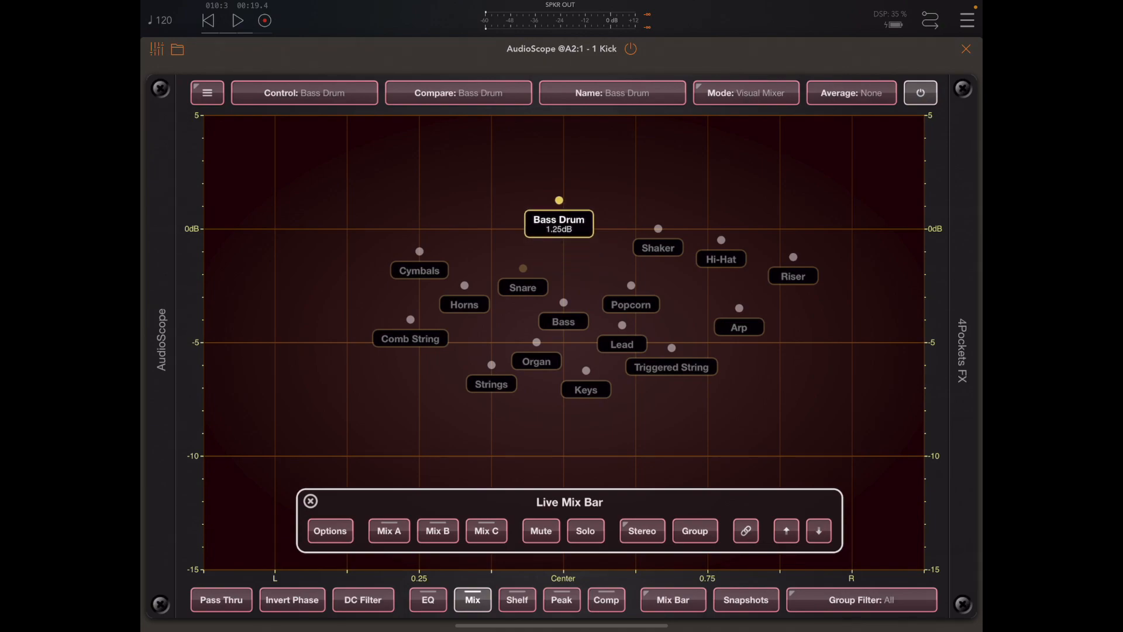
{"action": "left_click_drag", "start_coordinate": [559, 200], "coordinate": [585, 240]}
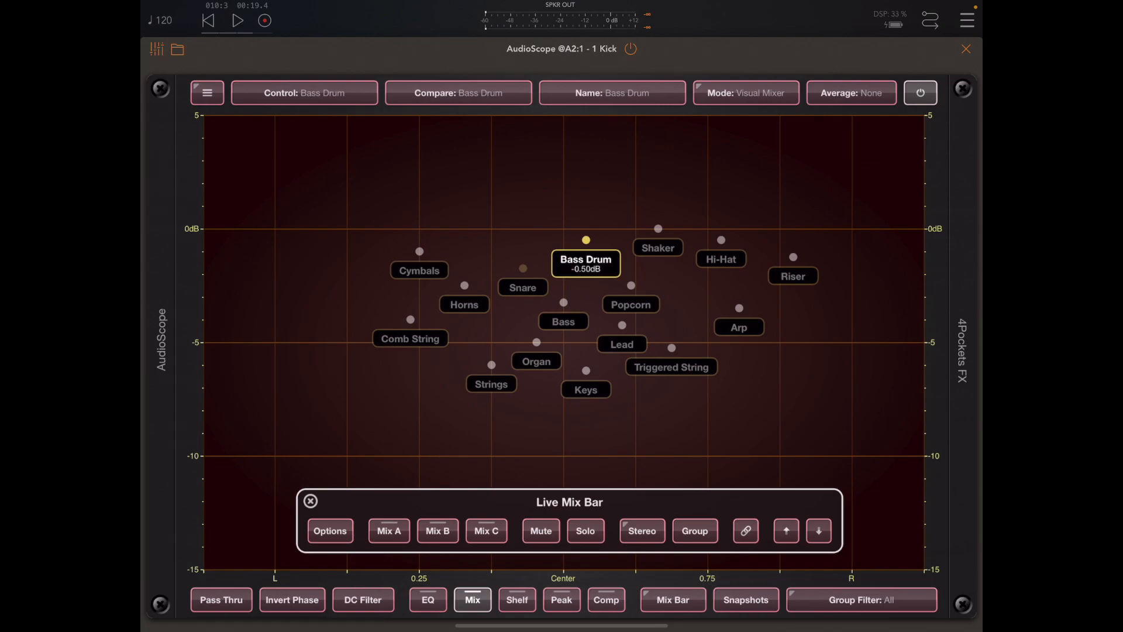
{"action": "left_click", "coordinate": [330, 531]}
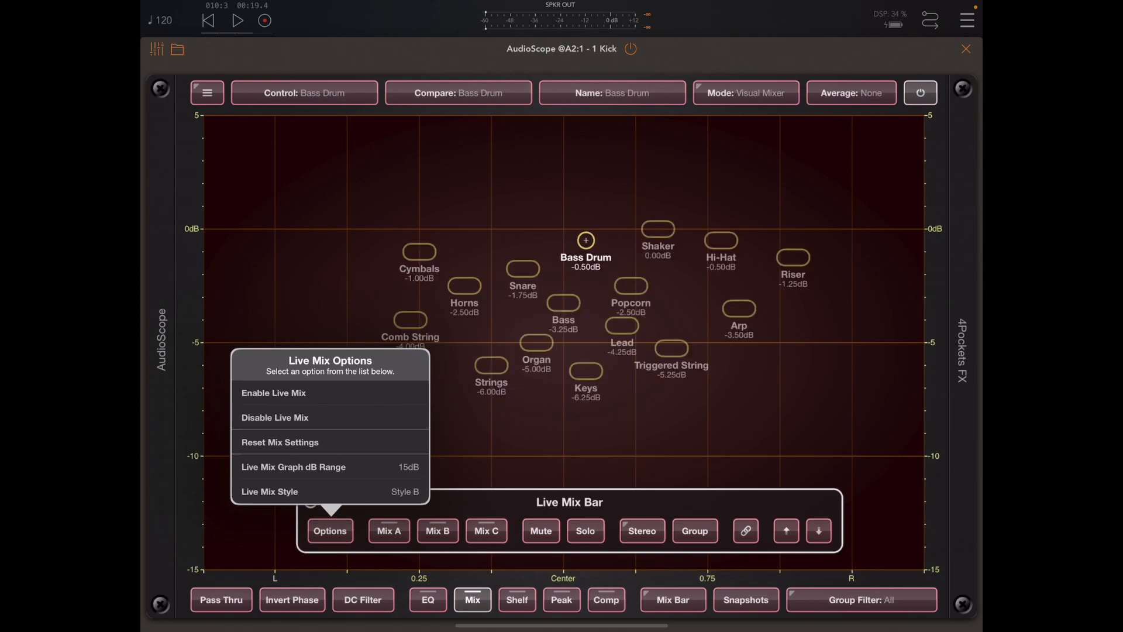
Step: Dismiss the live mix options and select the Lead track at -4.25 dB
{"action": "left_click", "coordinate": [330, 531]}
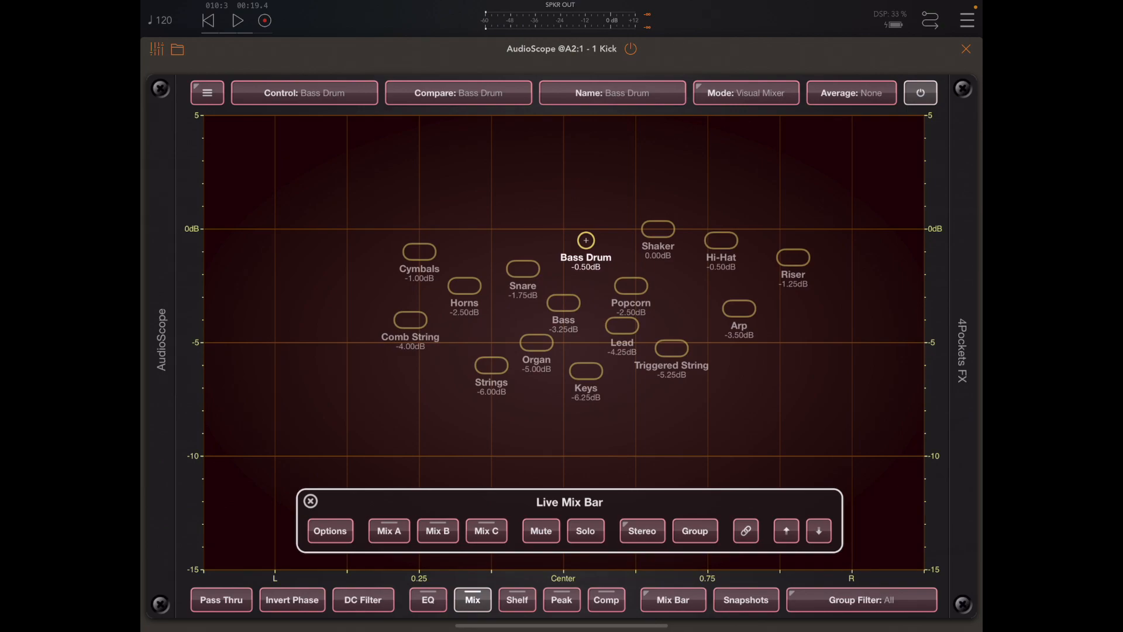
{"action": "left_click", "coordinate": [621, 326]}
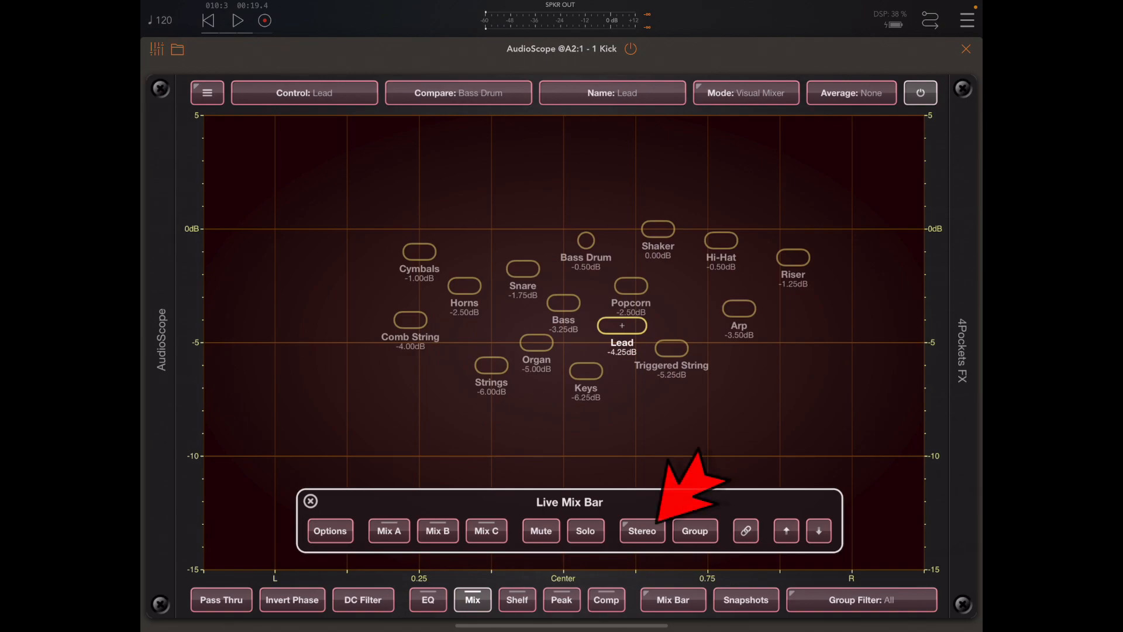
Step: Set the Lead's stereo widening from 0% up to 200%
{"action": "left_click", "coordinate": [641, 531]}
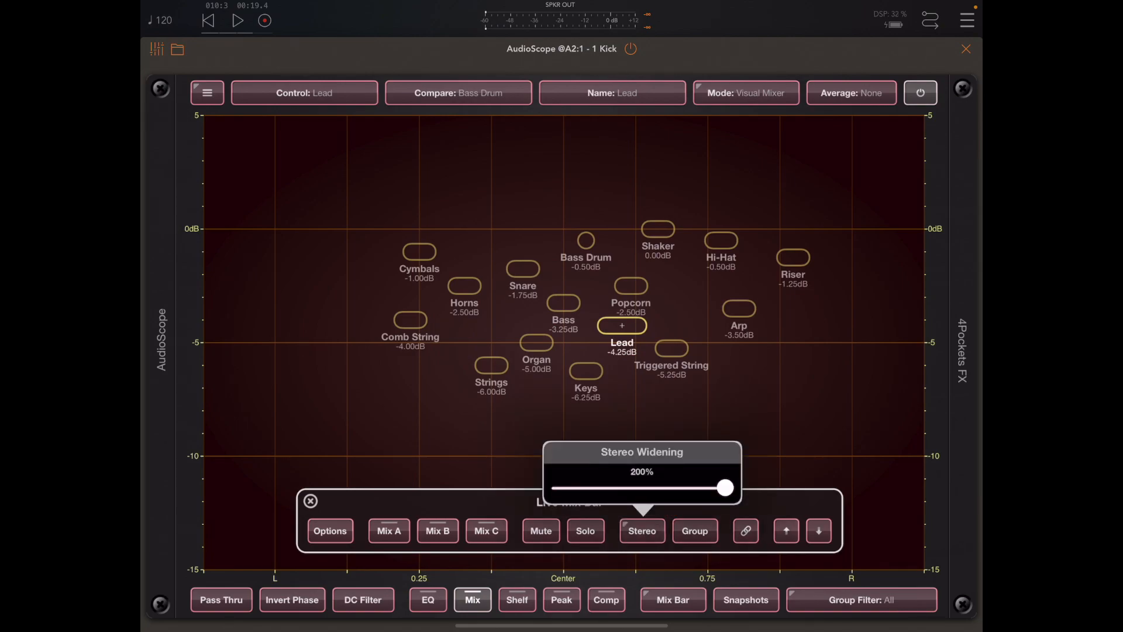
{"action": "left_click_drag", "start_coordinate": [723, 488], "coordinate": [559, 488]}
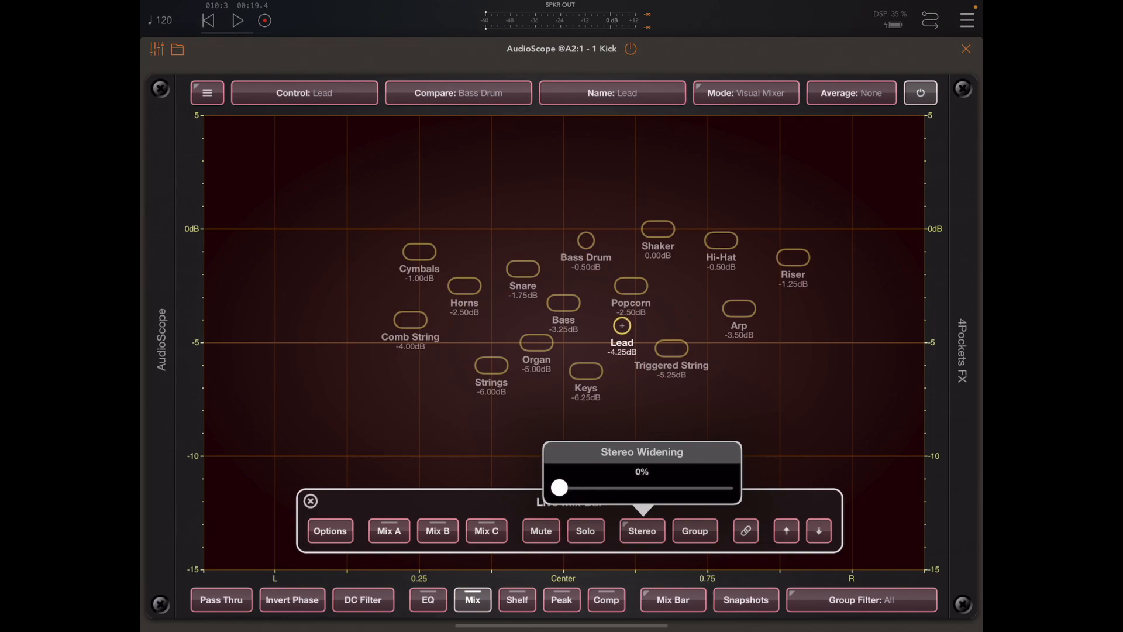
{"action": "left_click_drag", "start_coordinate": [559, 488], "coordinate": [725, 488]}
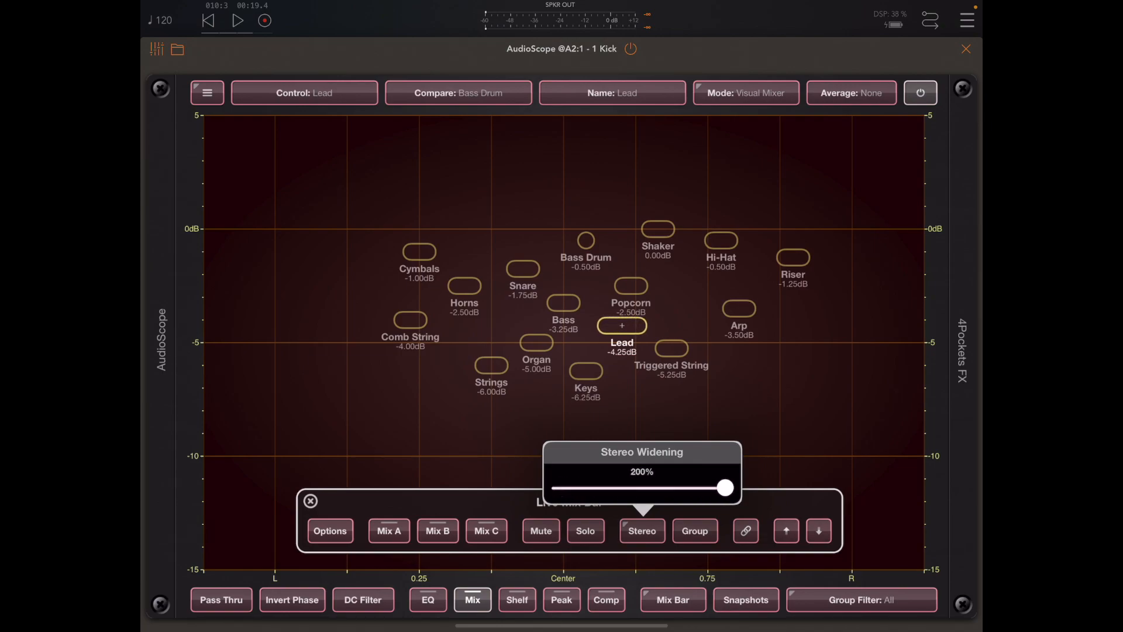
{"action": "left_click", "coordinate": [640, 531]}
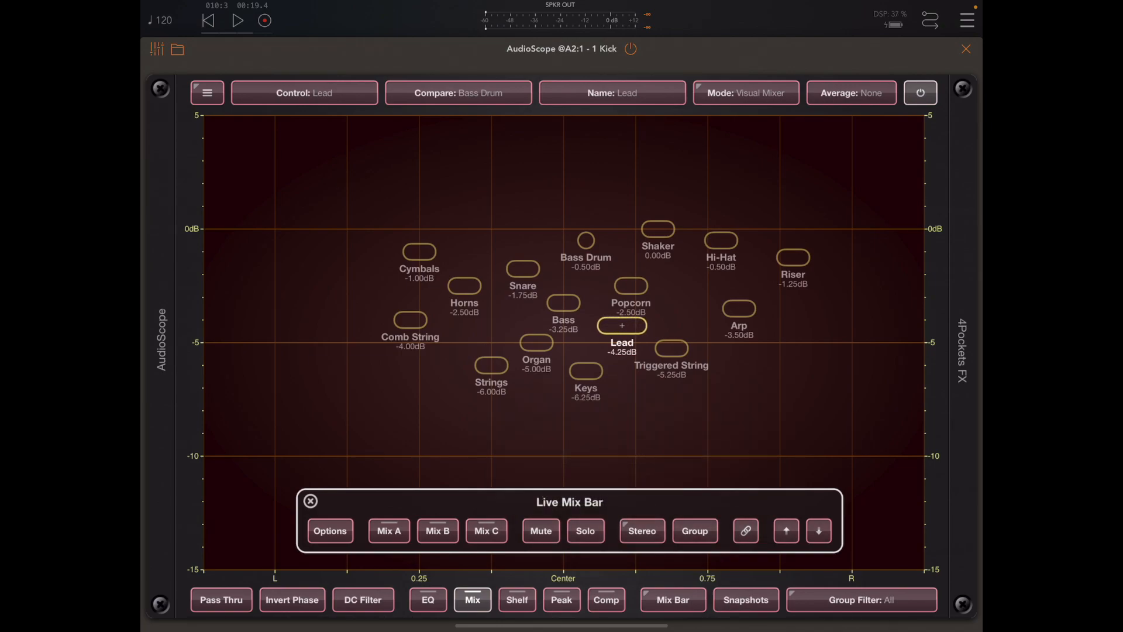
Step: With playback running, try Strings stereo widening at 200%, 0% and 93%, leaving it at 200%
{"action": "left_click", "coordinate": [238, 20]}
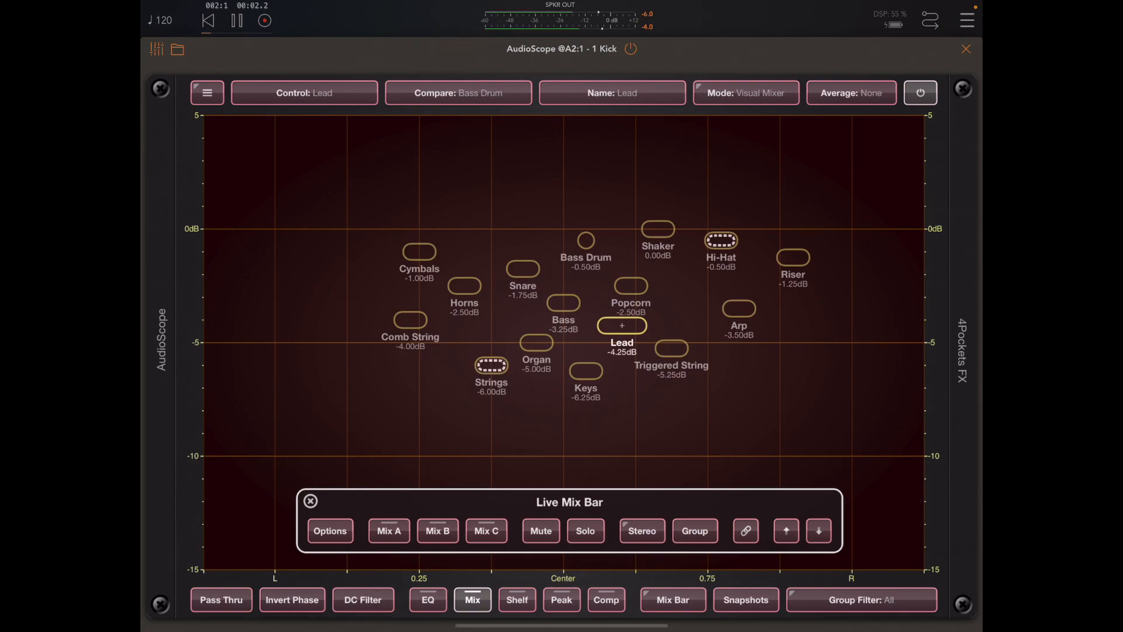
{"action": "left_click", "coordinate": [490, 365]}
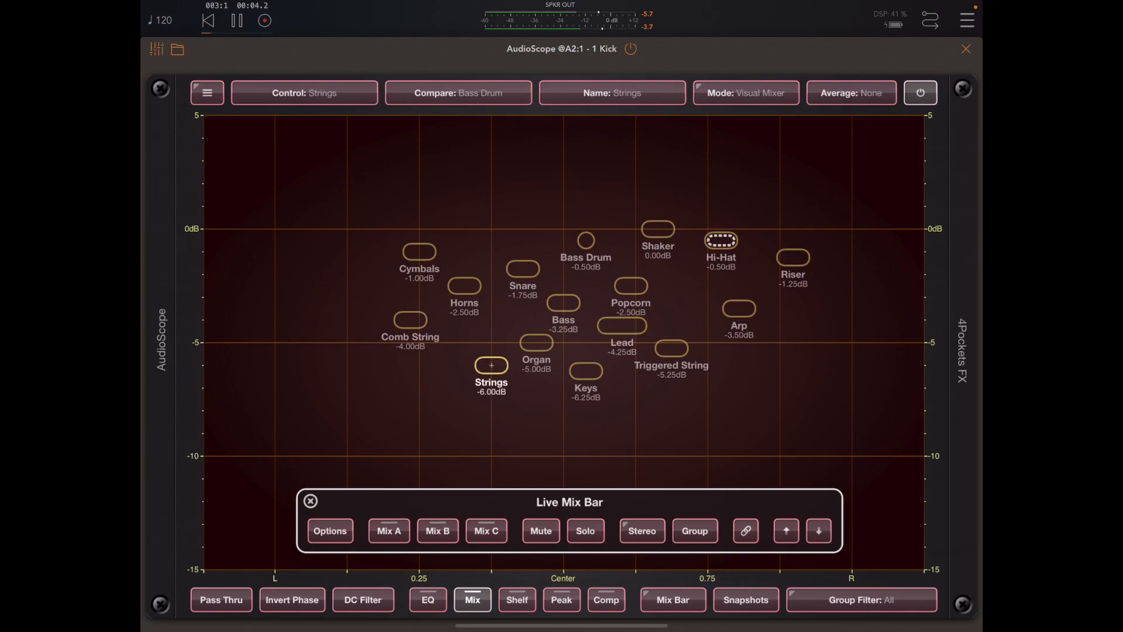
{"action": "left_click", "coordinate": [640, 531]}
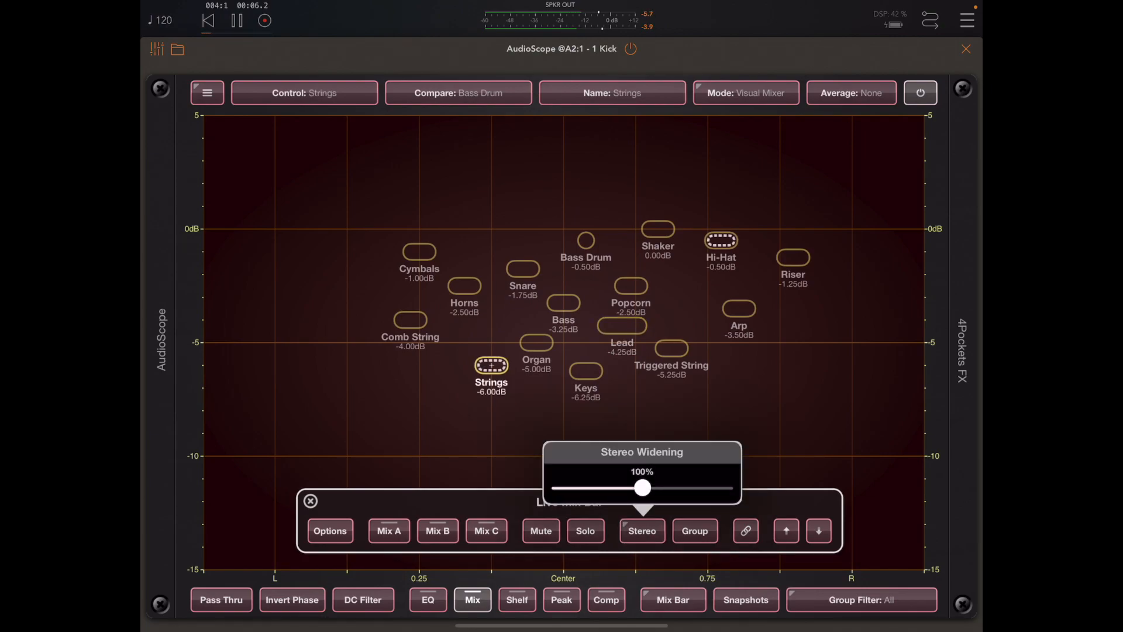
{"action": "left_click_drag", "start_coordinate": [641, 489], "coordinate": [725, 488]}
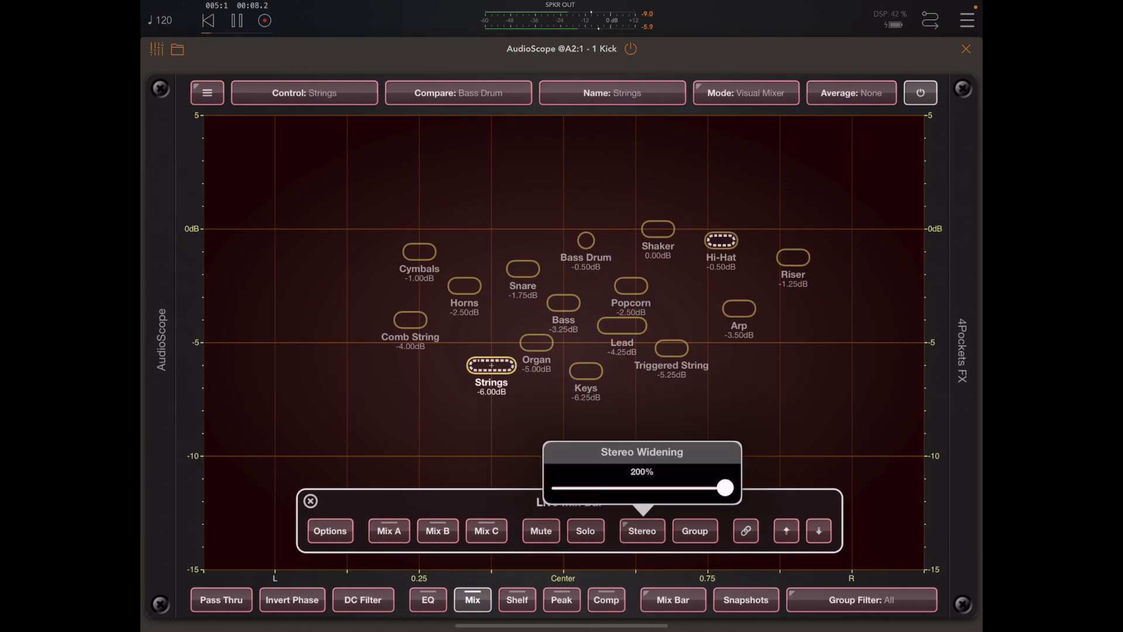
{"action": "left_click_drag", "start_coordinate": [725, 488], "coordinate": [559, 488]}
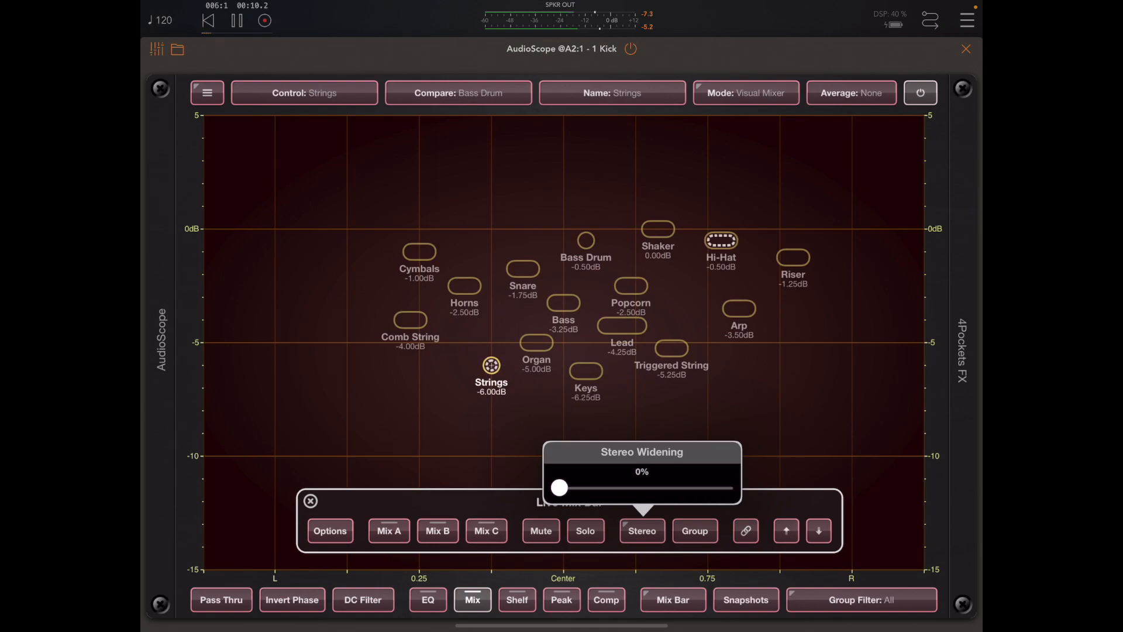
{"action": "left_click_drag", "start_coordinate": [559, 488], "coordinate": [637, 487]}
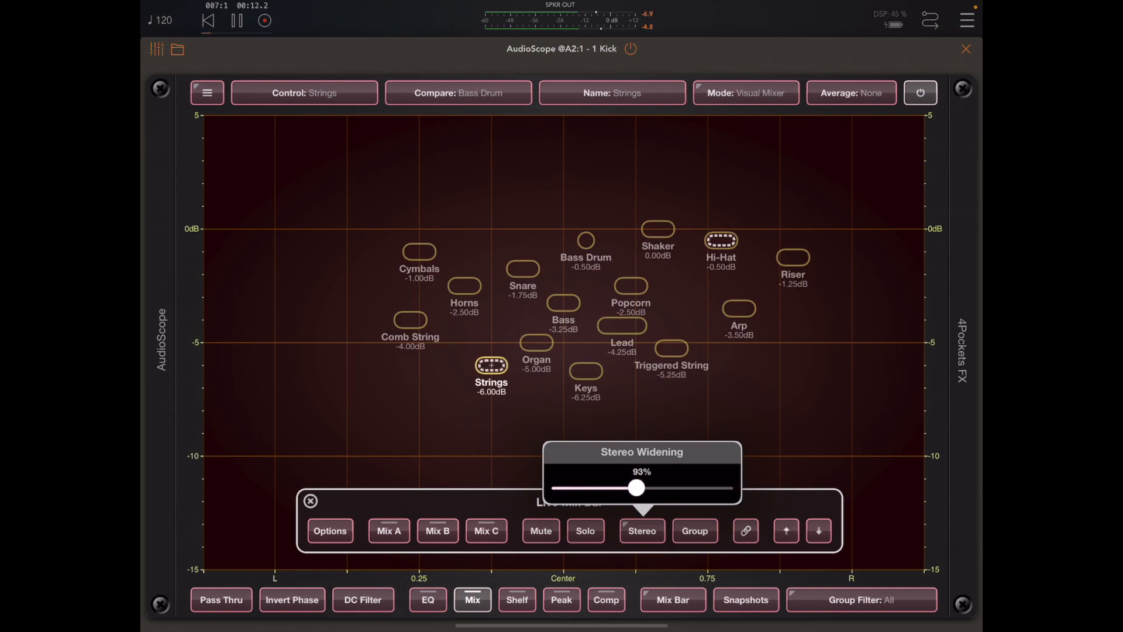
{"action": "left_click_drag", "start_coordinate": [637, 487], "coordinate": [725, 487]}
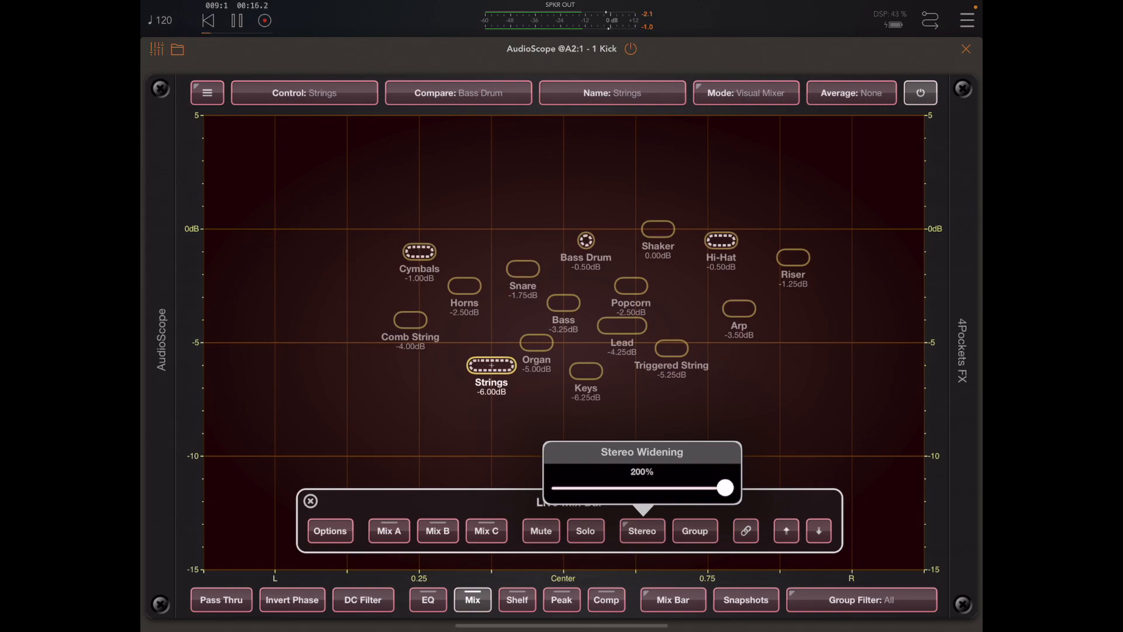
{"action": "left_click", "coordinate": [641, 531]}
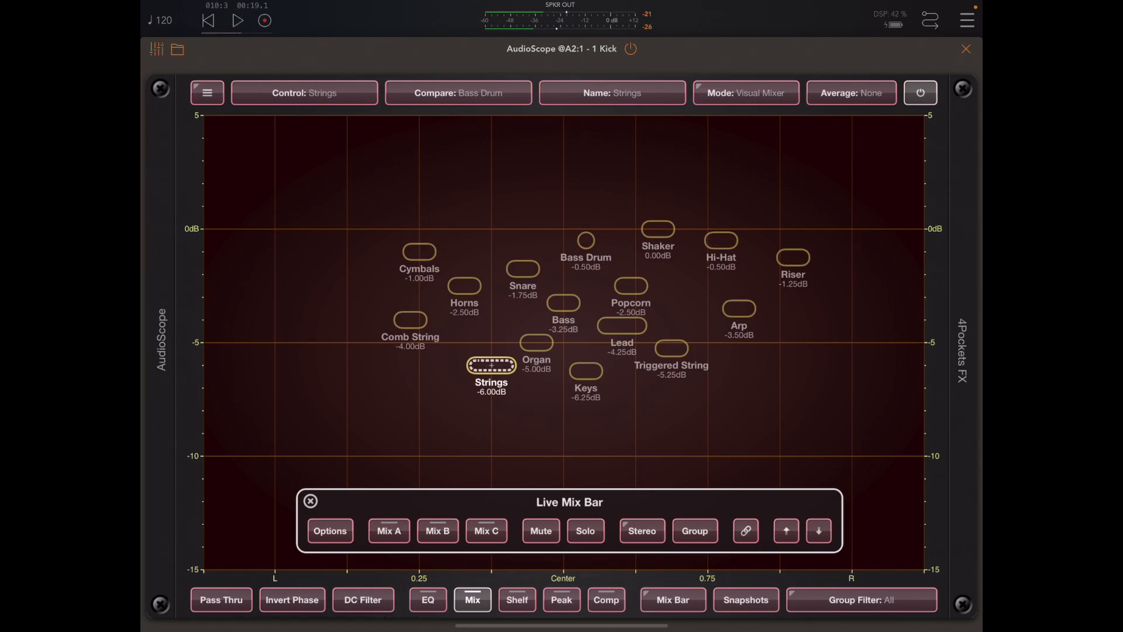
Step: Switch tracks to dots with name tags and add Hi-Hat to the selection with Strings
{"action": "left_click", "coordinate": [330, 530]}
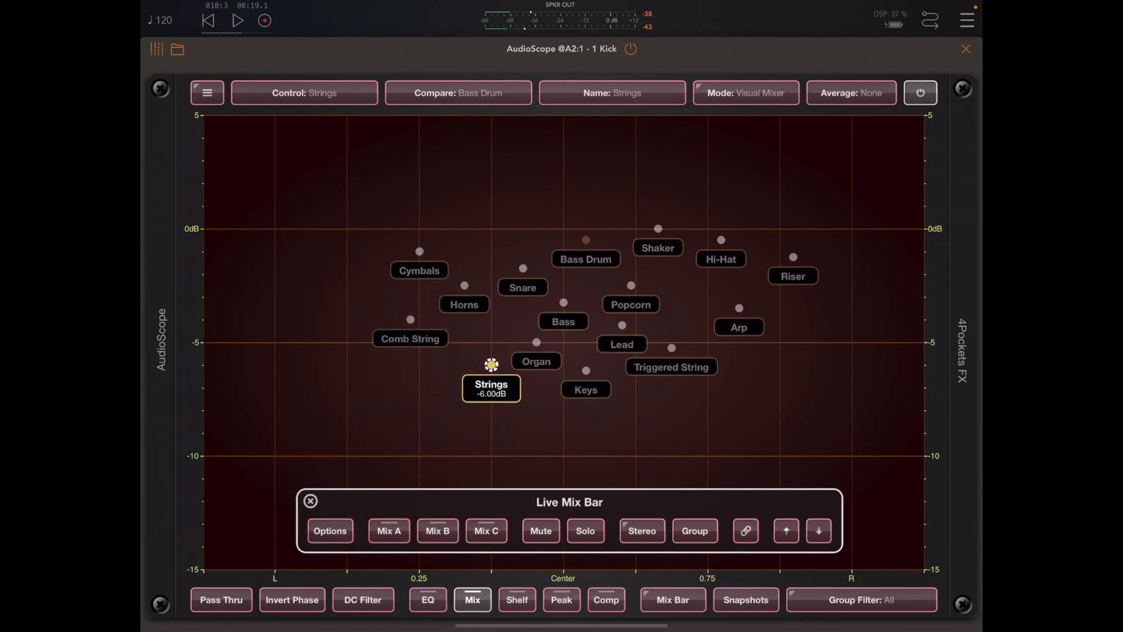
{"action": "left_click", "coordinate": [238, 20]}
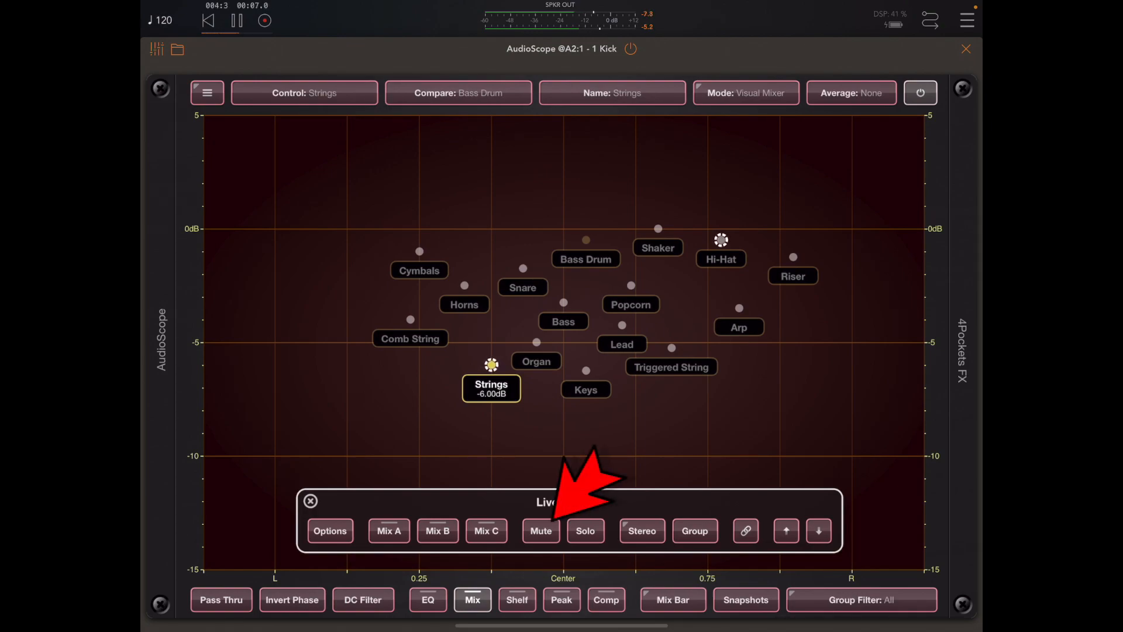
Step: Mute then unmute the selected tracks, solo them, and switch control to Bass Drum and Hi-Hat
{"action": "left_click", "coordinate": [540, 531]}
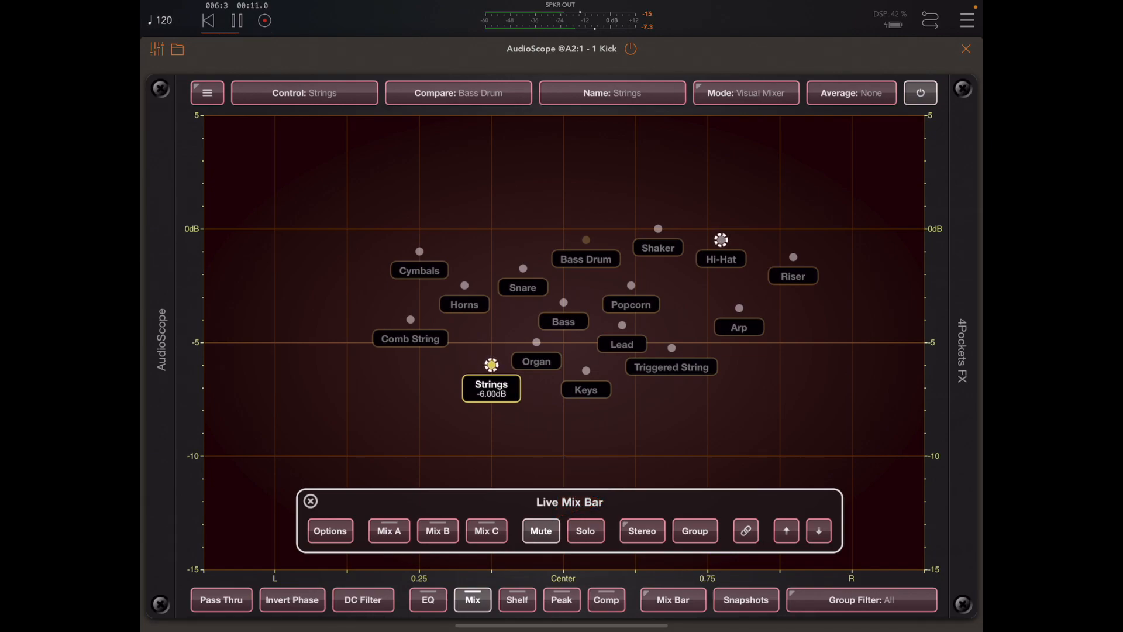
{"action": "left_click", "coordinate": [540, 531]}
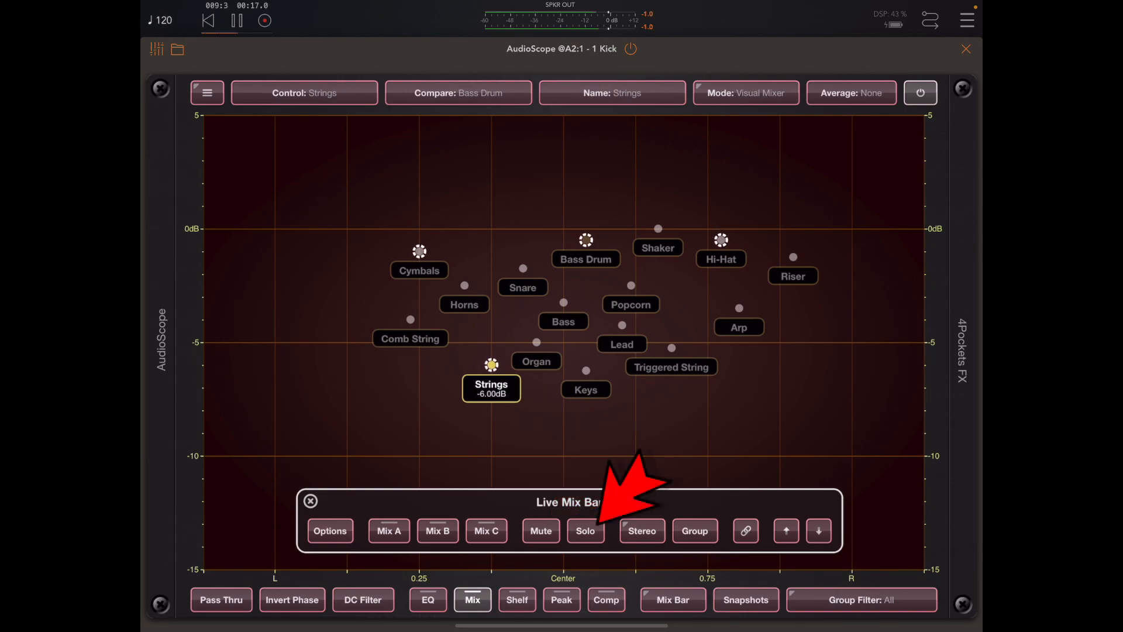
{"action": "left_click", "coordinate": [585, 531]}
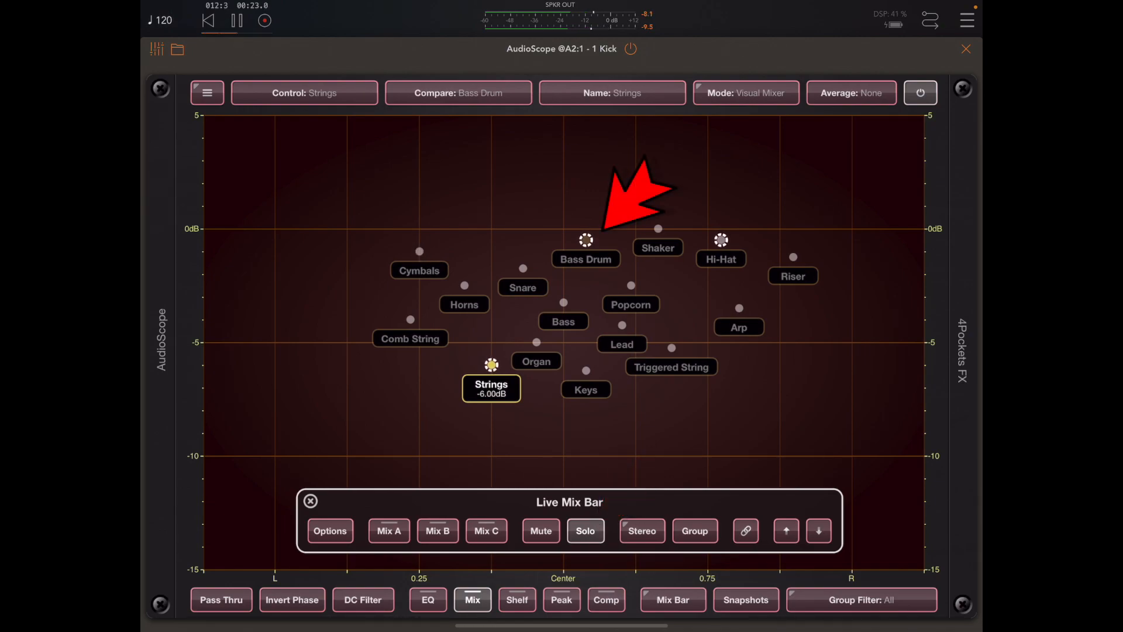
{"action": "left_click", "coordinate": [585, 238]}
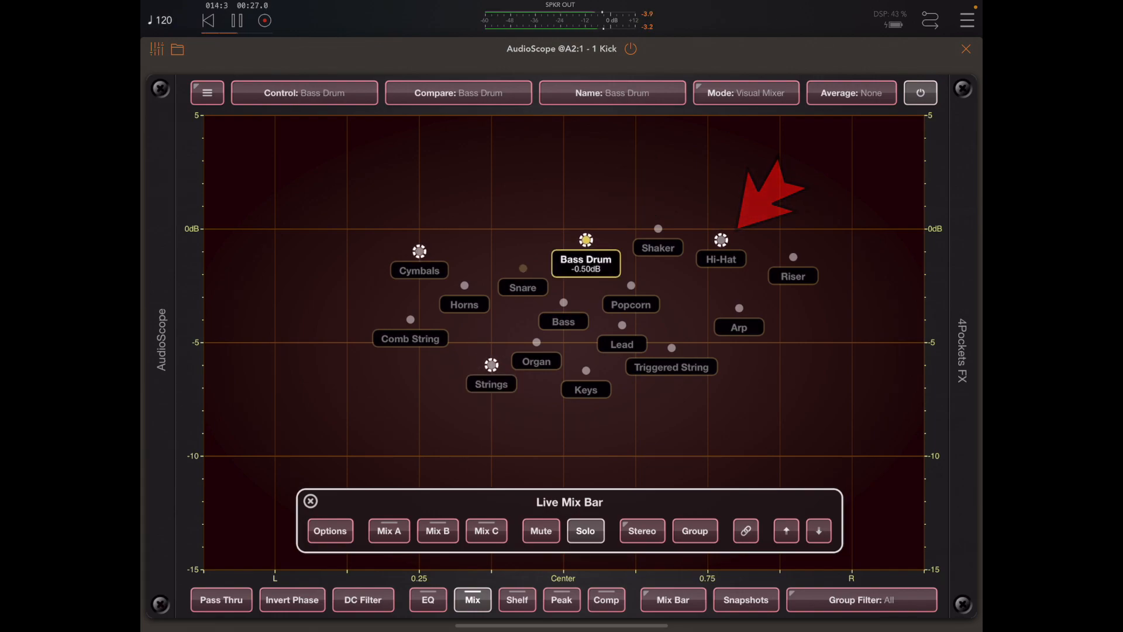
{"action": "left_click", "coordinate": [720, 239]}
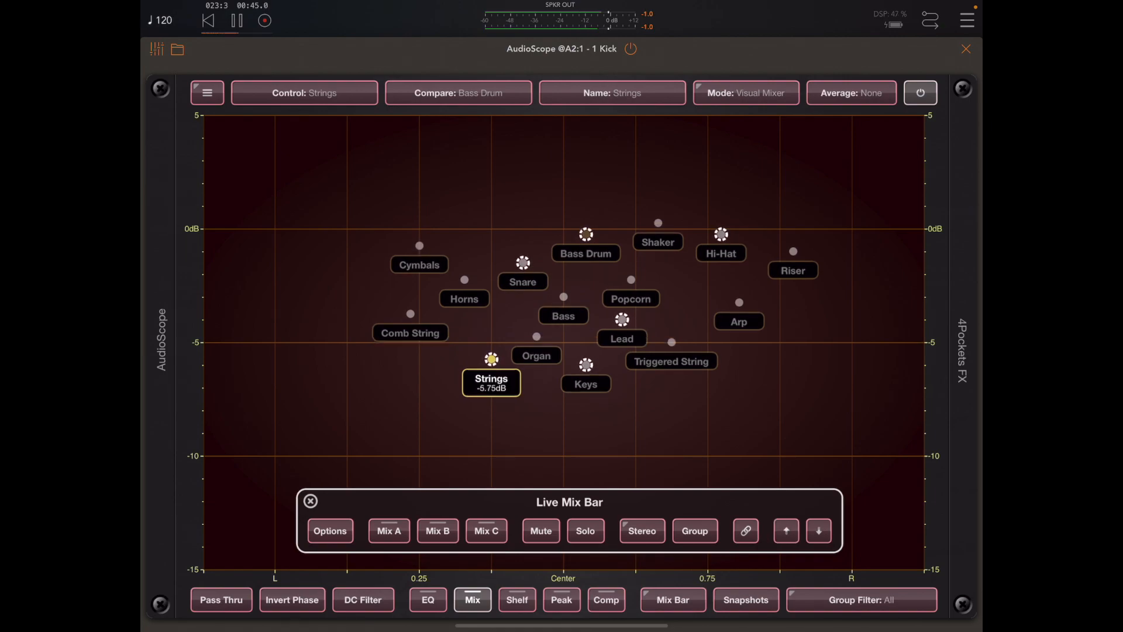
Step: Nudge the grouped tracks' levels with the up-arrow, then deselect the group, leaving Strings at -6.00dB
{"action": "left_click", "coordinate": [785, 530]}
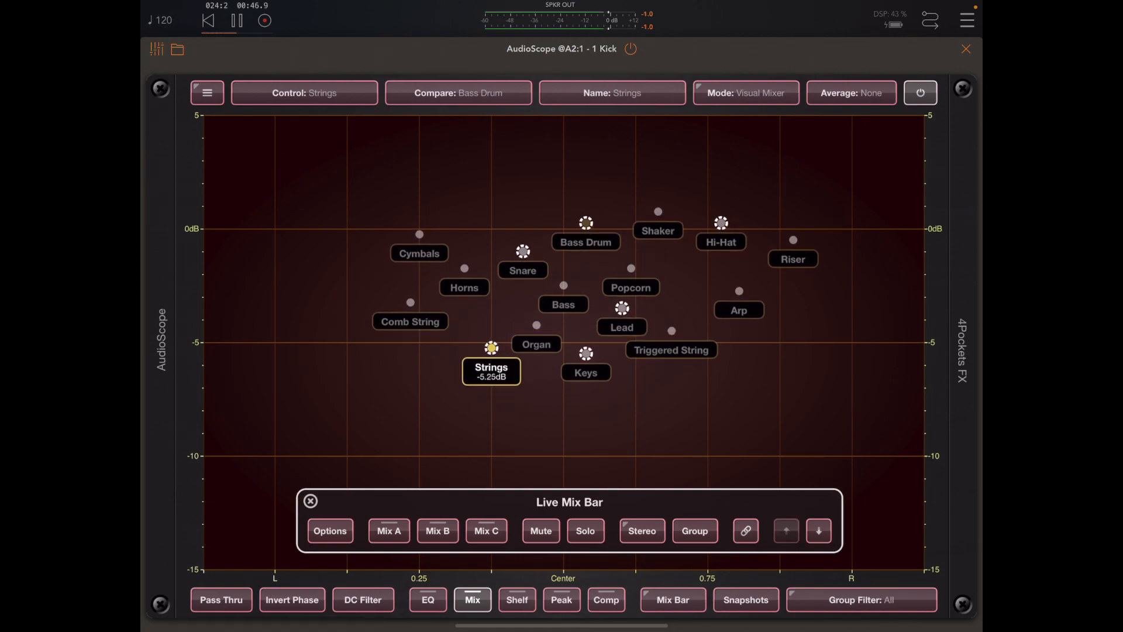
{"action": "left_click", "coordinate": [785, 529]}
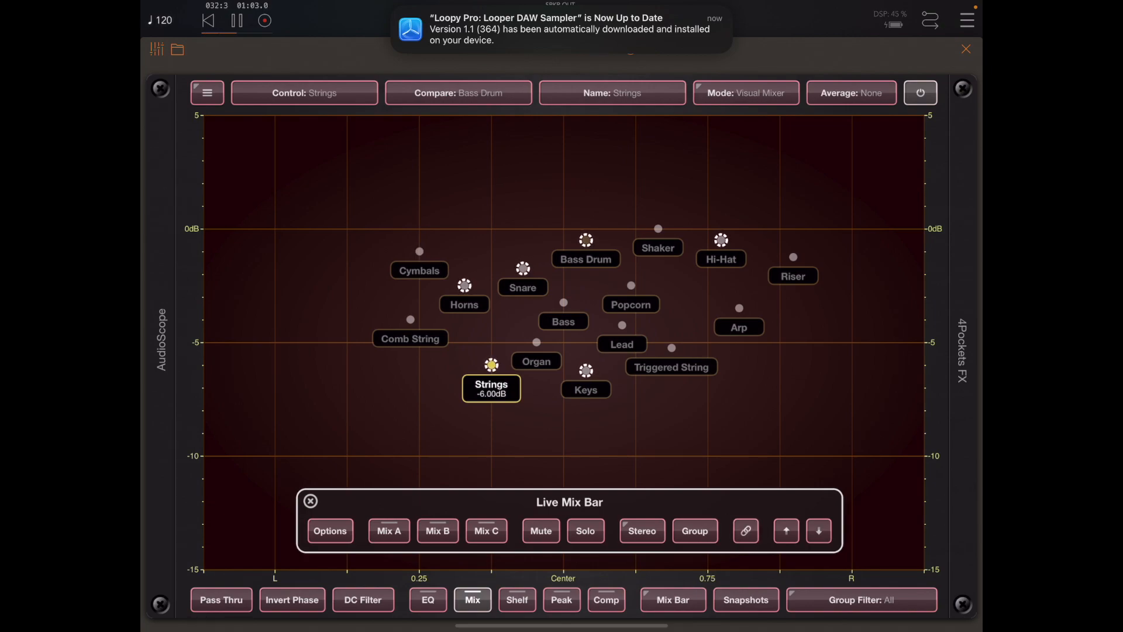
{"action": "left_click", "coordinate": [237, 19]}
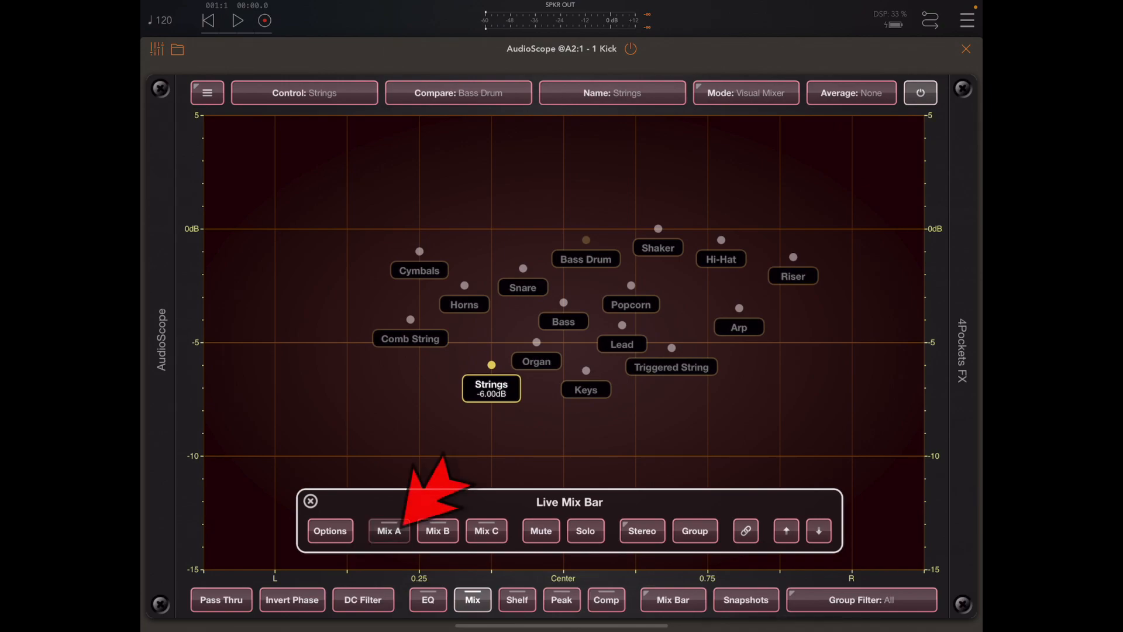
Step: Save the mix to slot A, lower Comb String to -8.25dB and save that to slot B
{"action": "left_click", "coordinate": [388, 531]}
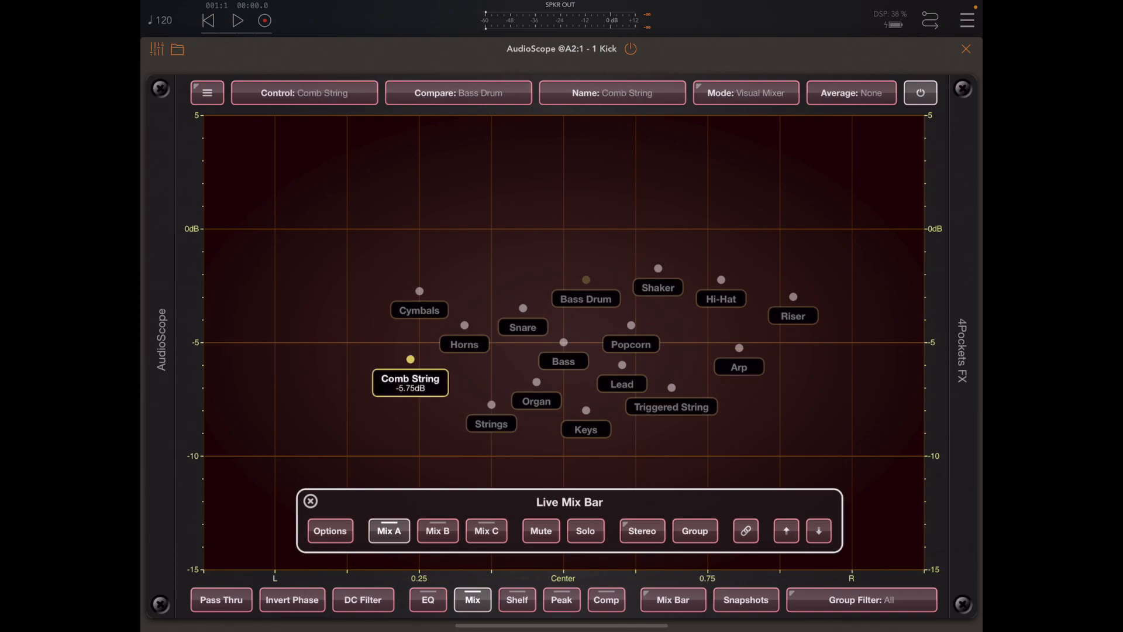
{"action": "left_click_drag", "start_coordinate": [409, 358], "coordinate": [410, 415]}
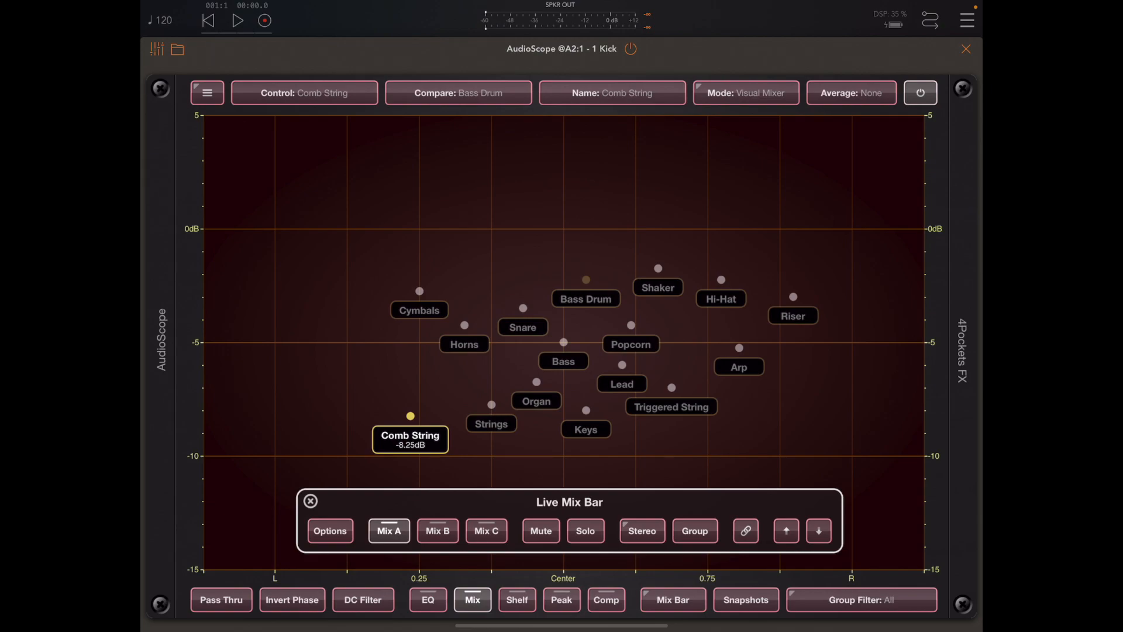
{"action": "left_click", "coordinate": [436, 531]}
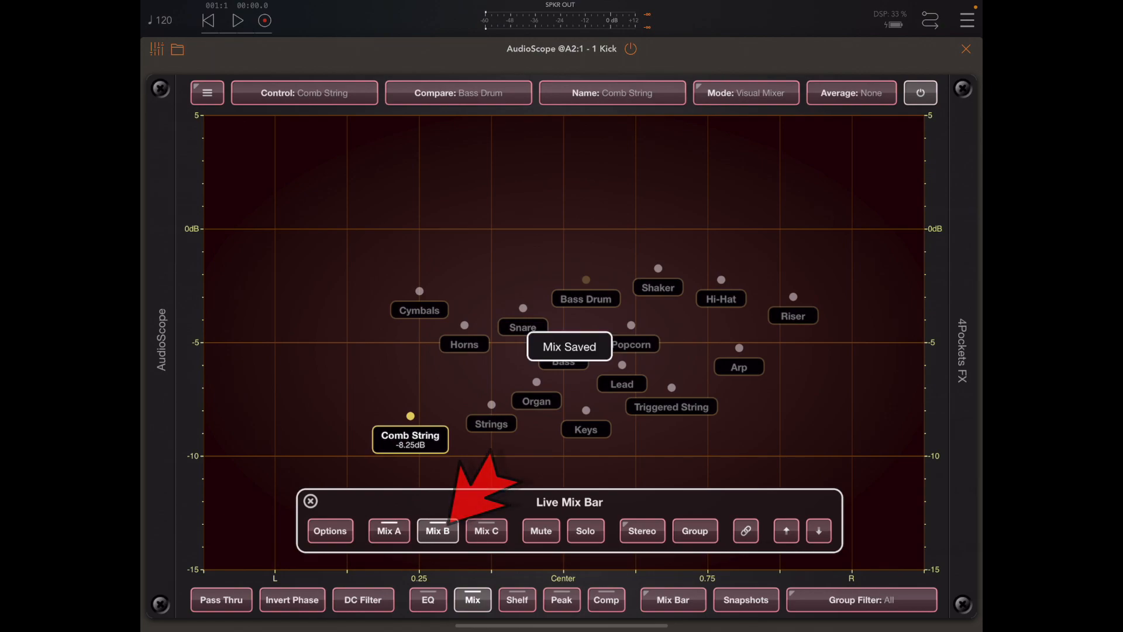
{"action": "left_click", "coordinate": [436, 531]}
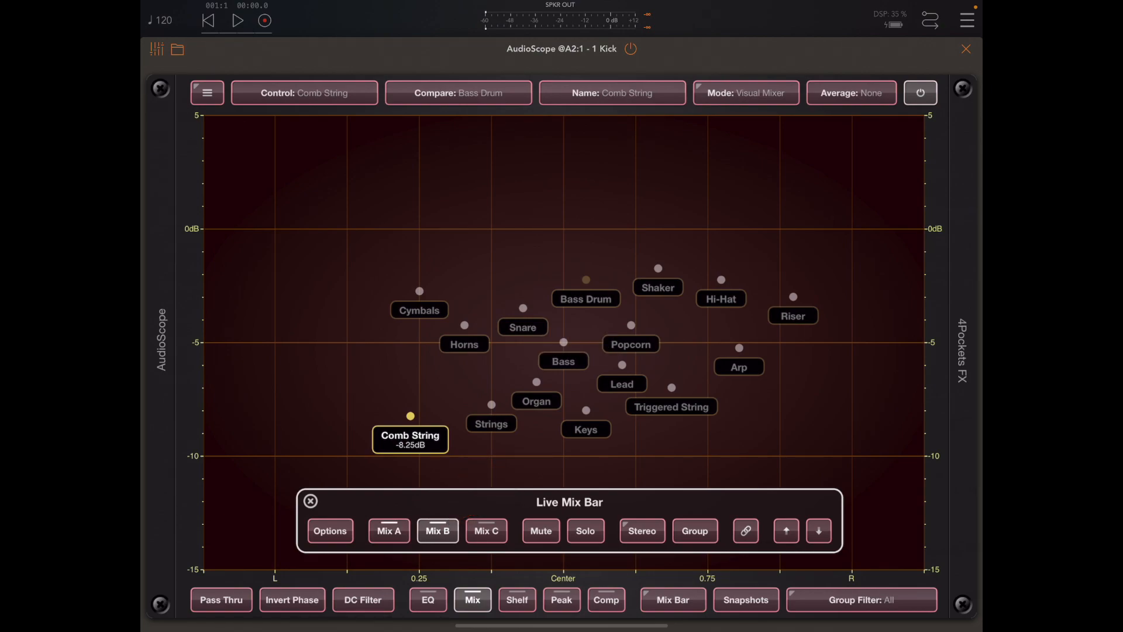
Step: Rearrange Snare to -1.50dB panned left, Popcorn lower right, and reposition Organ and Comb String
{"action": "left_click", "coordinate": [522, 326]}
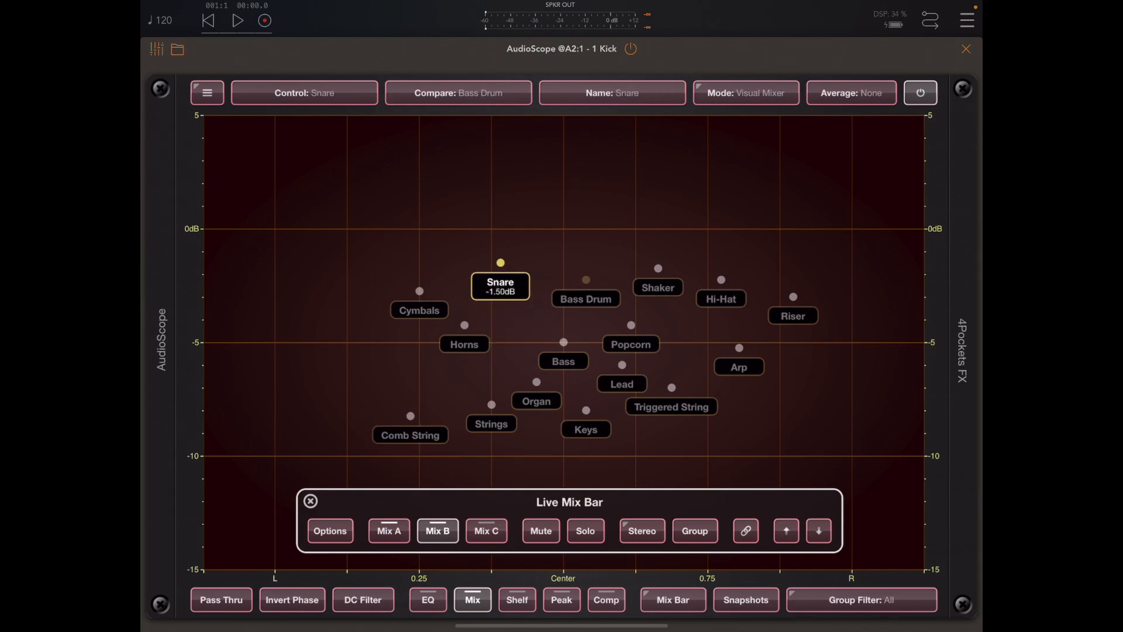
{"action": "left_click", "coordinate": [631, 344]}
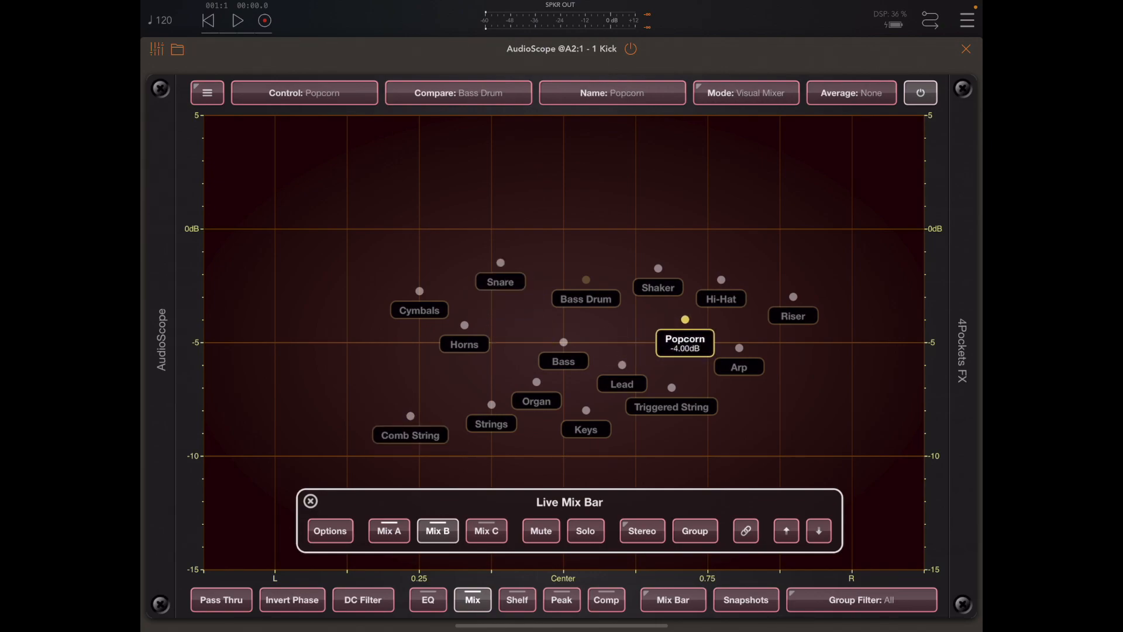
{"action": "left_click", "coordinate": [490, 424]}
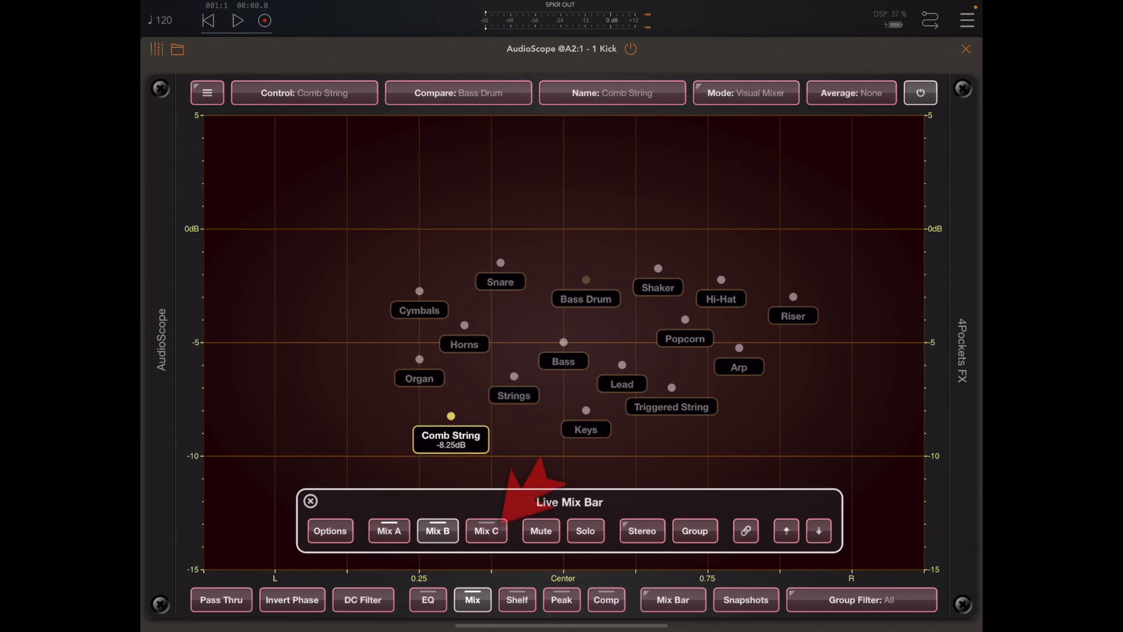
Step: Store the rearranged mix in slot C, then recall mixes A, B, C and A again, ending on mix B
{"action": "left_click", "coordinate": [486, 531]}
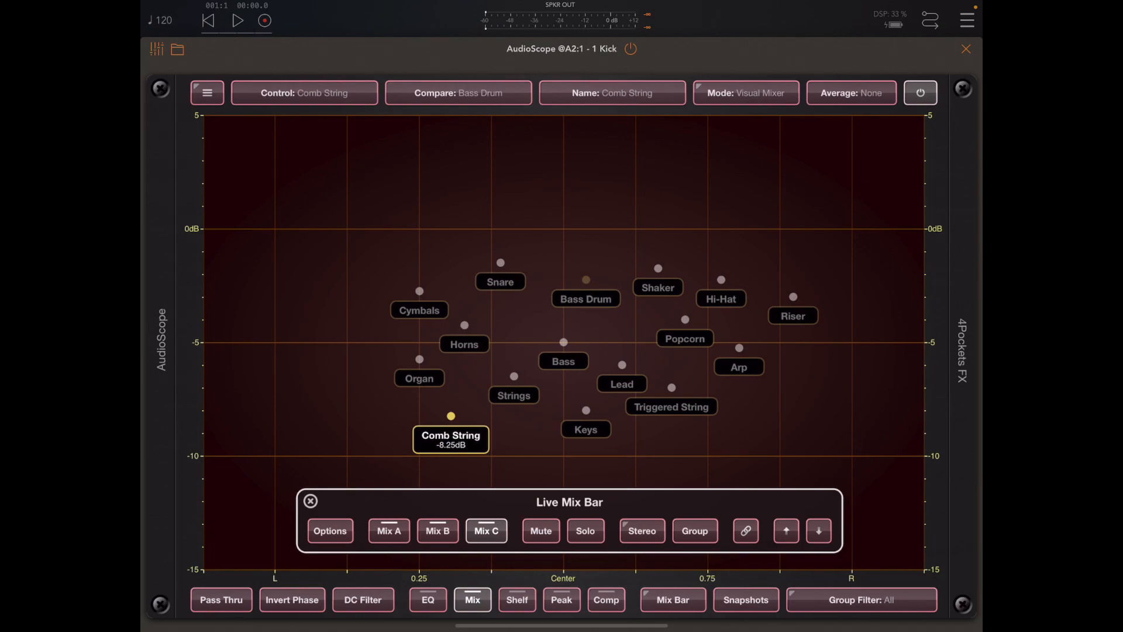
{"action": "left_click", "coordinate": [388, 531]}
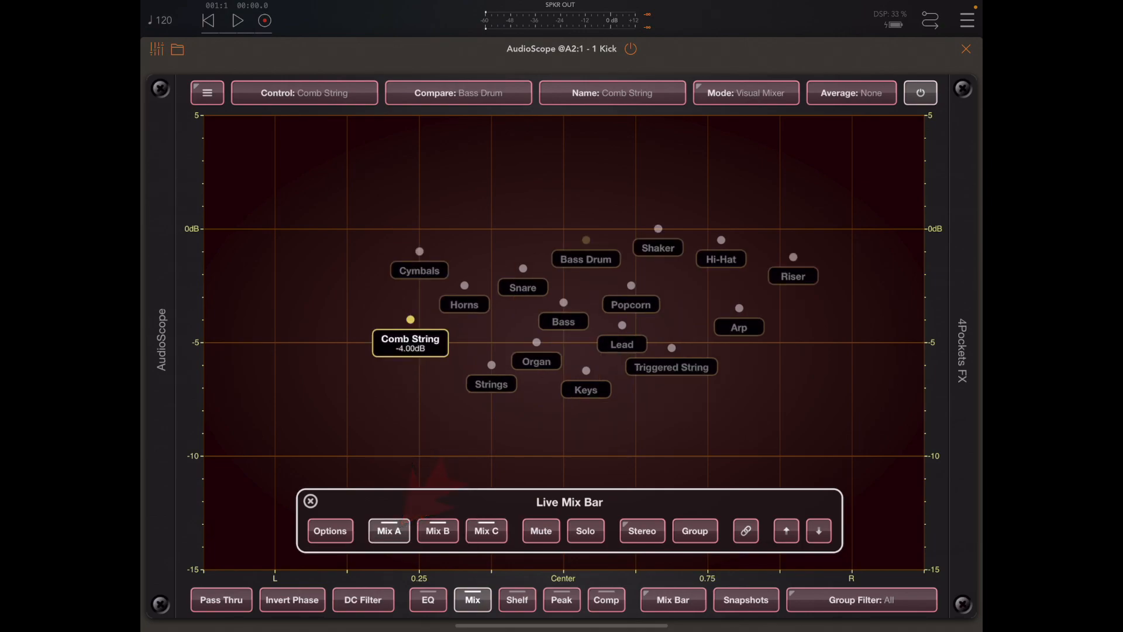
{"action": "left_click", "coordinate": [437, 529]}
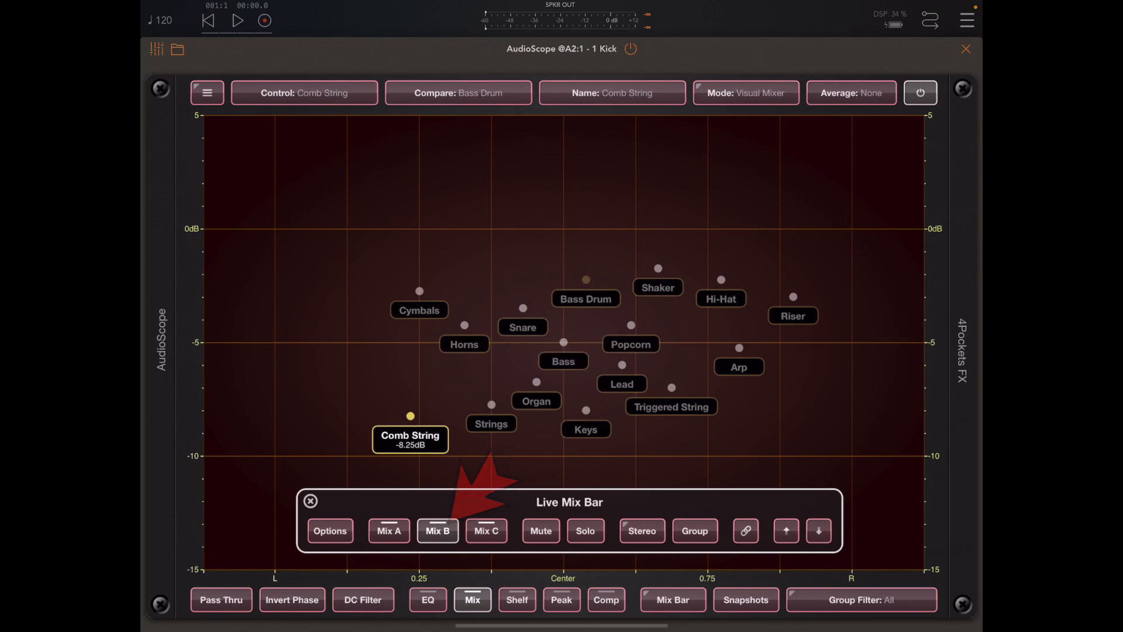
{"action": "left_click", "coordinate": [485, 531]}
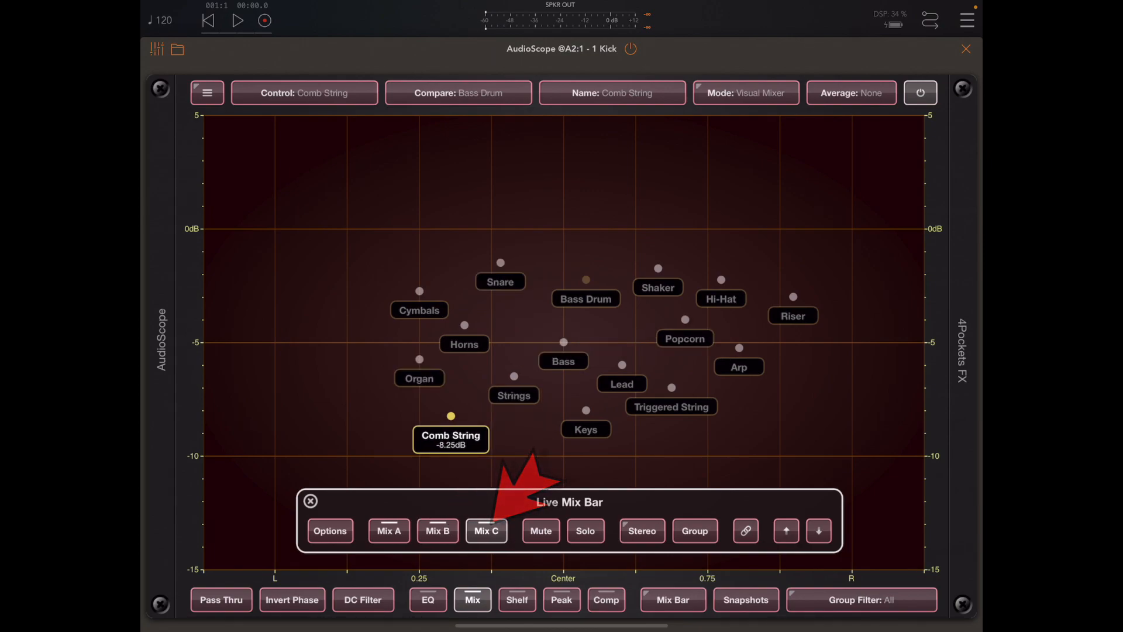
{"action": "left_click", "coordinate": [388, 531]}
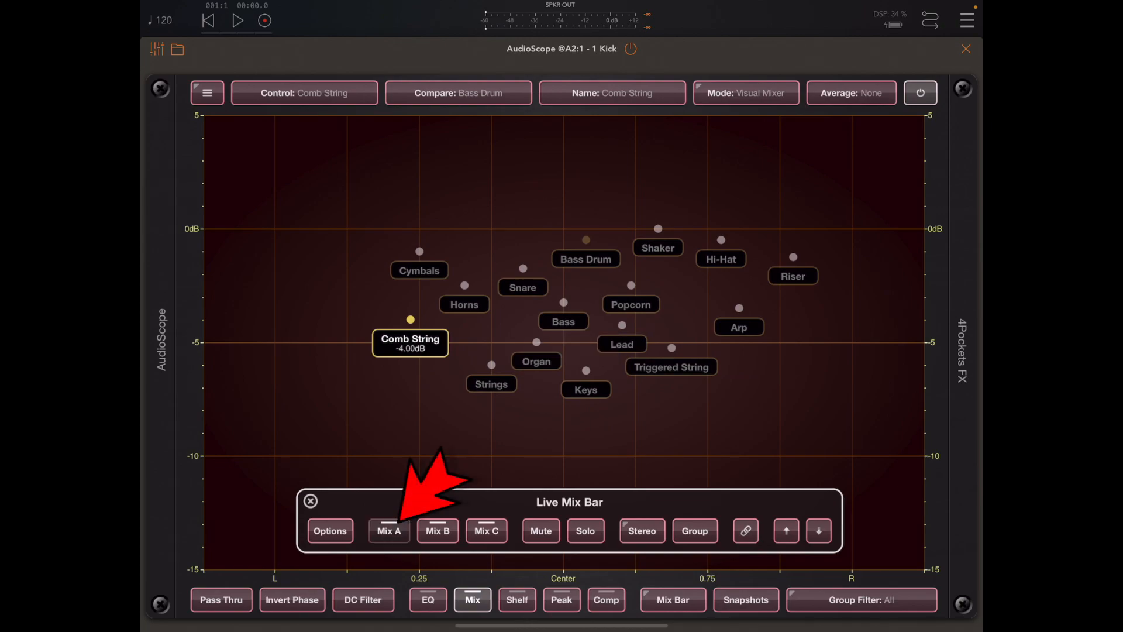
{"action": "left_click", "coordinate": [388, 531]}
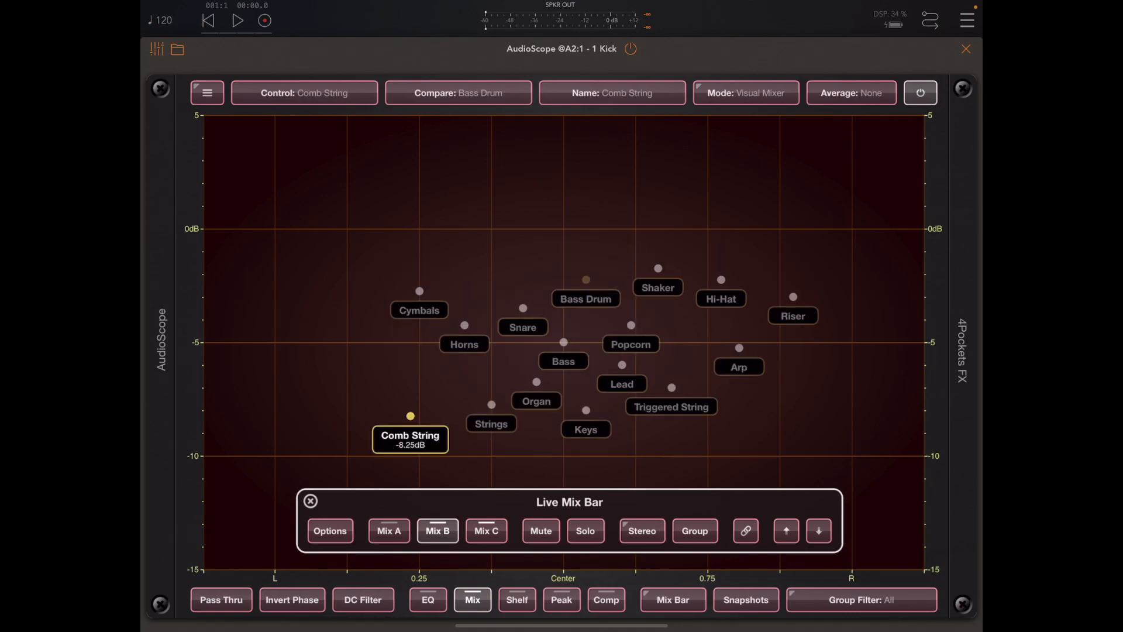
Step: Long-press Mix C and delete the stored snapshot from the Save Mix dialog
{"action": "left_click", "coordinate": [485, 531]}
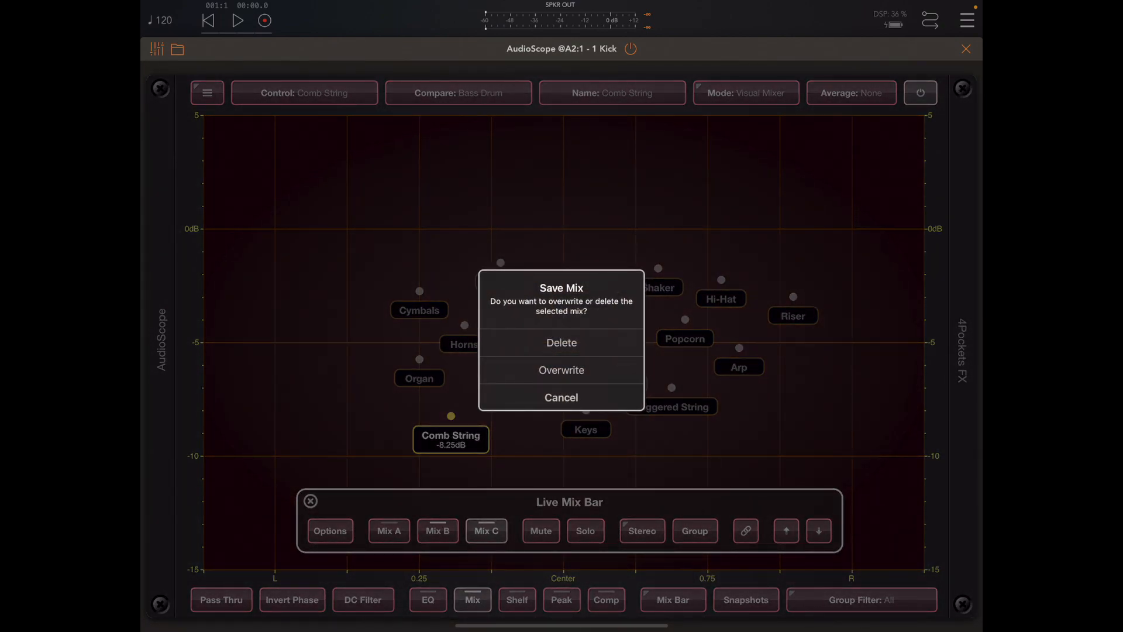
{"action": "left_click", "coordinate": [560, 342]}
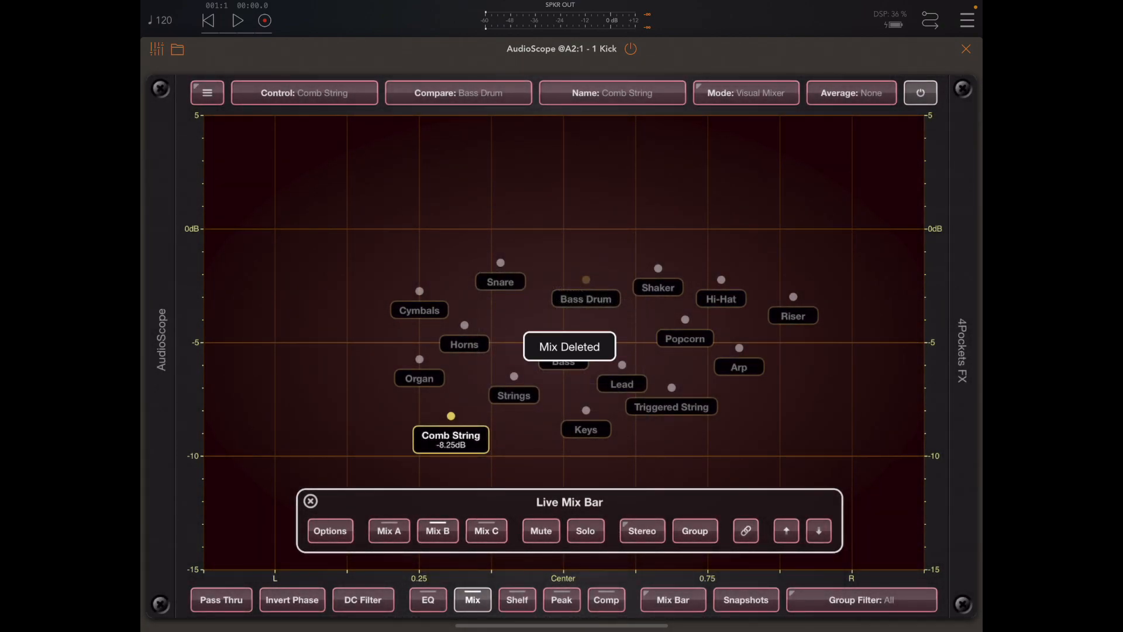